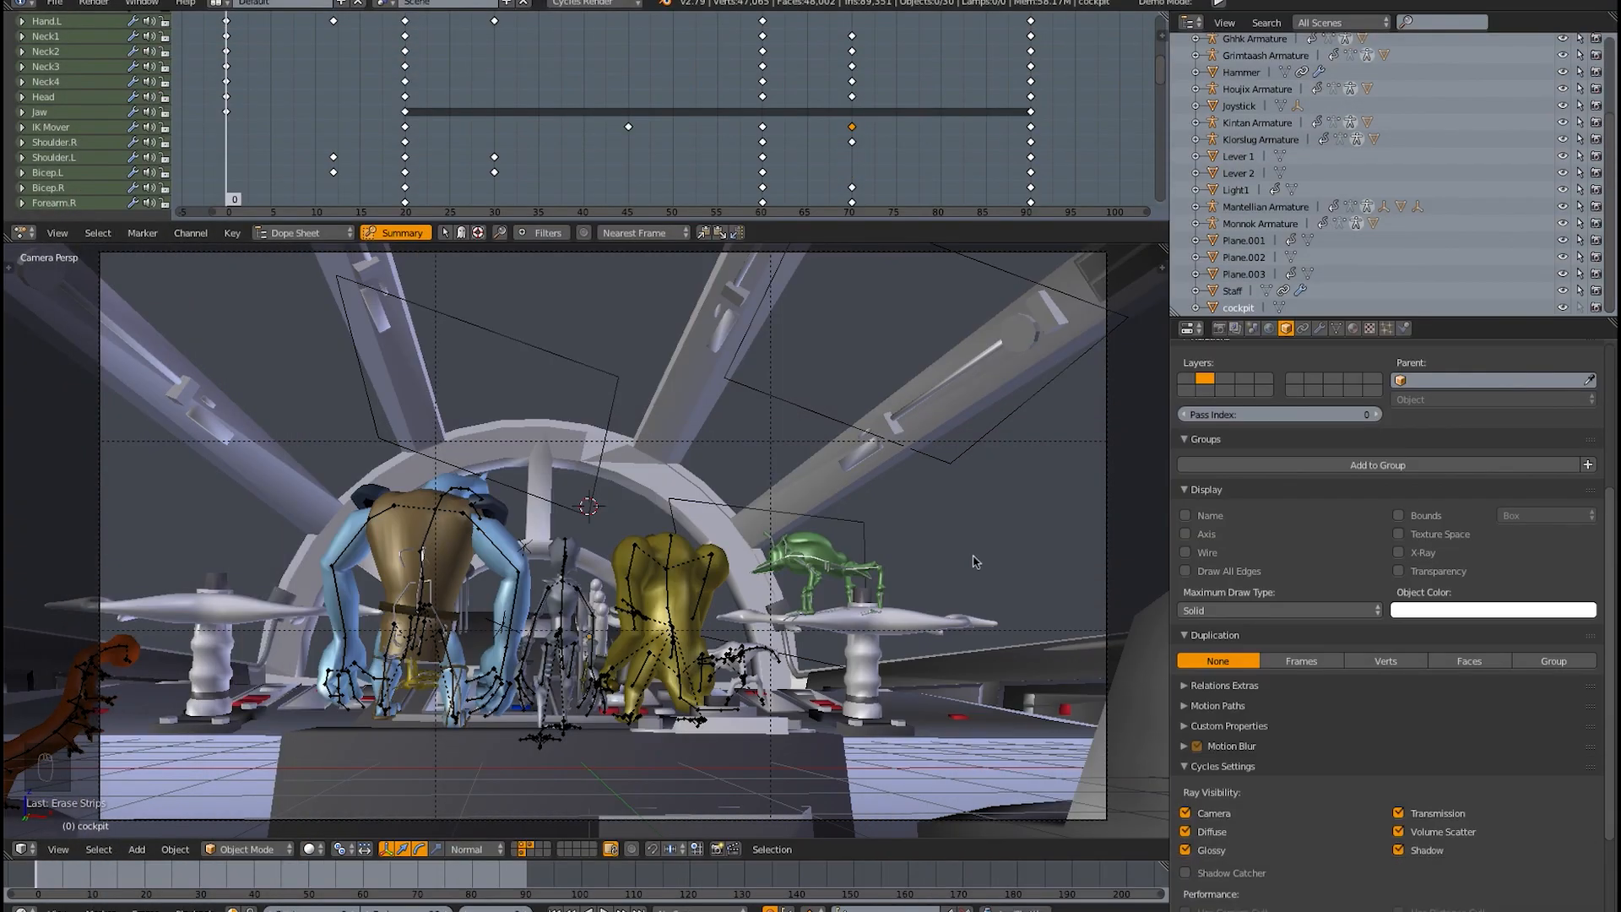
# - Leave Blender for QuickTime Player to bring up the rendered cockpit movie
pyautogui.click(79, 879)
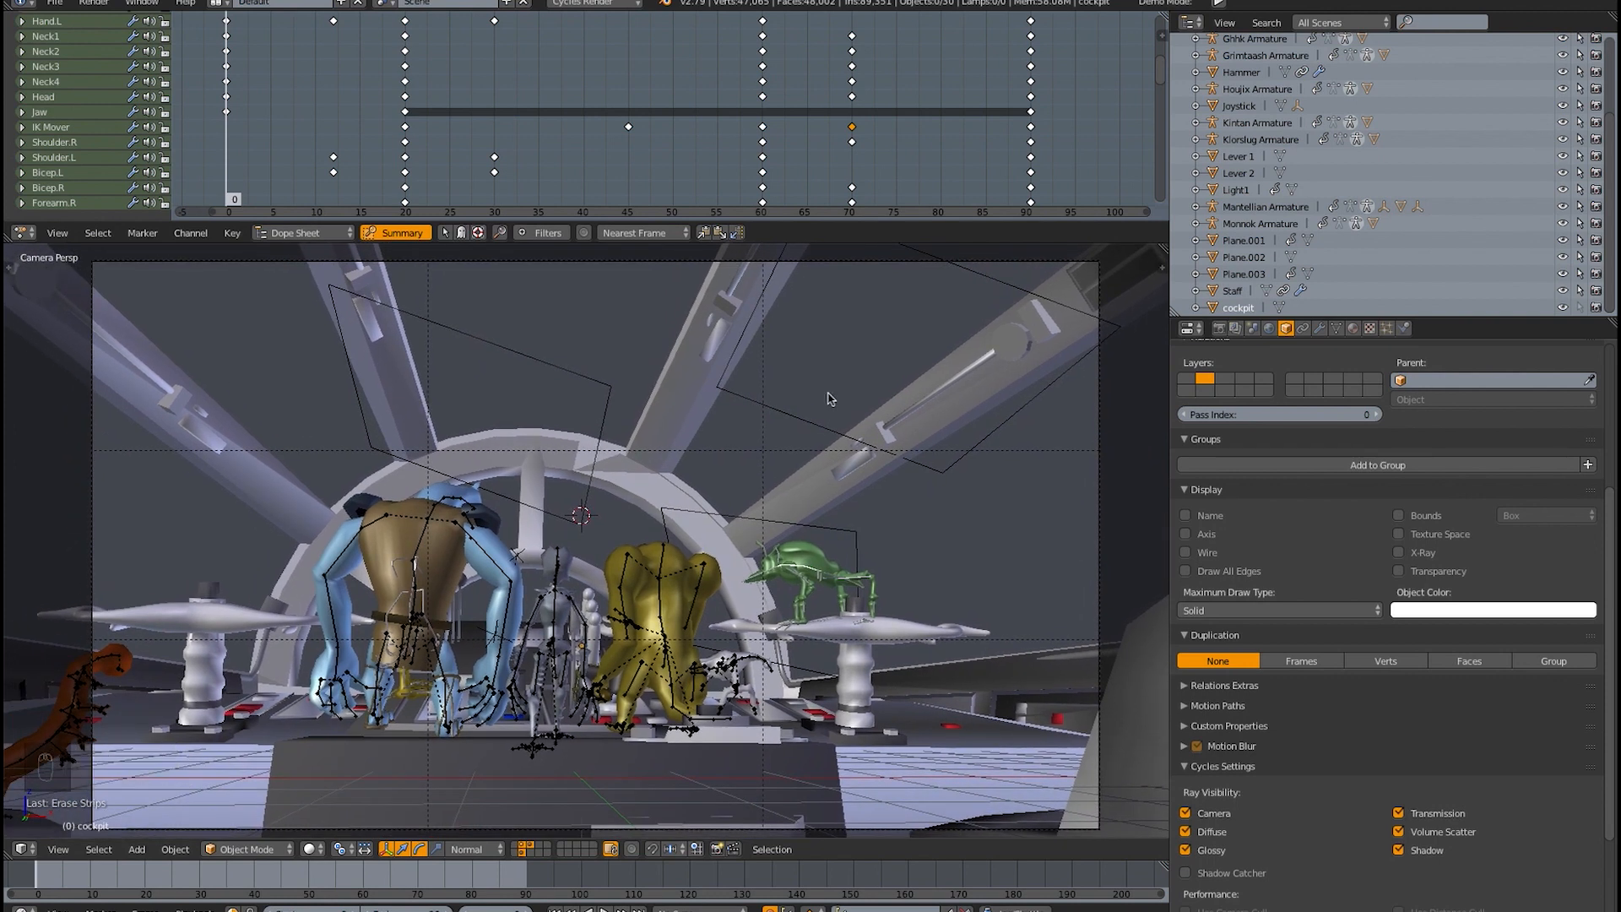
pyautogui.moveTo(813, 444)
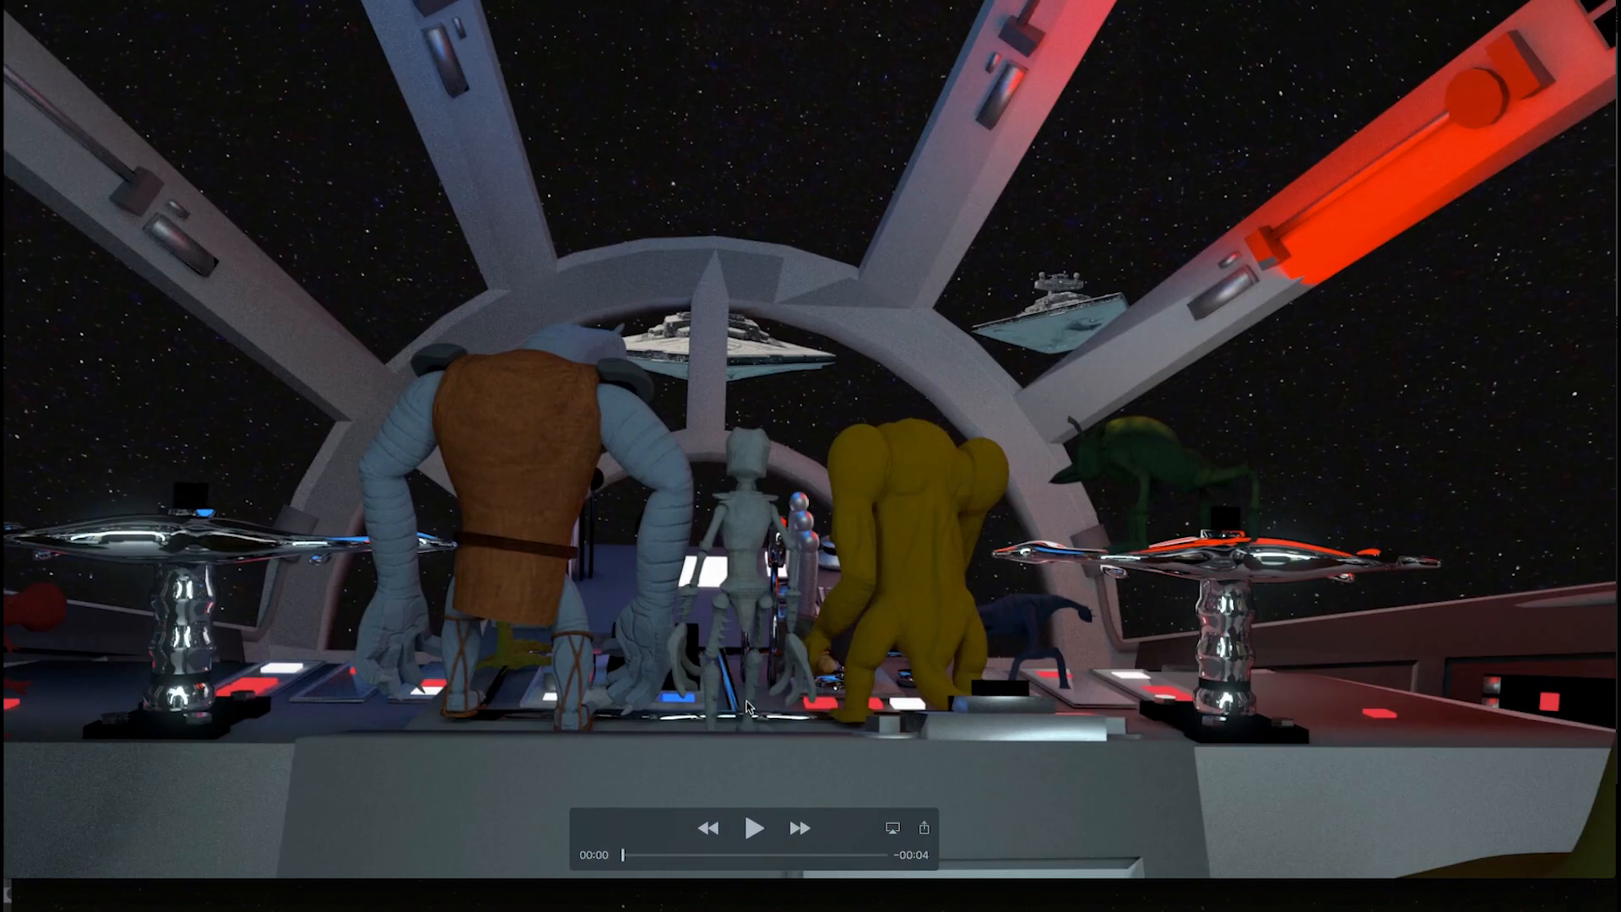
# - Play the finished cockpit render in QuickTime Player through to the end
pyautogui.click(757, 827)
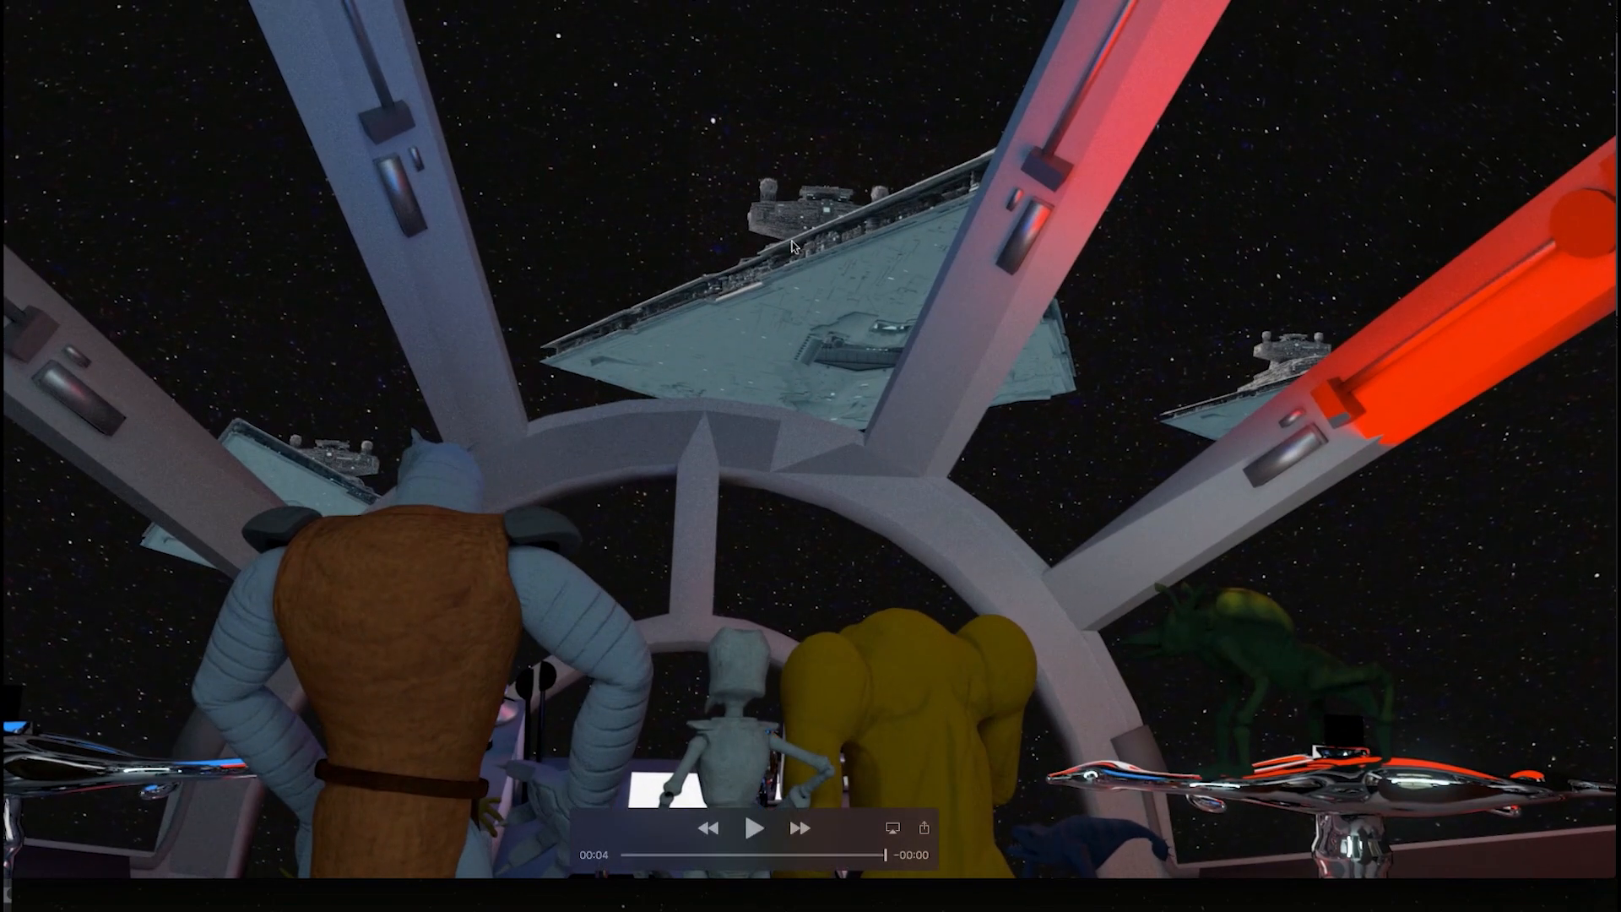
pyautogui.moveTo(326, 529)
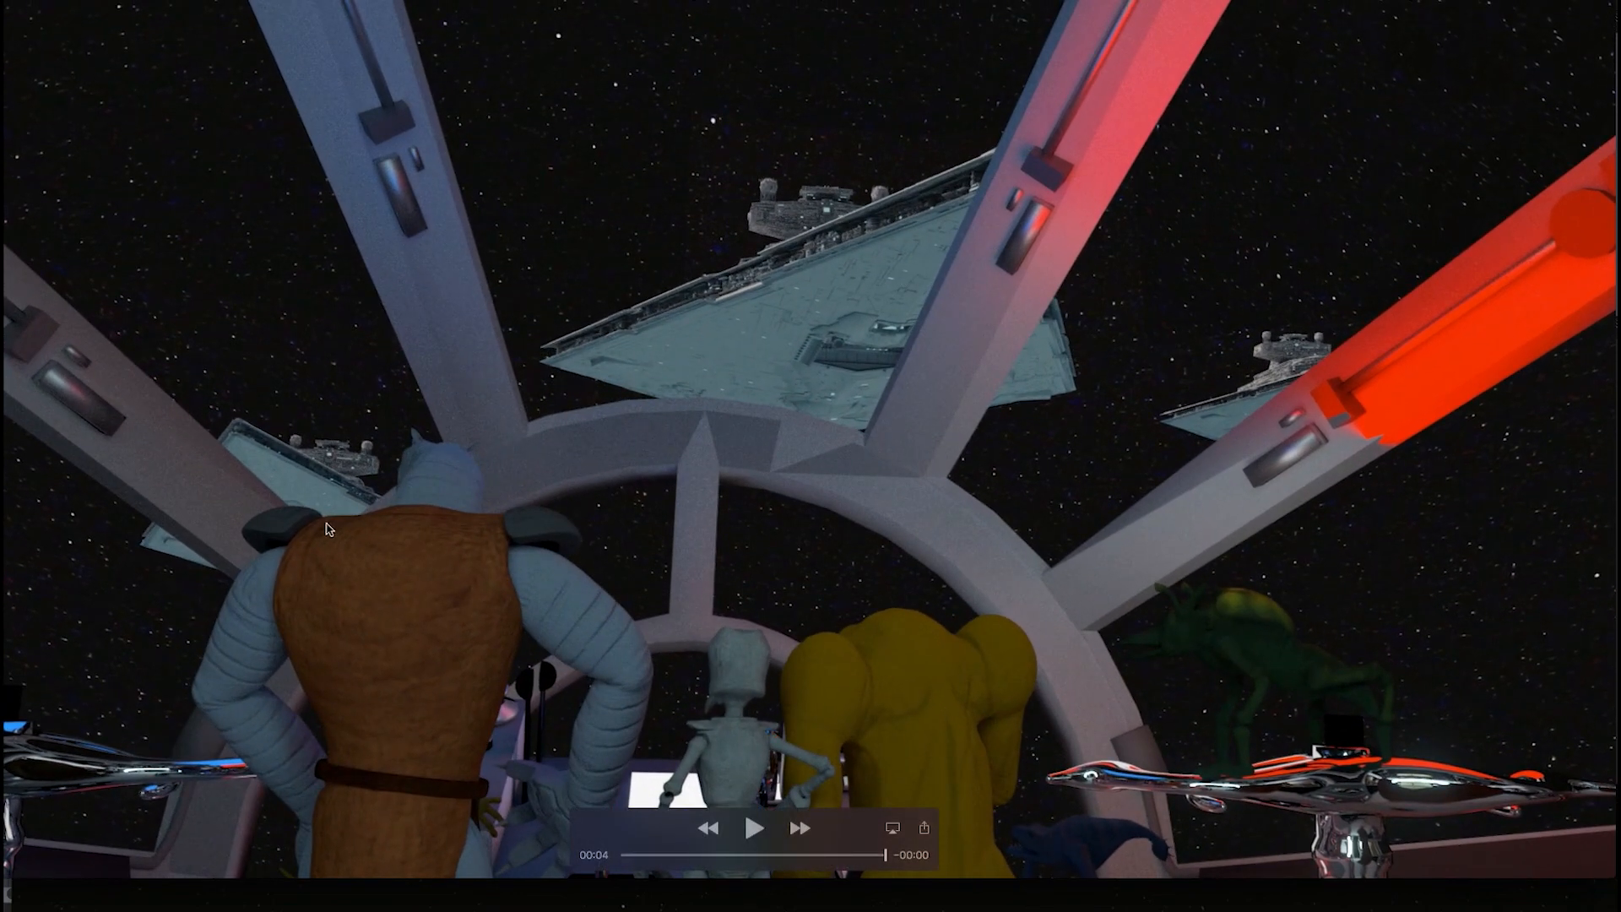
pyautogui.moveTo(462, 564)
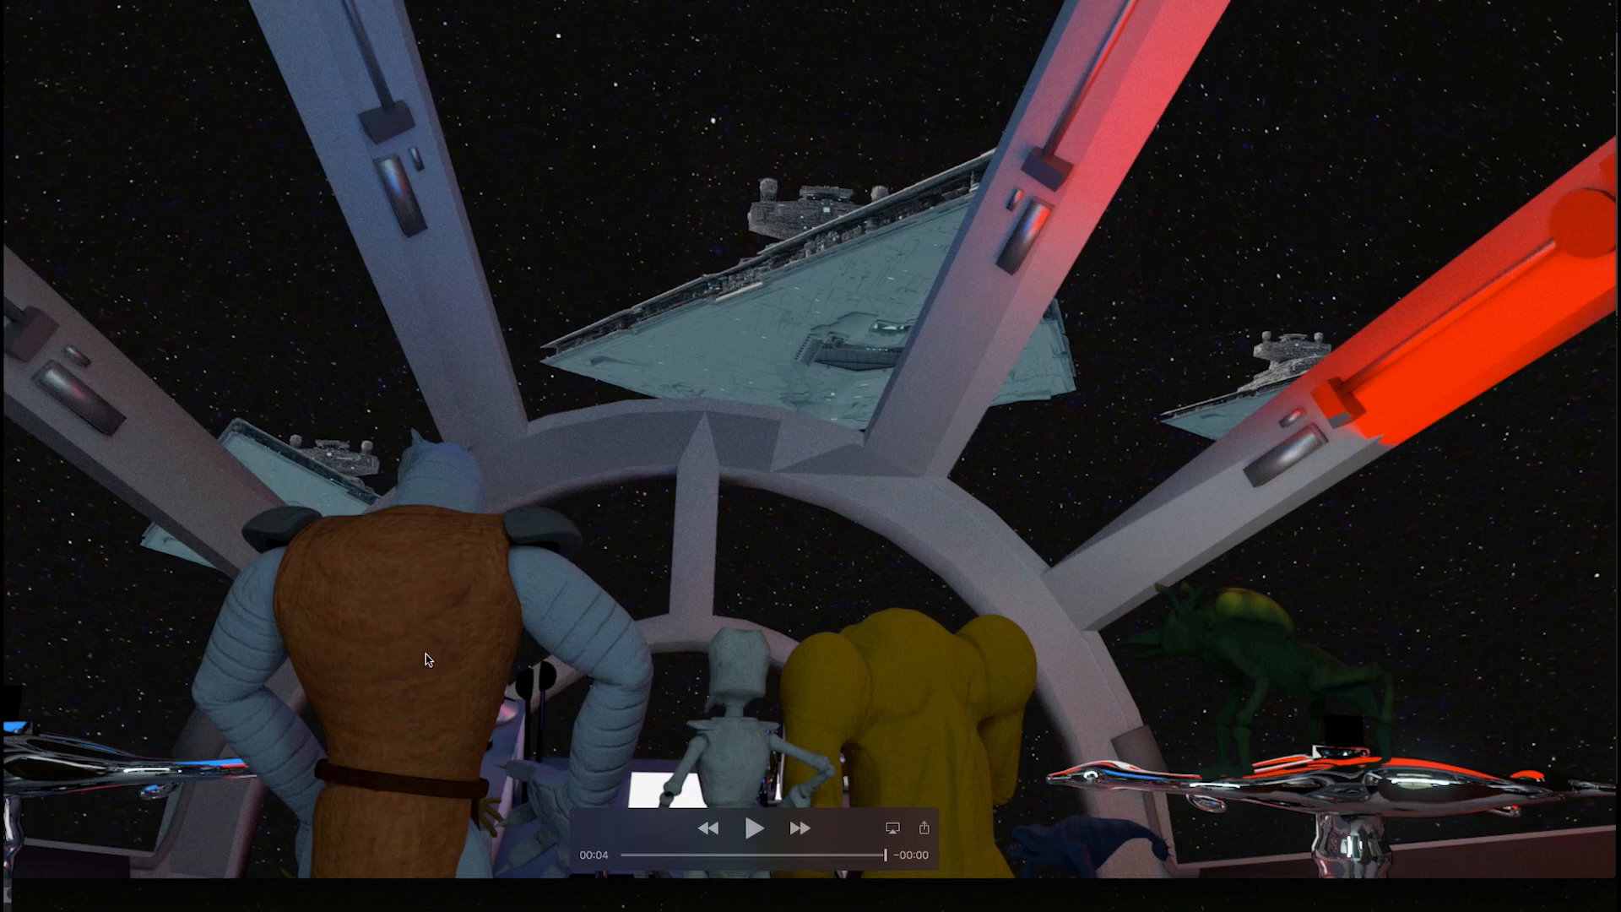
pyautogui.moveTo(766, 317)
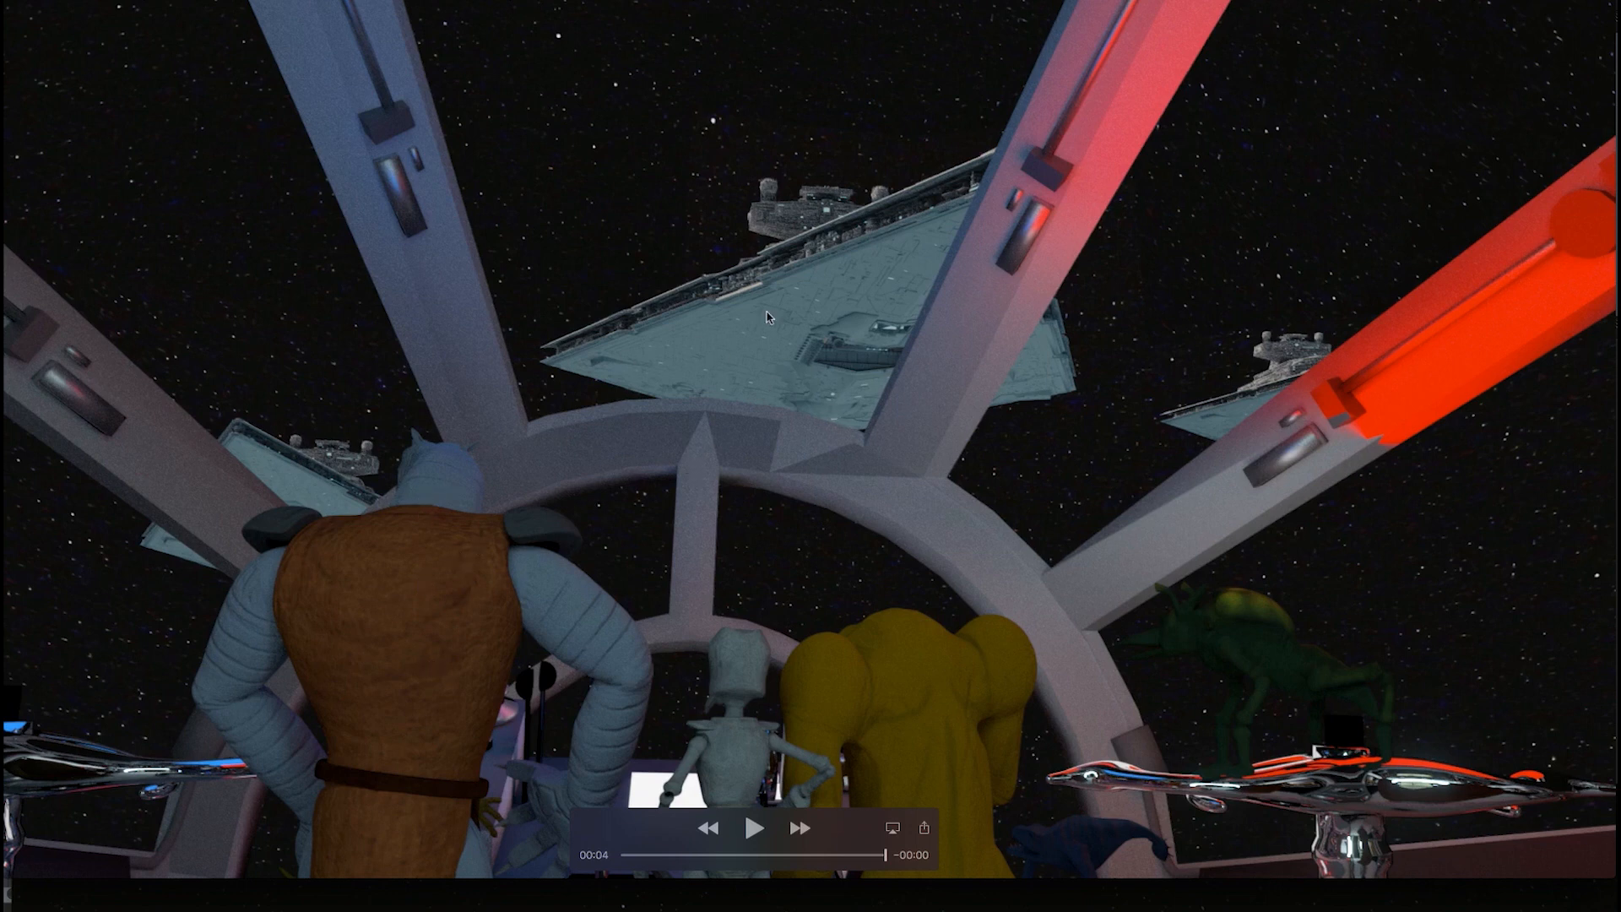
pyautogui.moveTo(921, 375)
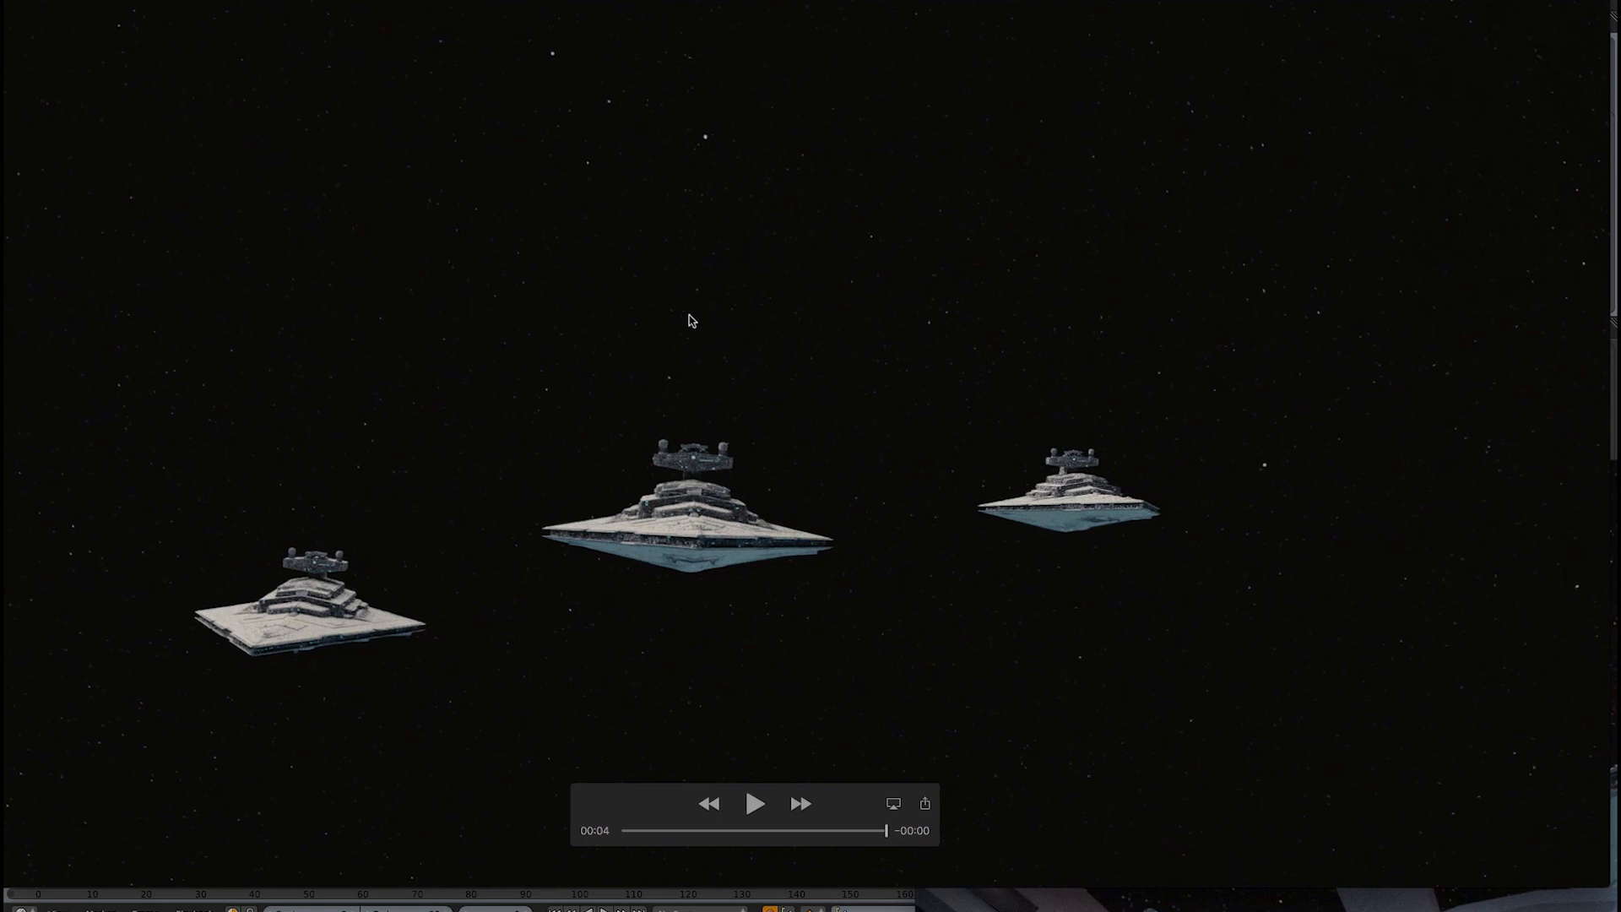
pyautogui.moveTo(886, 591)
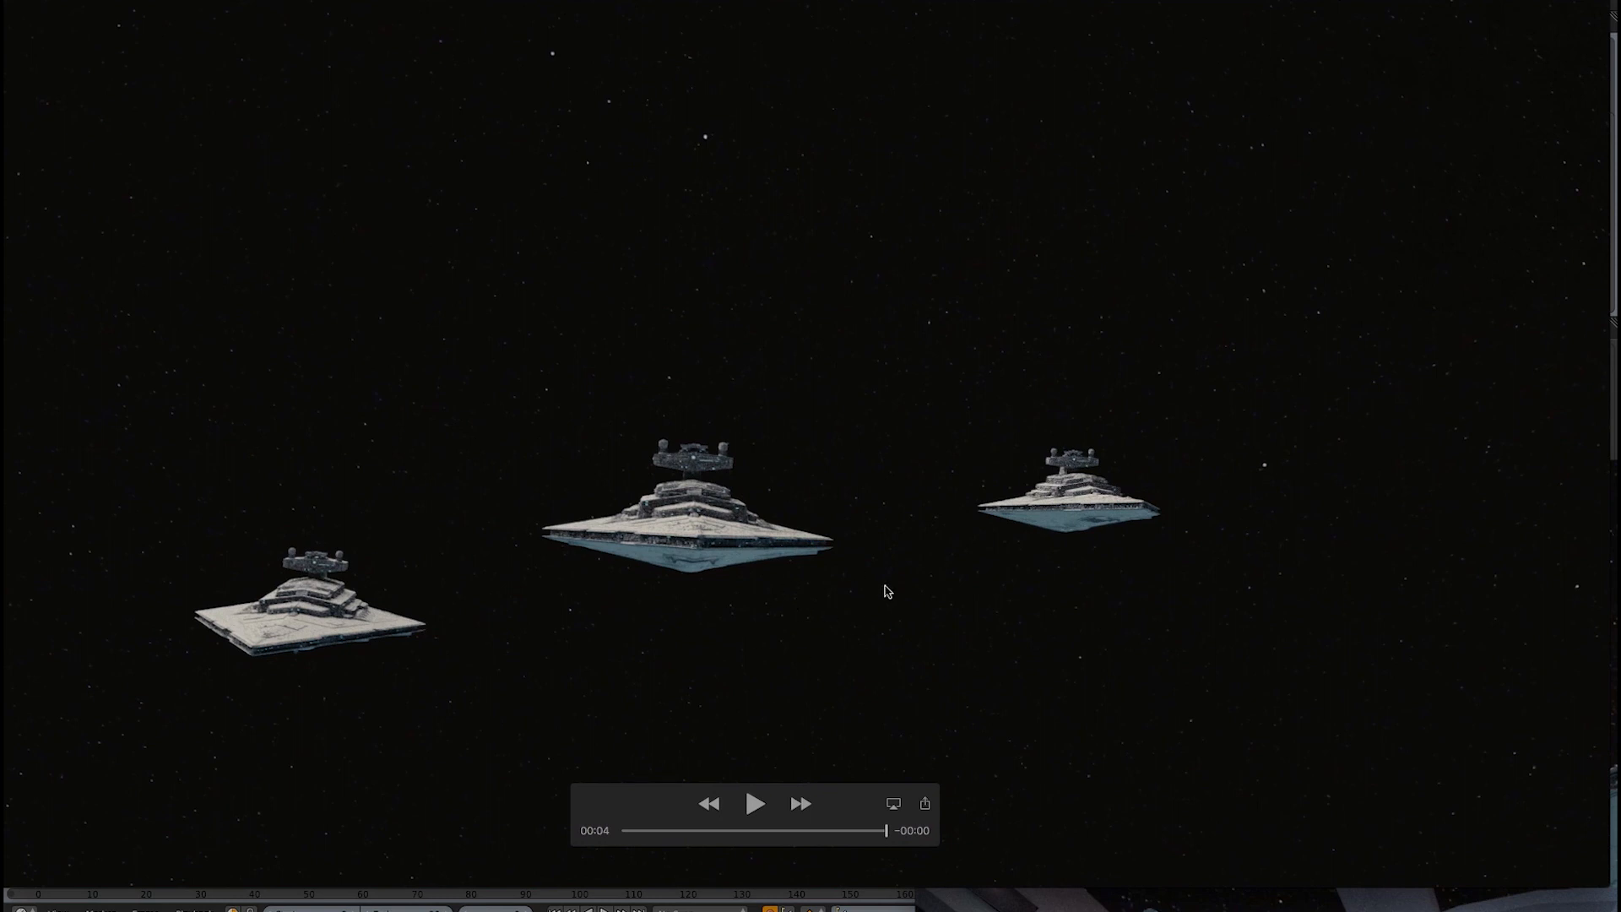
pyautogui.moveTo(854, 586)
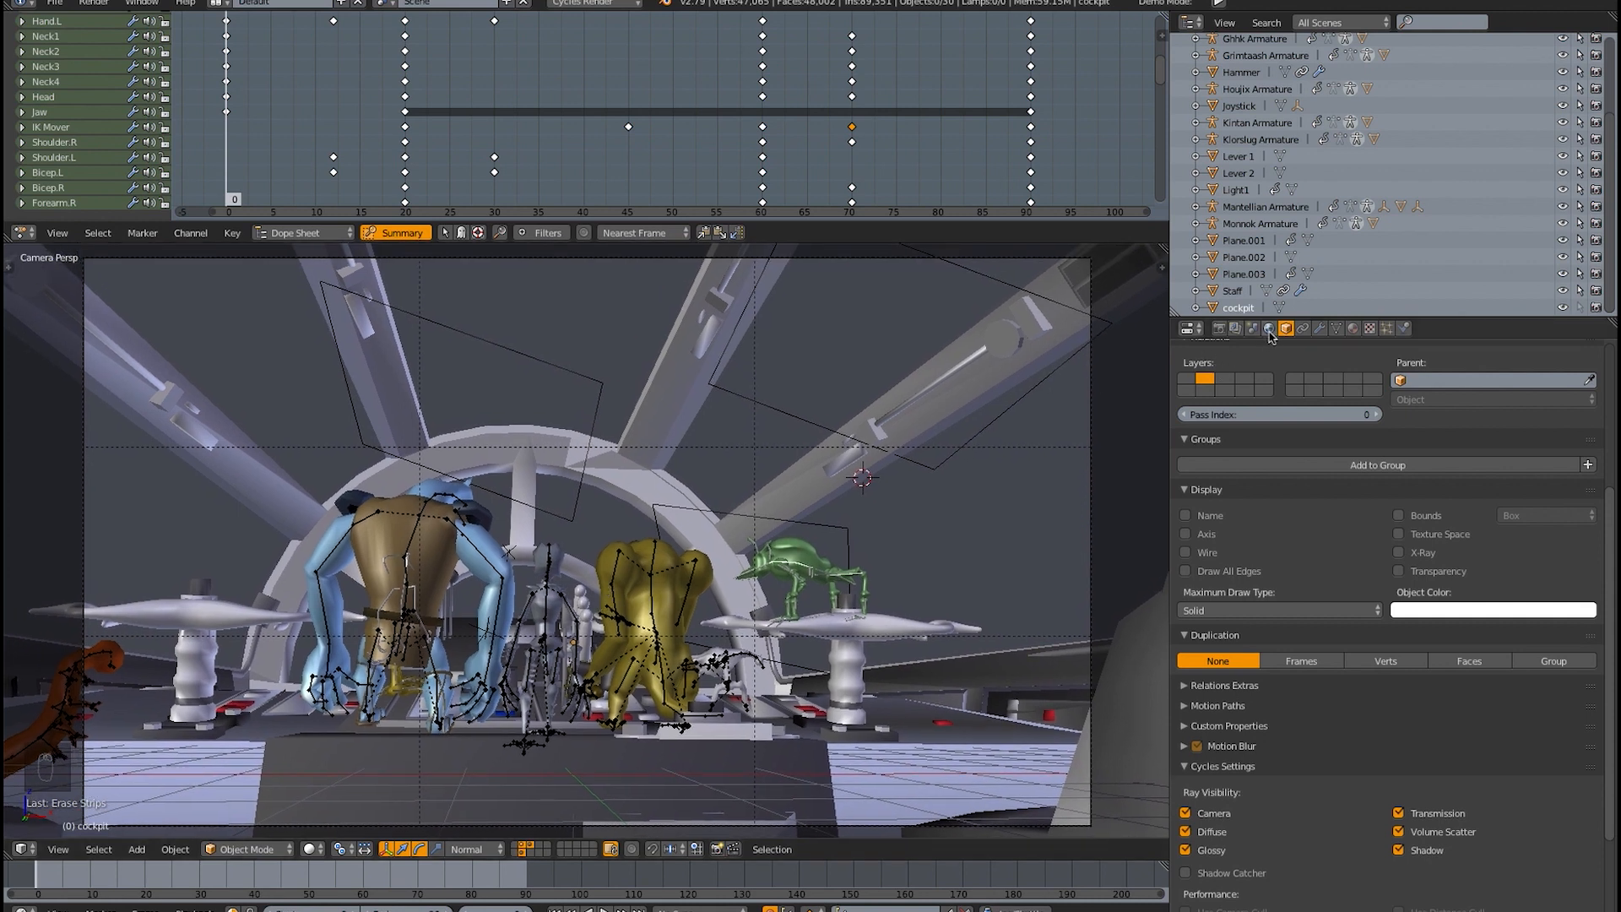
# - Switch to the Video Editing screen layout with its empty sequencer timeline
pyautogui.click(1266, 328)
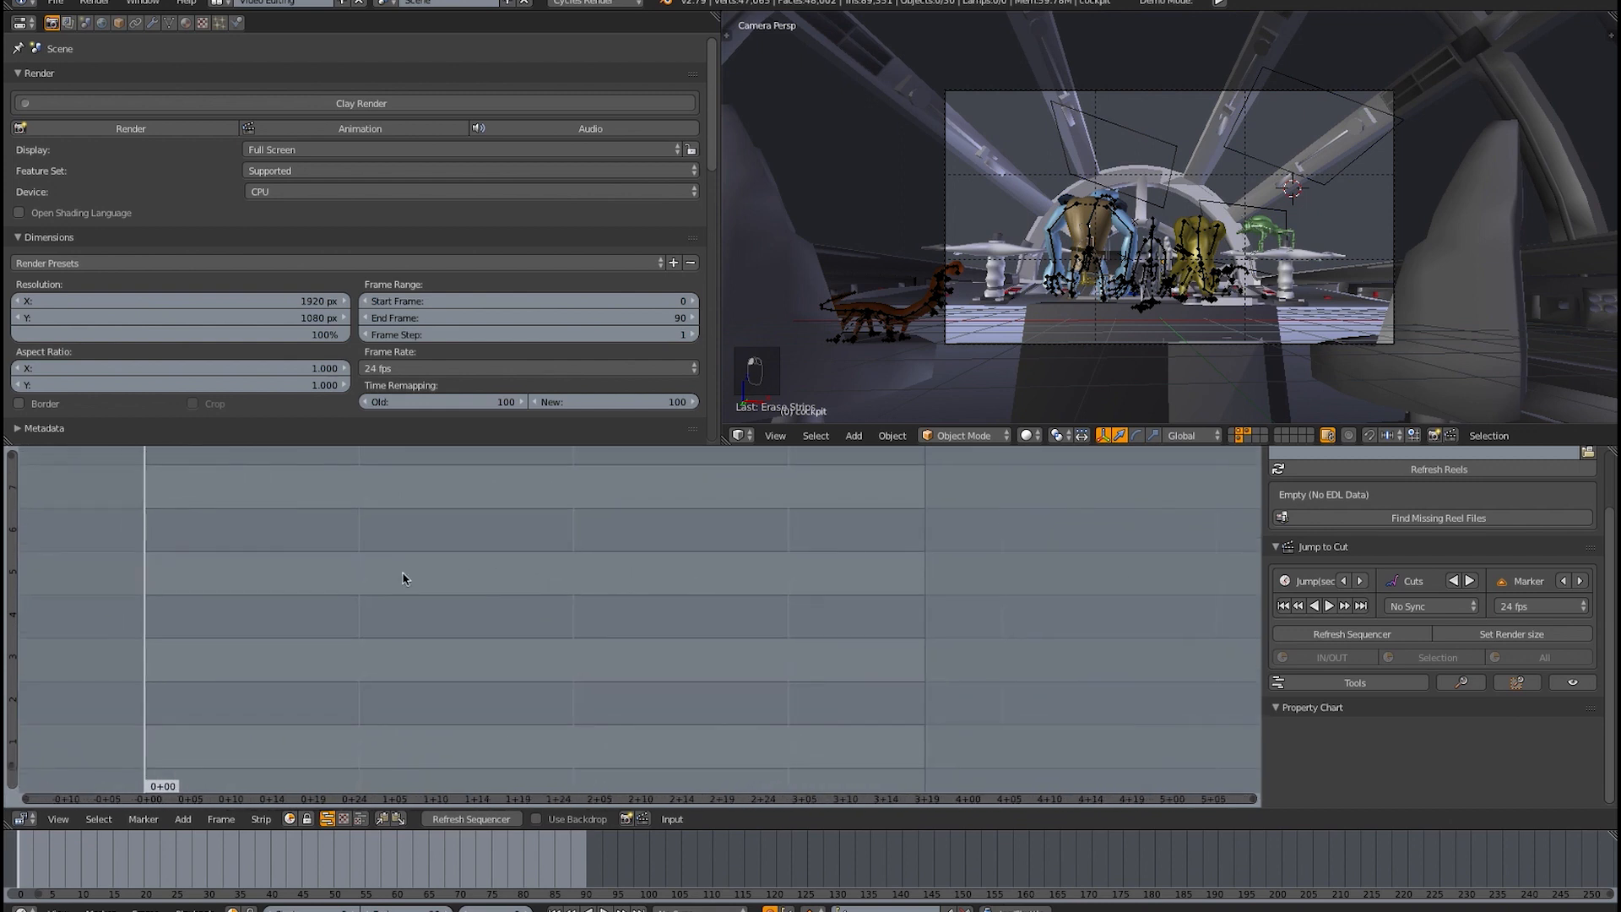
pyautogui.moveTo(1084, 415)
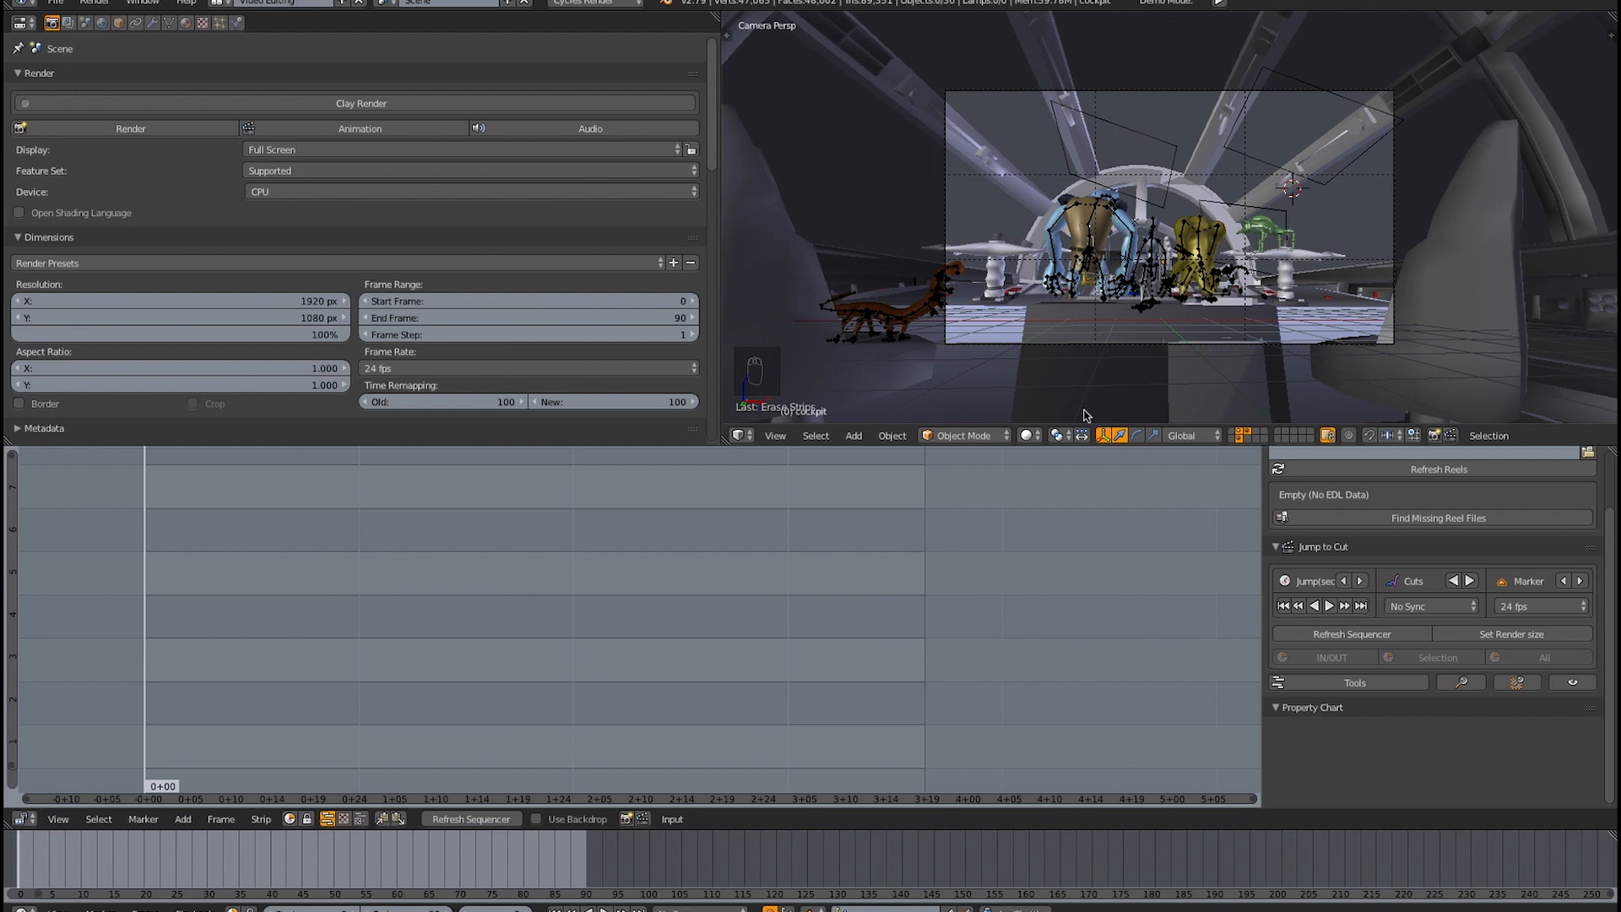
pyautogui.moveTo(948, 863)
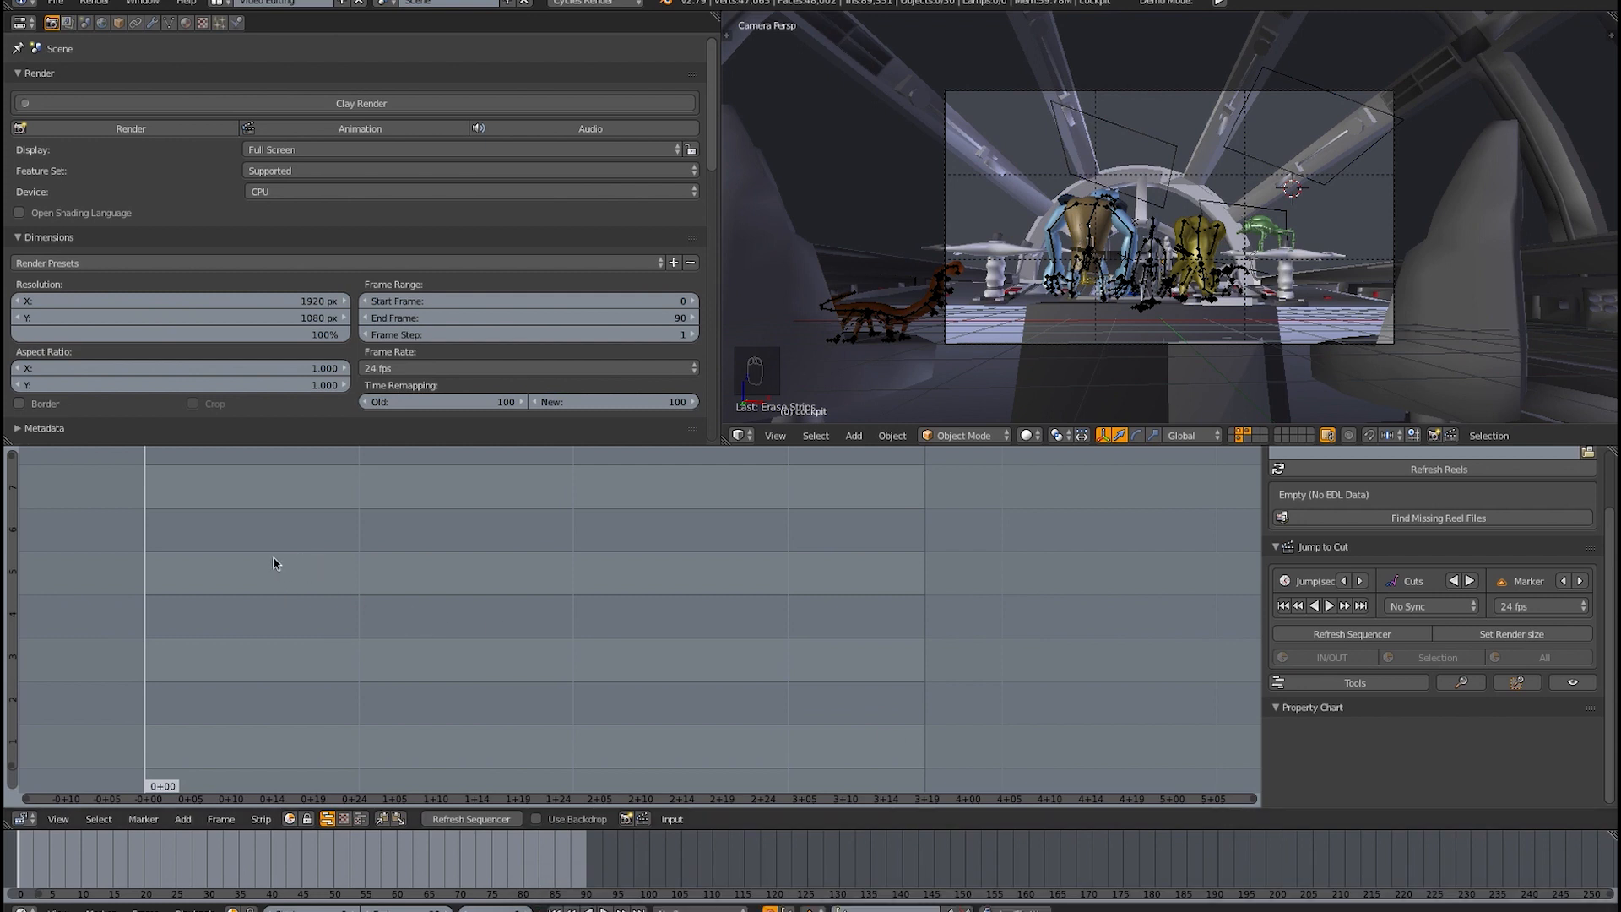
# - Add the ISDBackground frames as a 101-frame image strip starting at frame 0
pyautogui.click(183, 817)
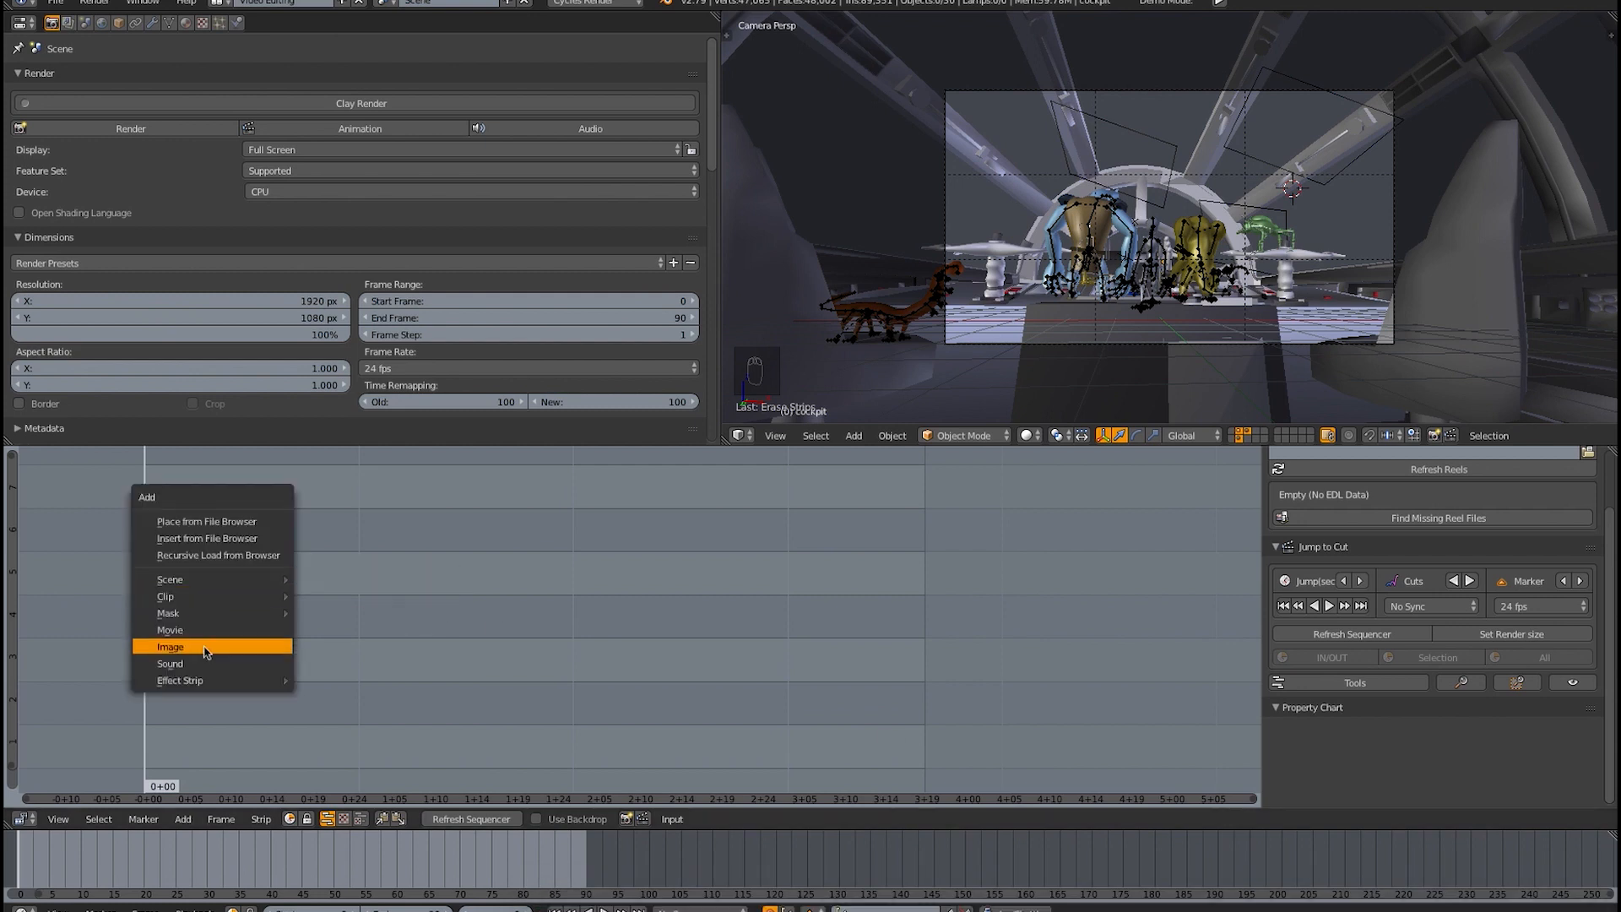
pyautogui.click(169, 647)
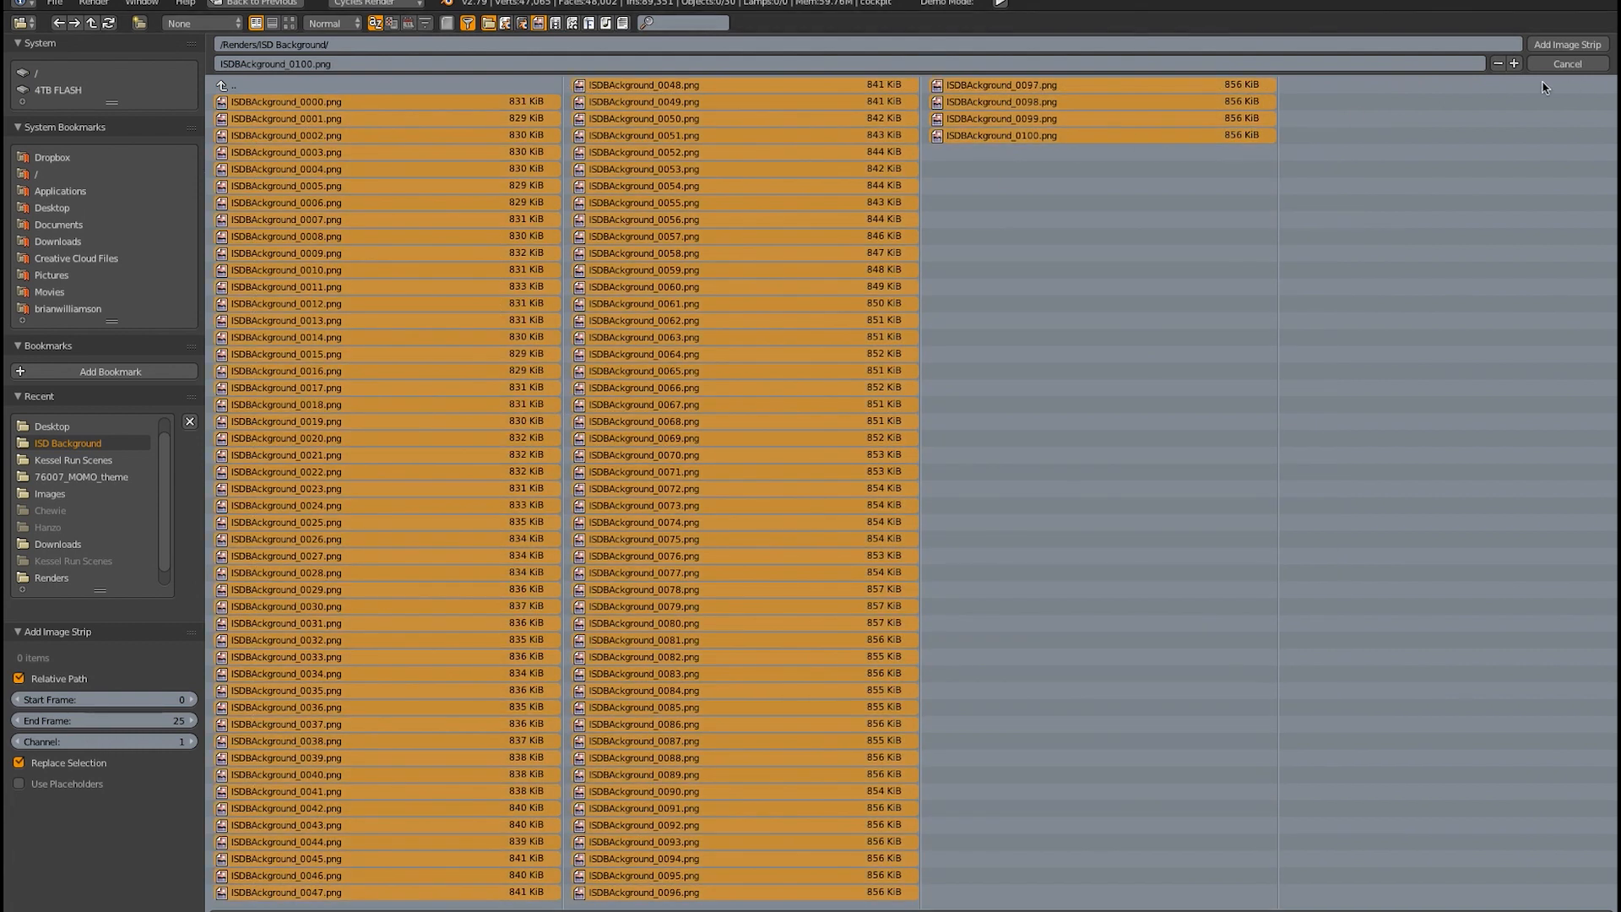
pyautogui.click(1563, 44)
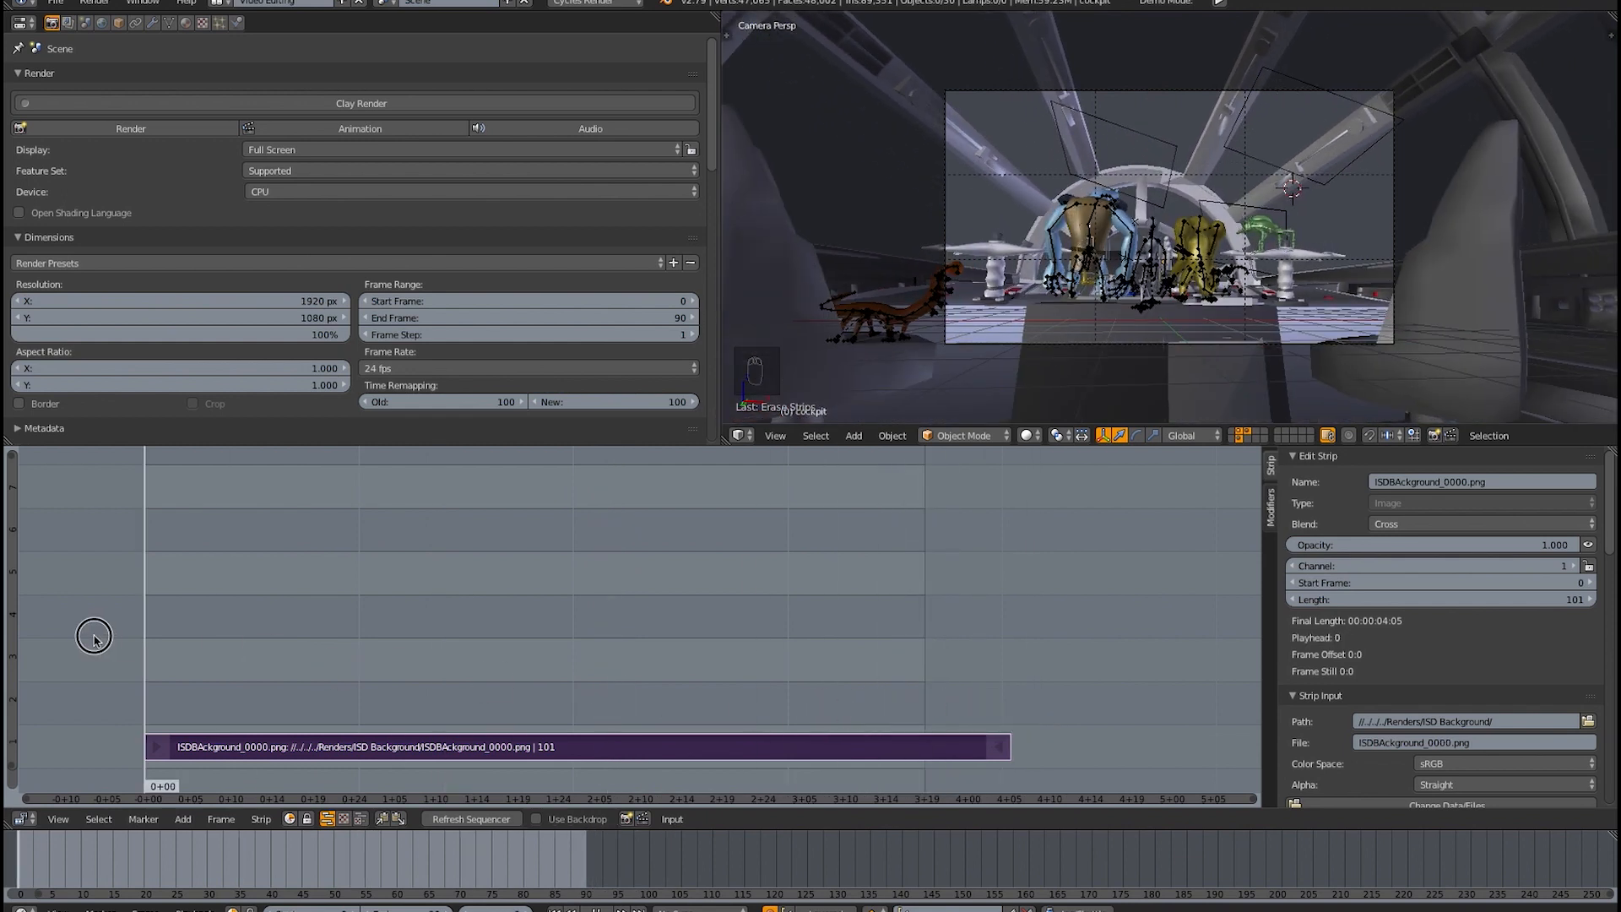
pyautogui.moveTo(500, 680)
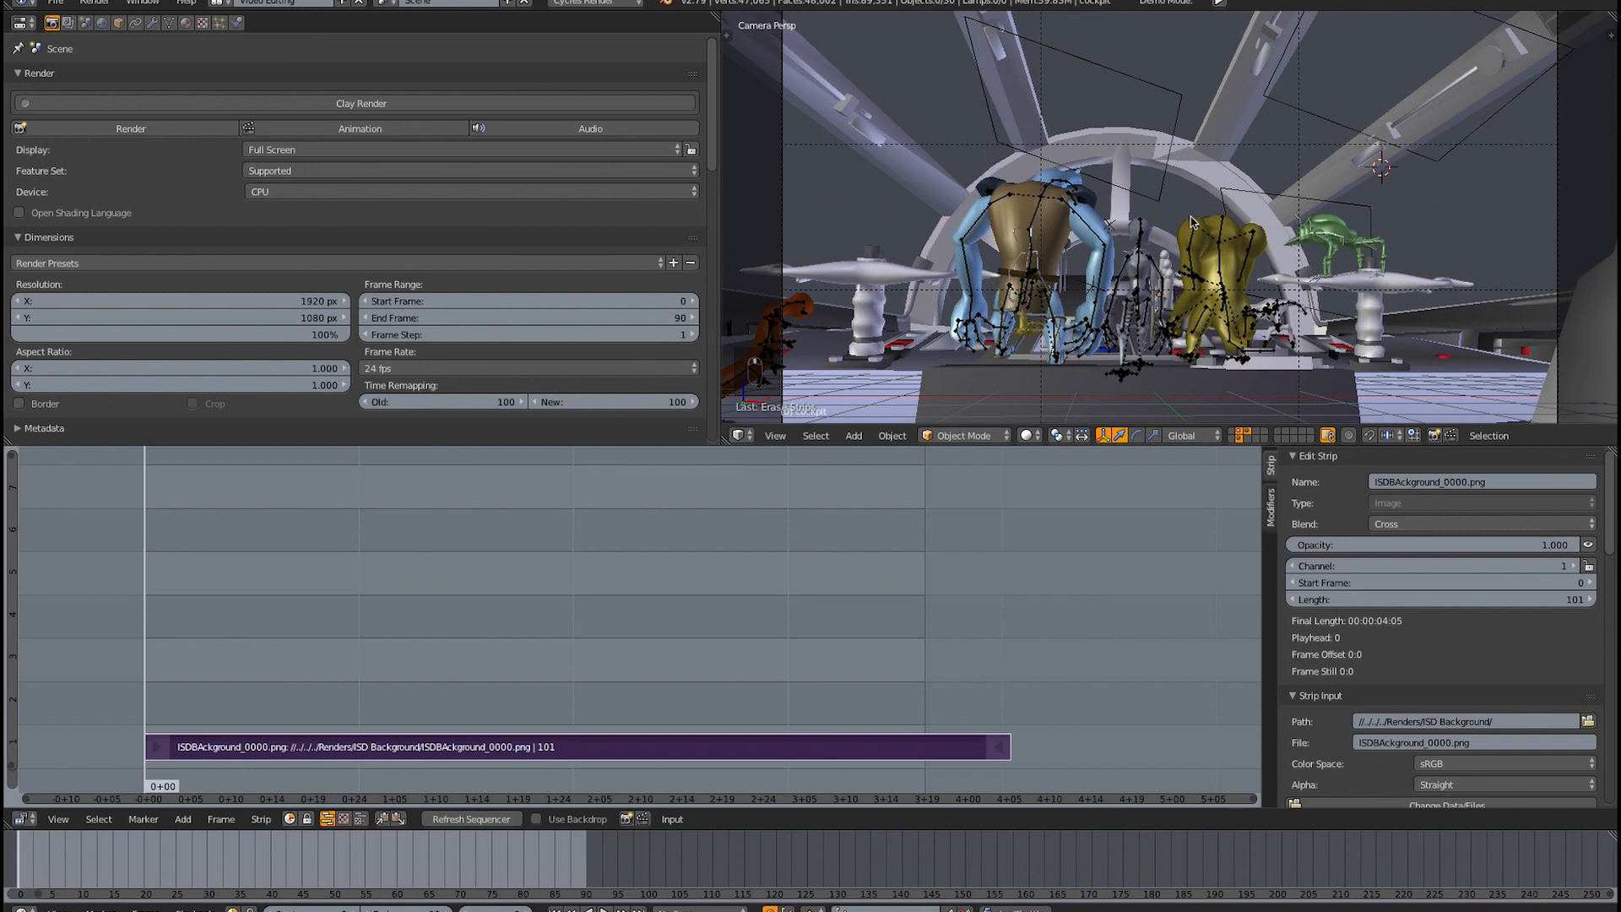
pyautogui.moveTo(142, 758)
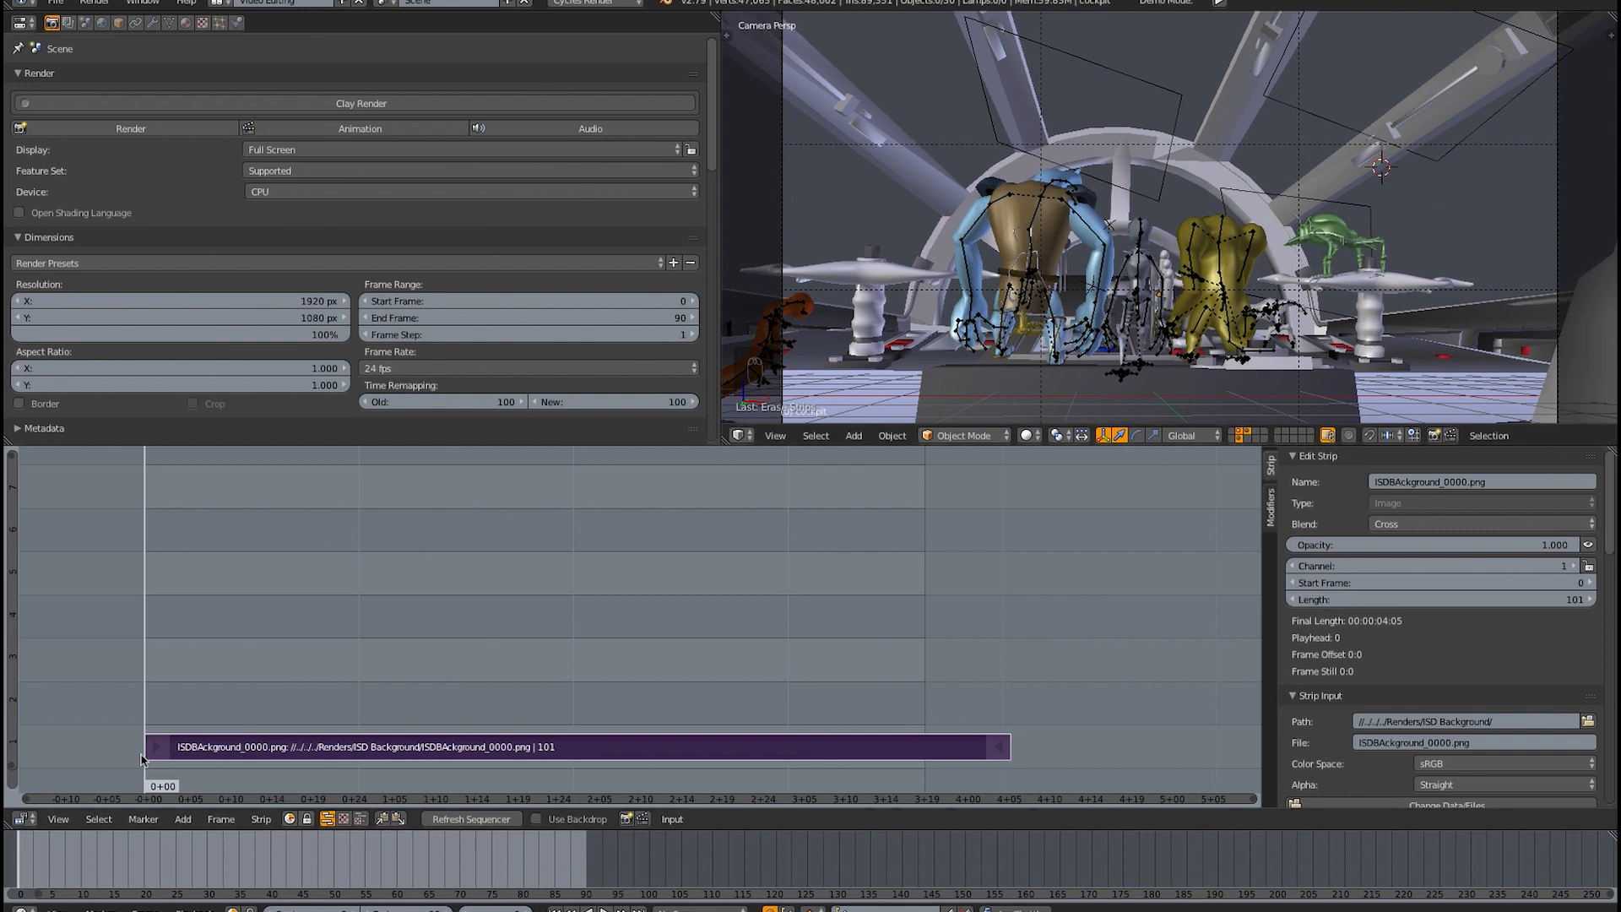
pyautogui.moveTo(300, 624)
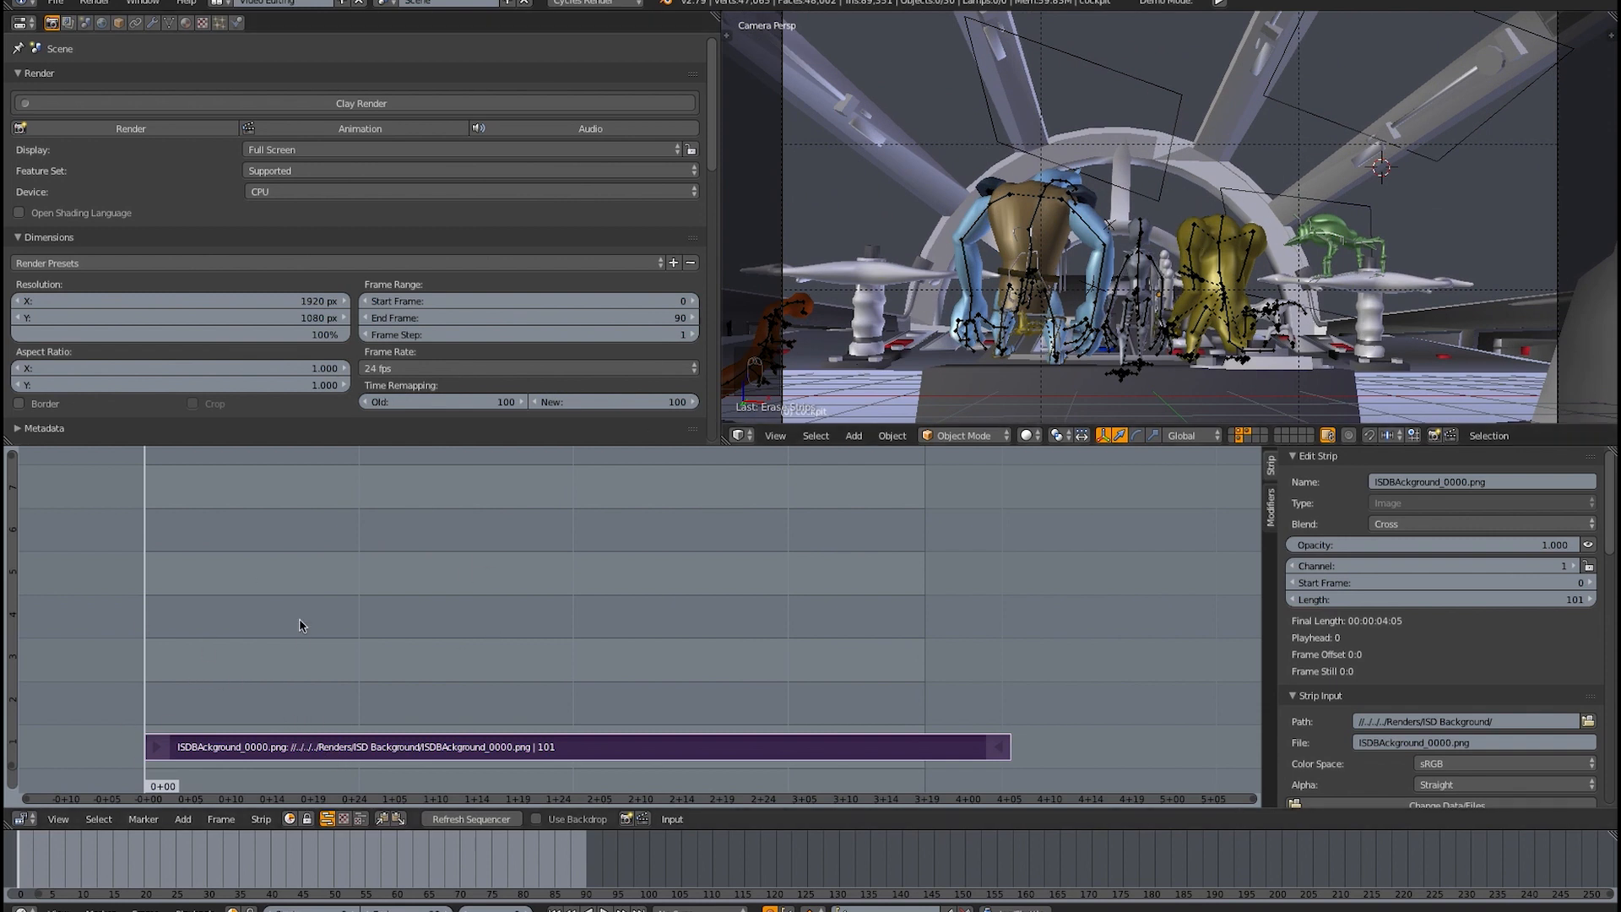
# - Add the current 3D cockpit scene as a 91-frame strip above the background strip
pyautogui.click(182, 817)
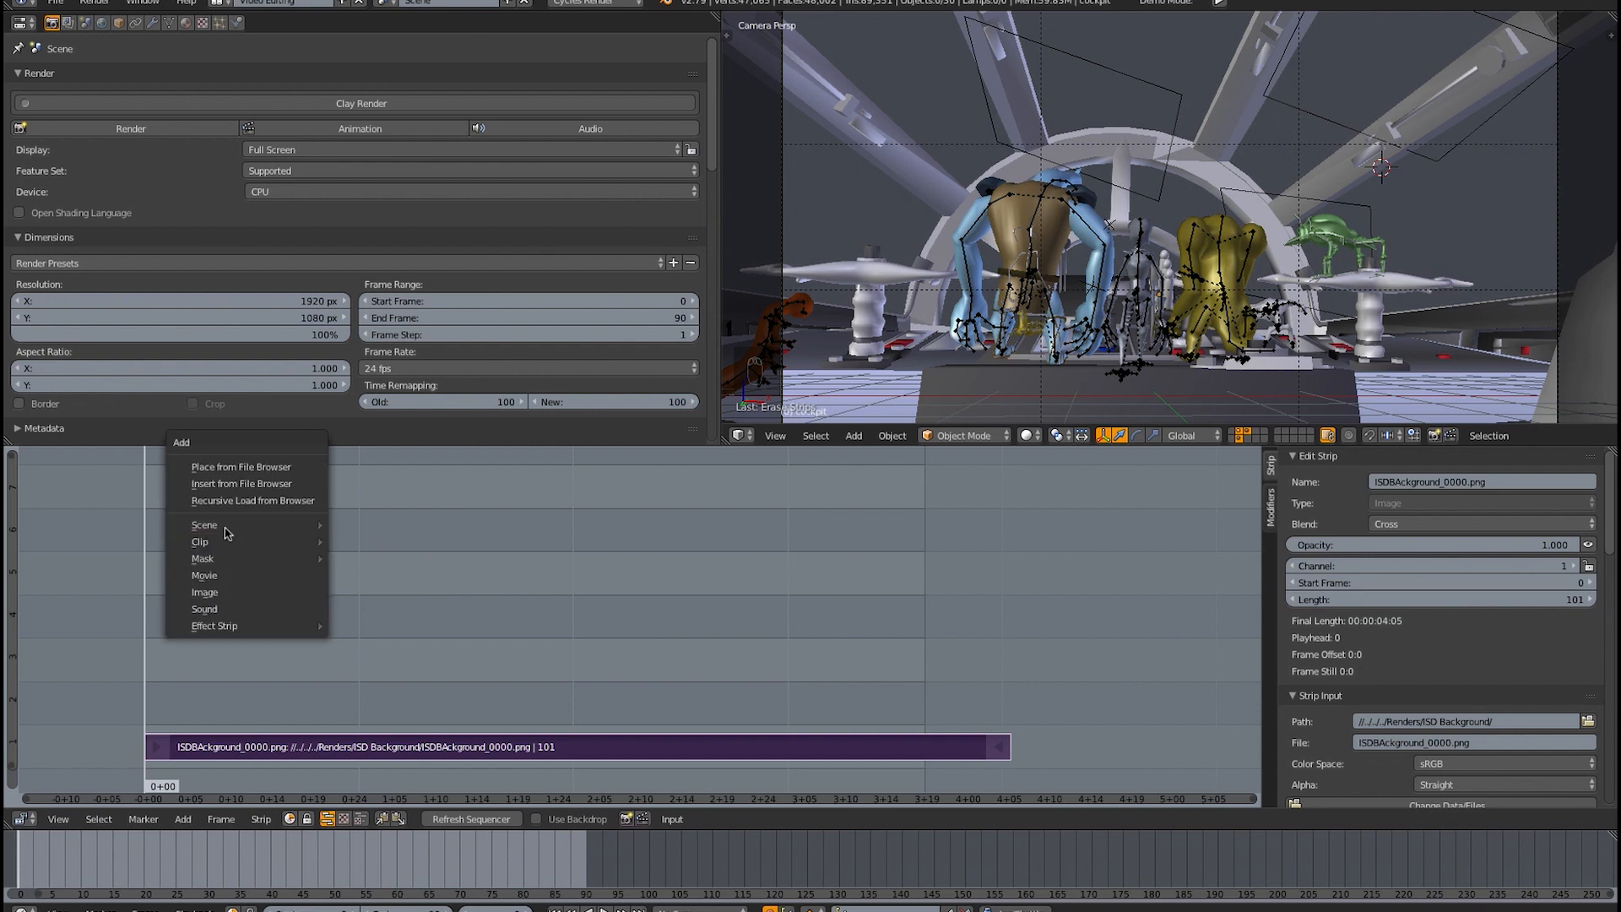
pyautogui.moveTo(204, 523)
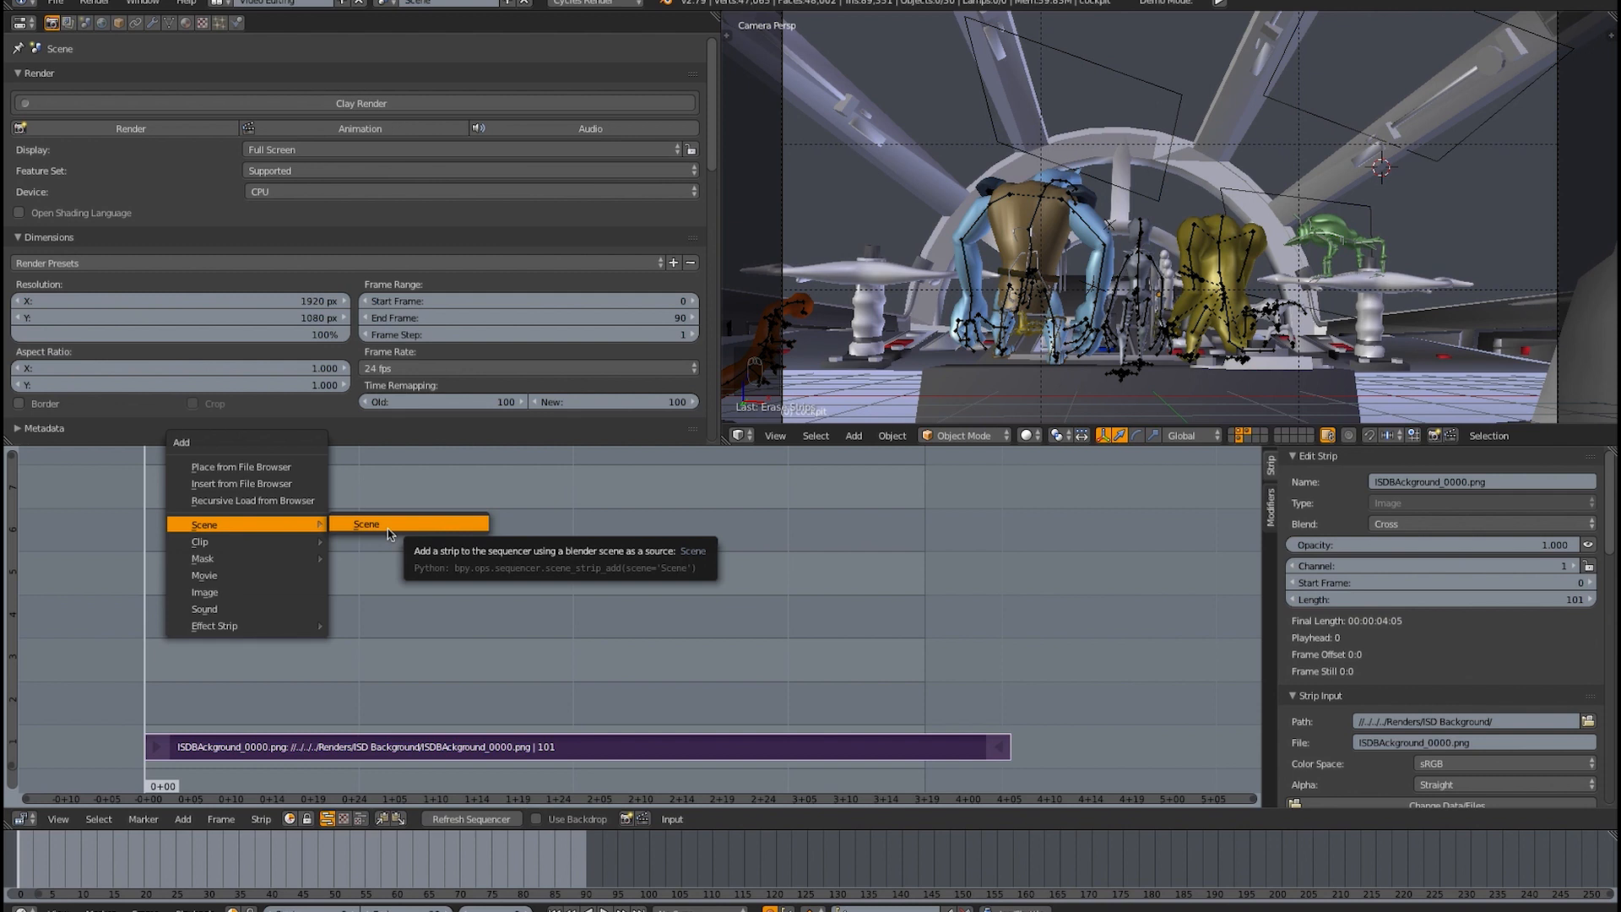
pyautogui.click(367, 523)
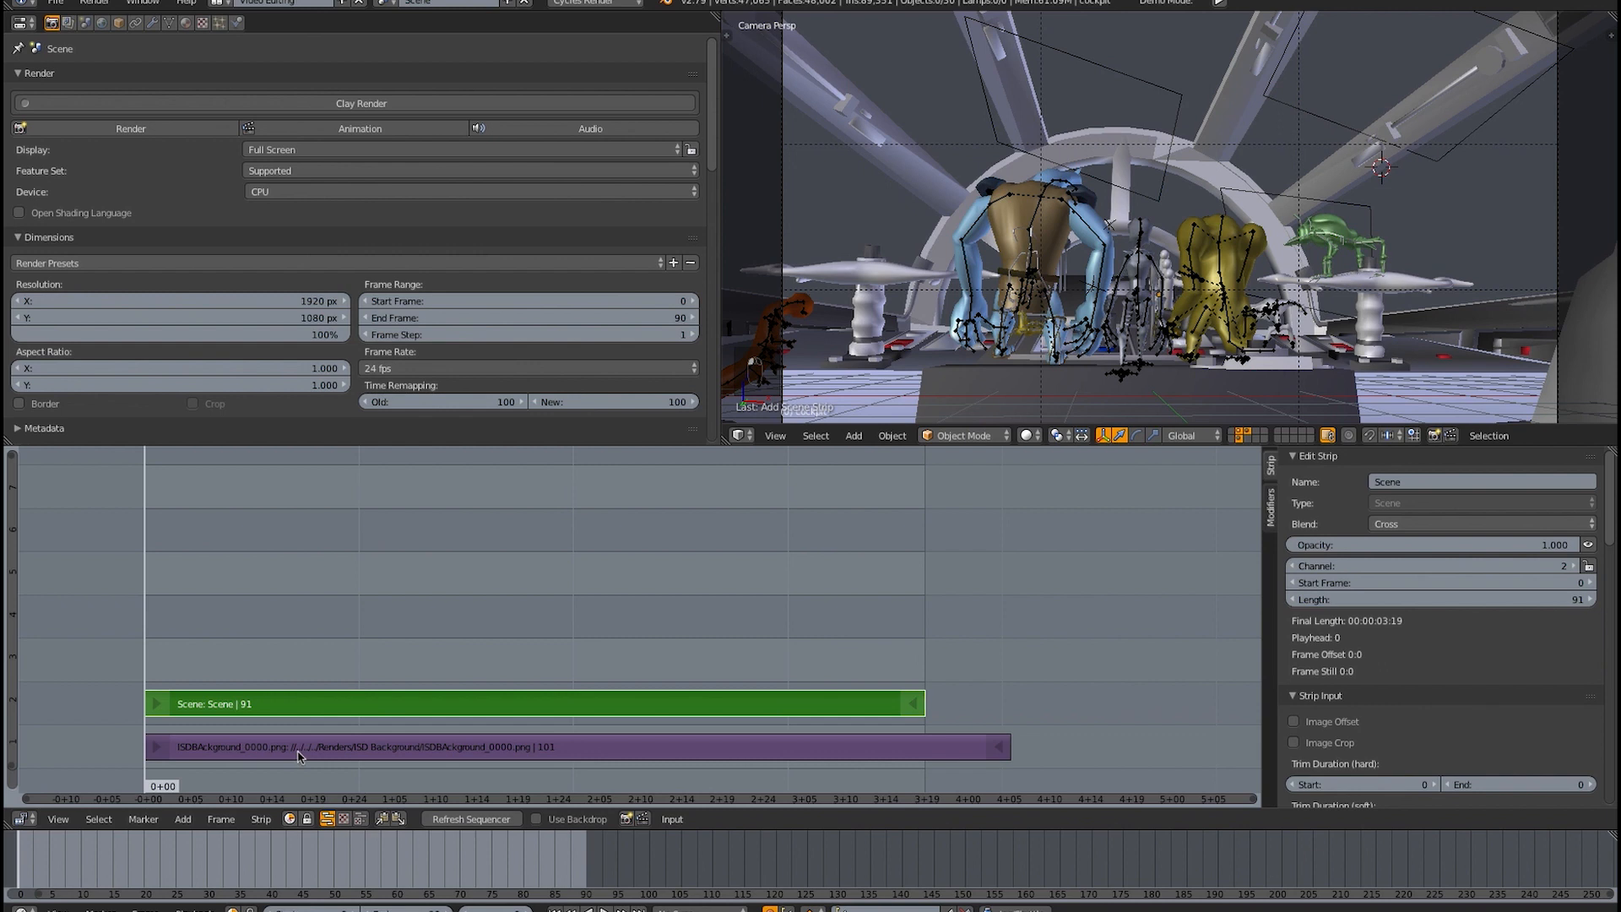
pyautogui.moveTo(1092, 73)
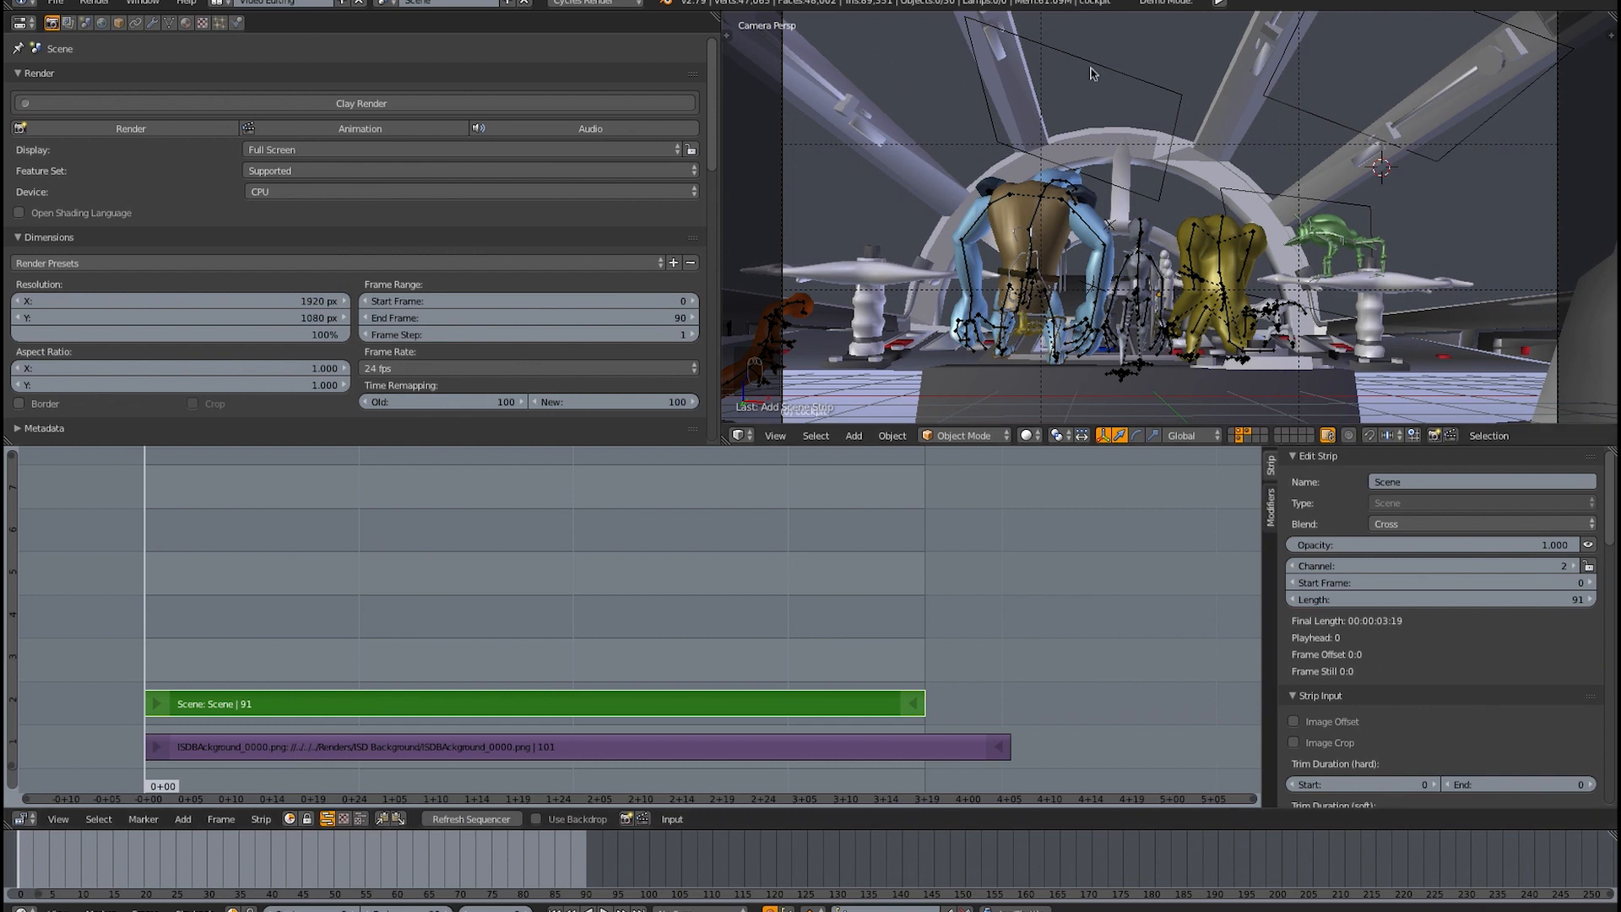
pyautogui.moveTo(1269, 98)
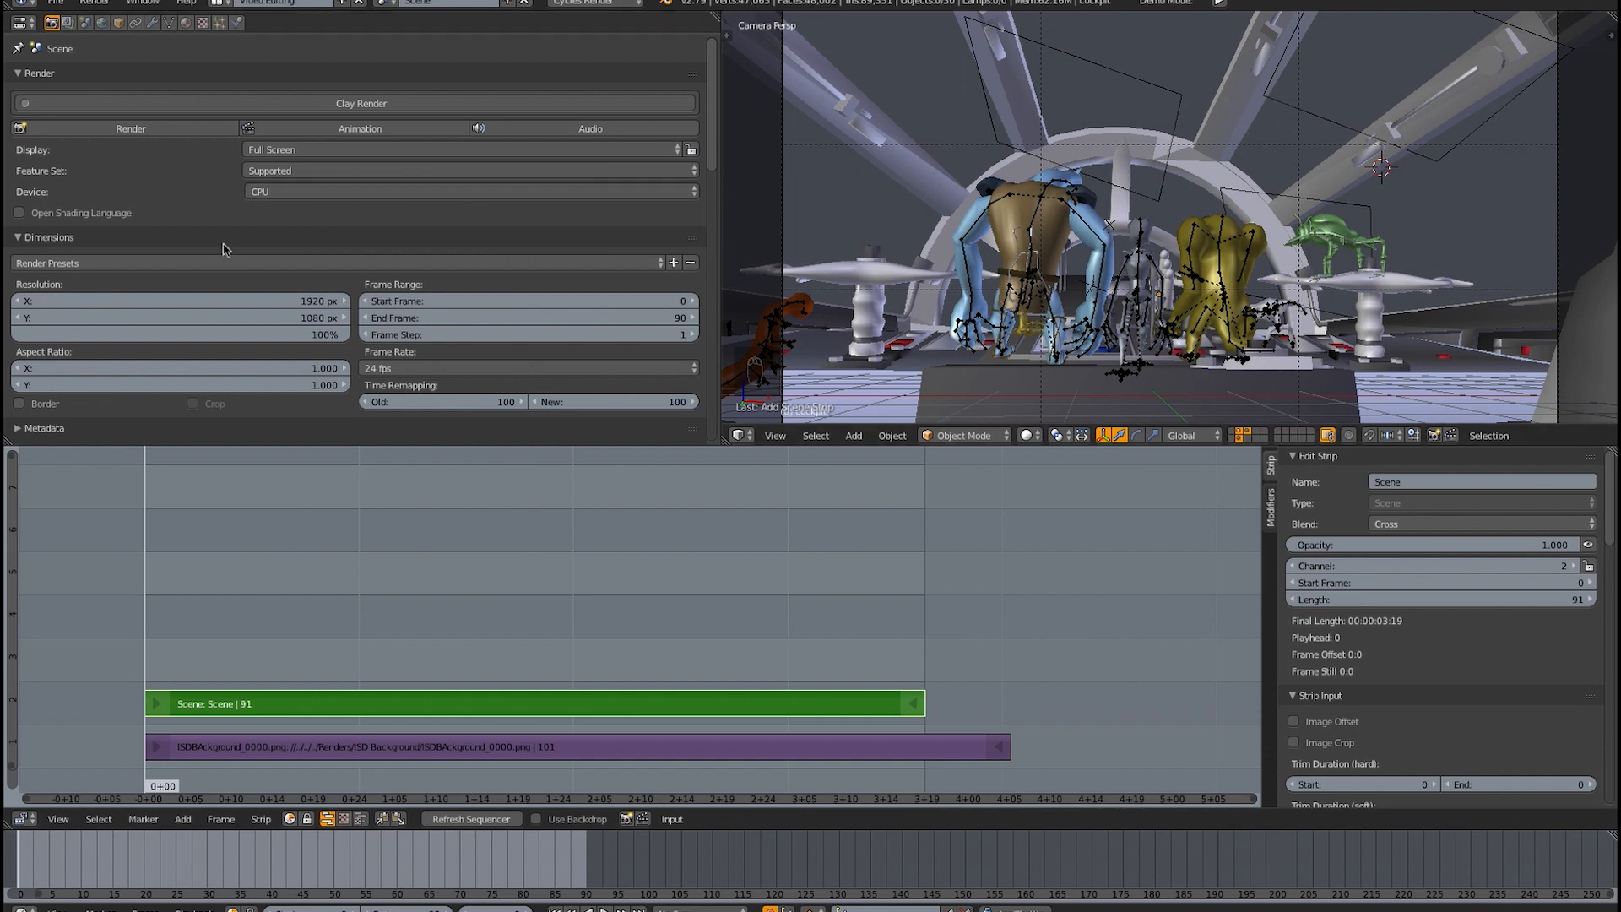
pyautogui.scroll(-3)
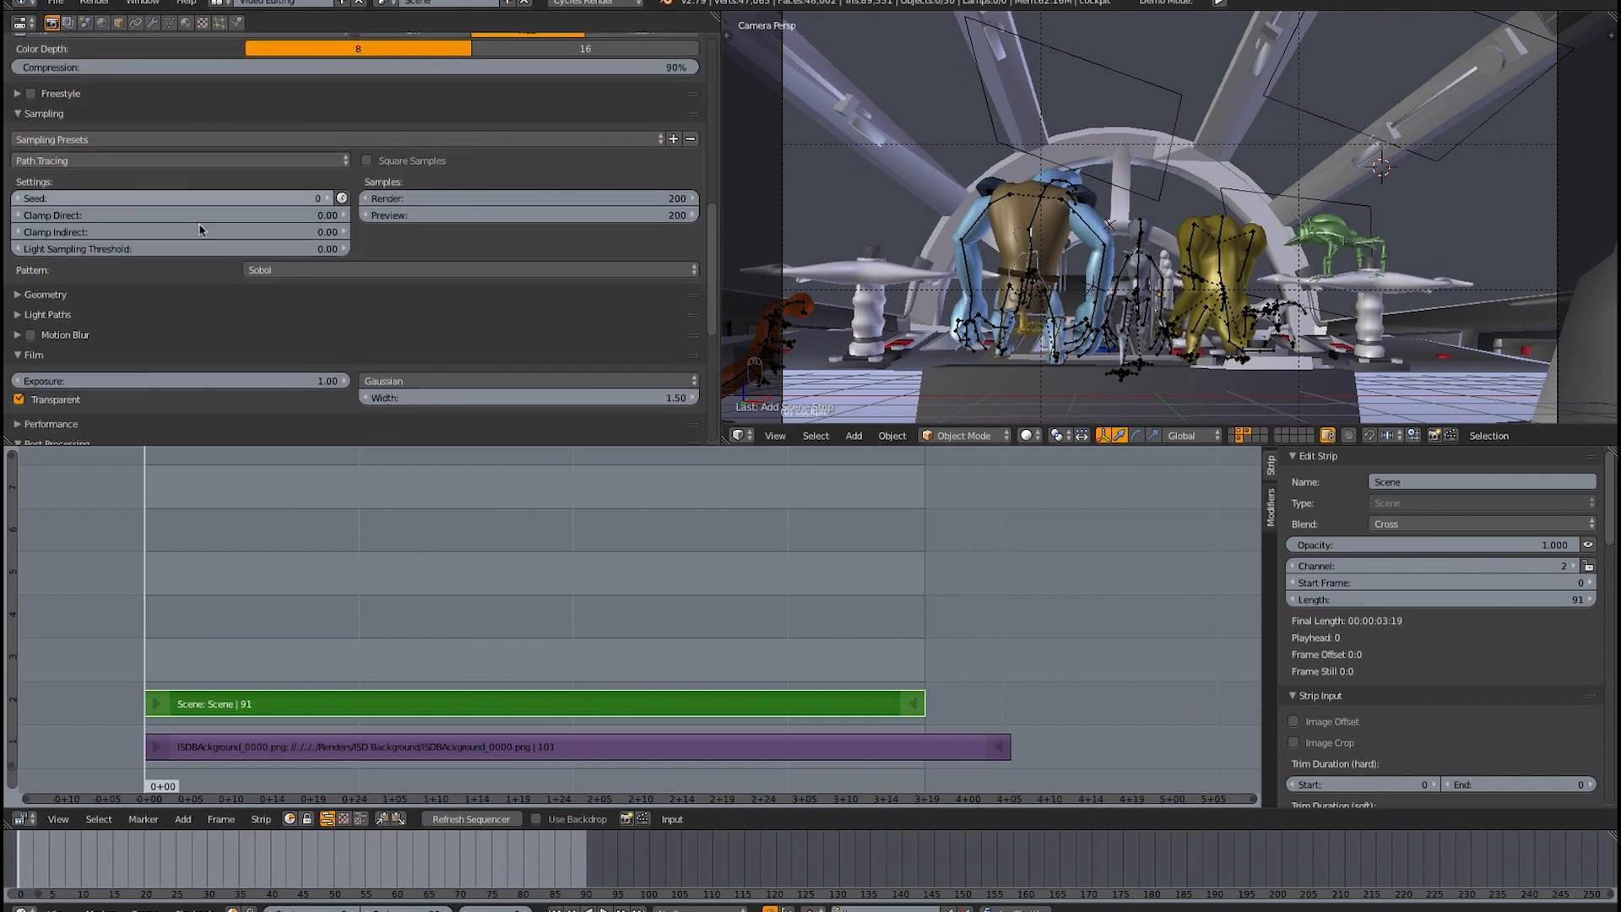
pyautogui.scroll(-3)
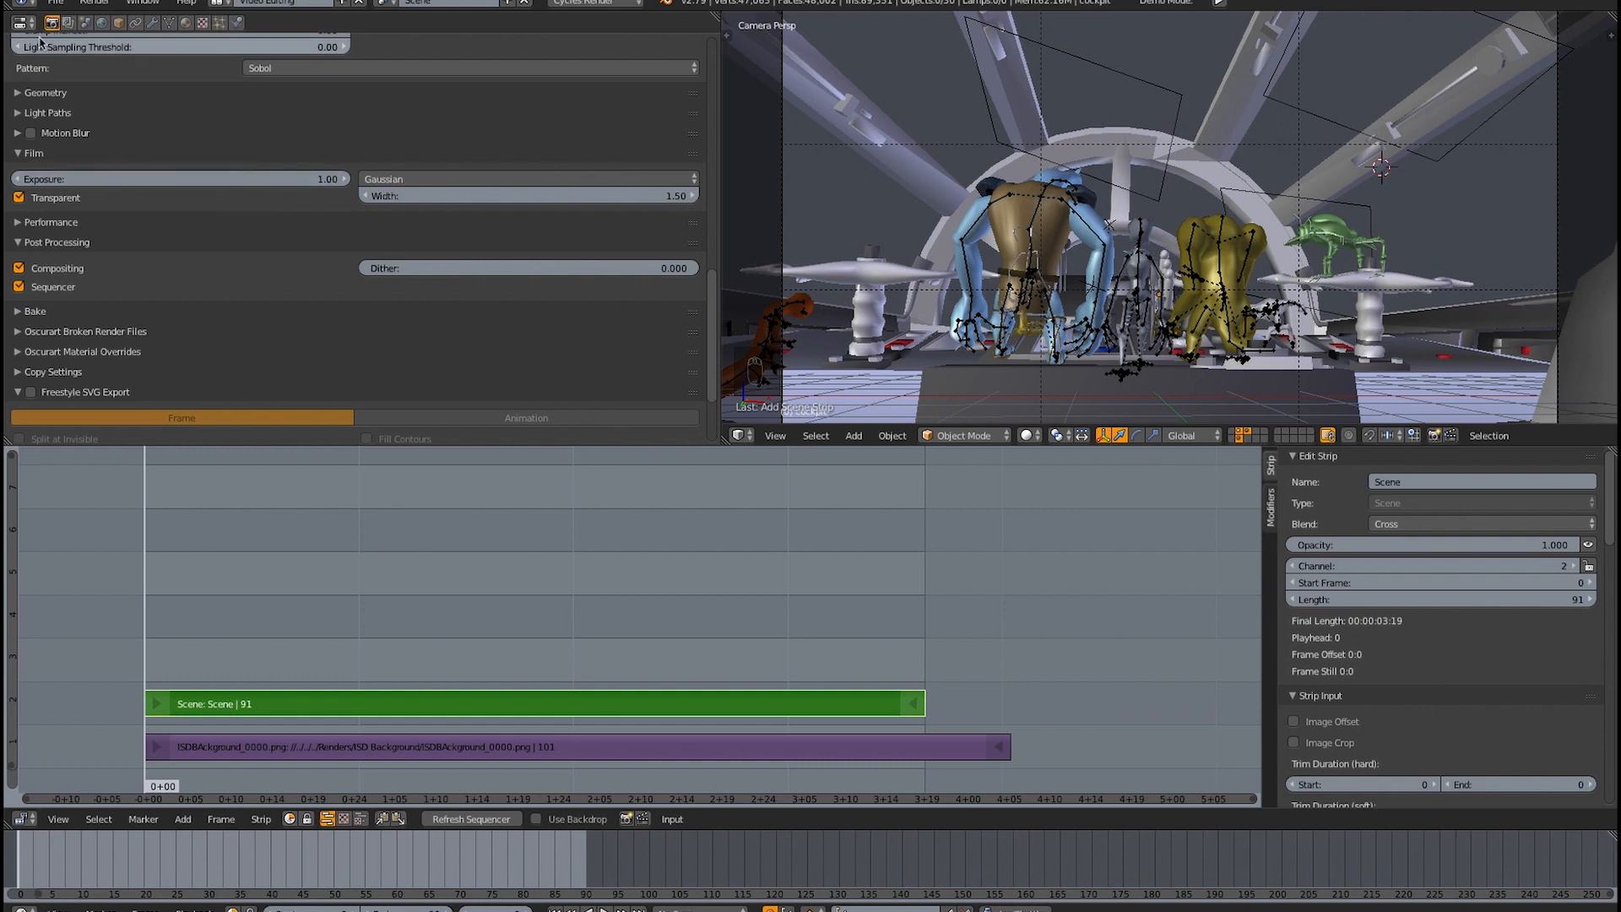
pyautogui.moveTo(59, 177)
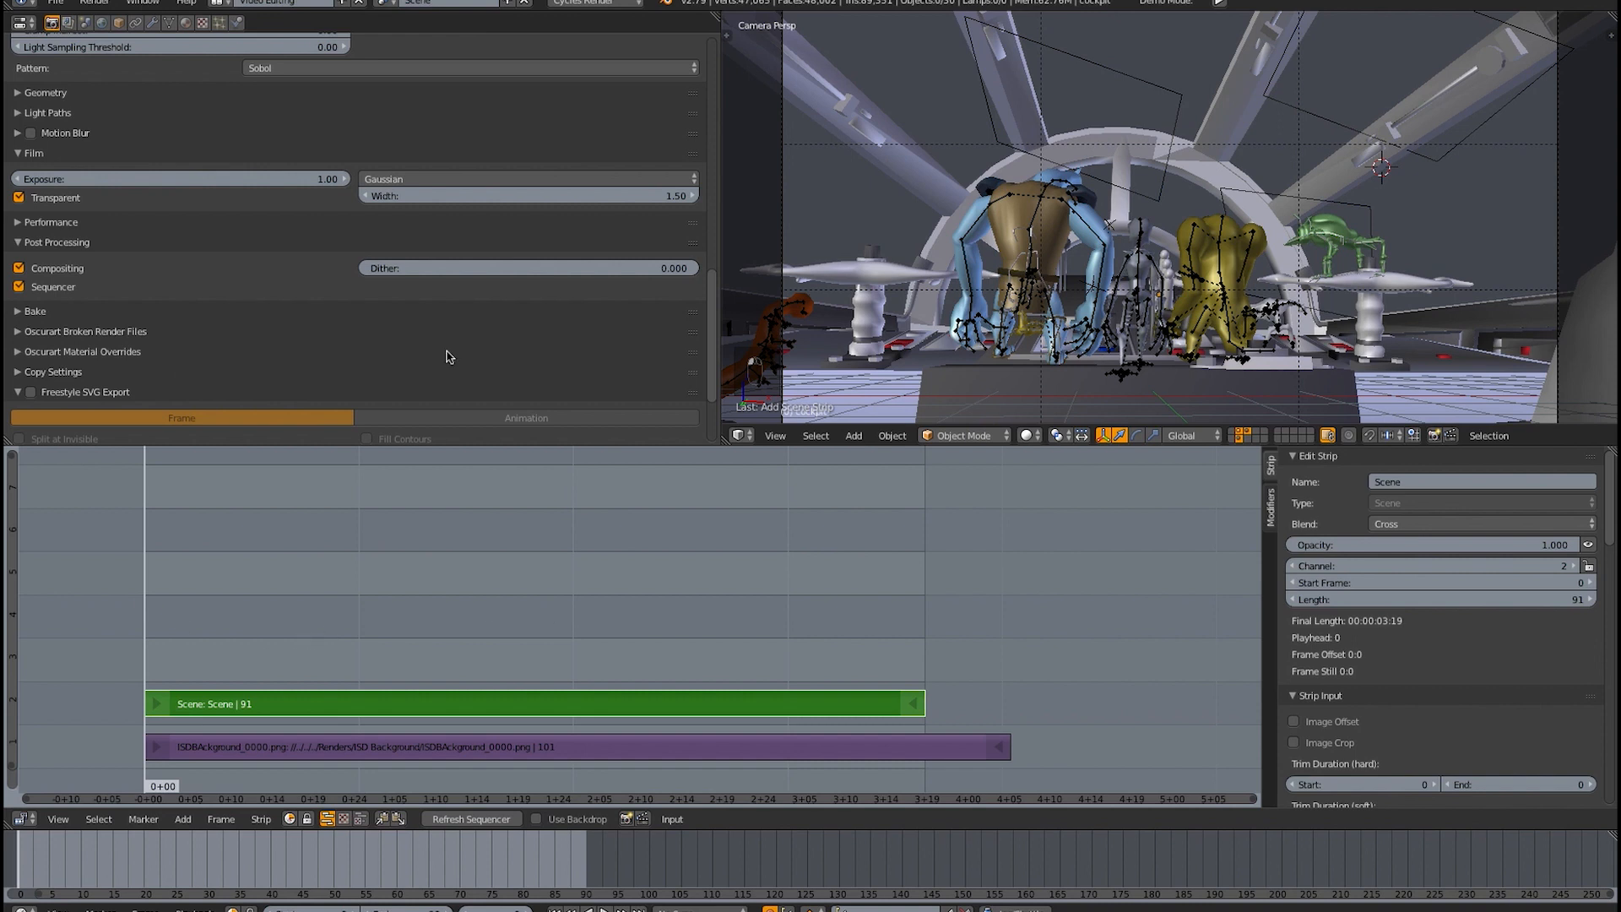
pyautogui.moveTo(256, 549)
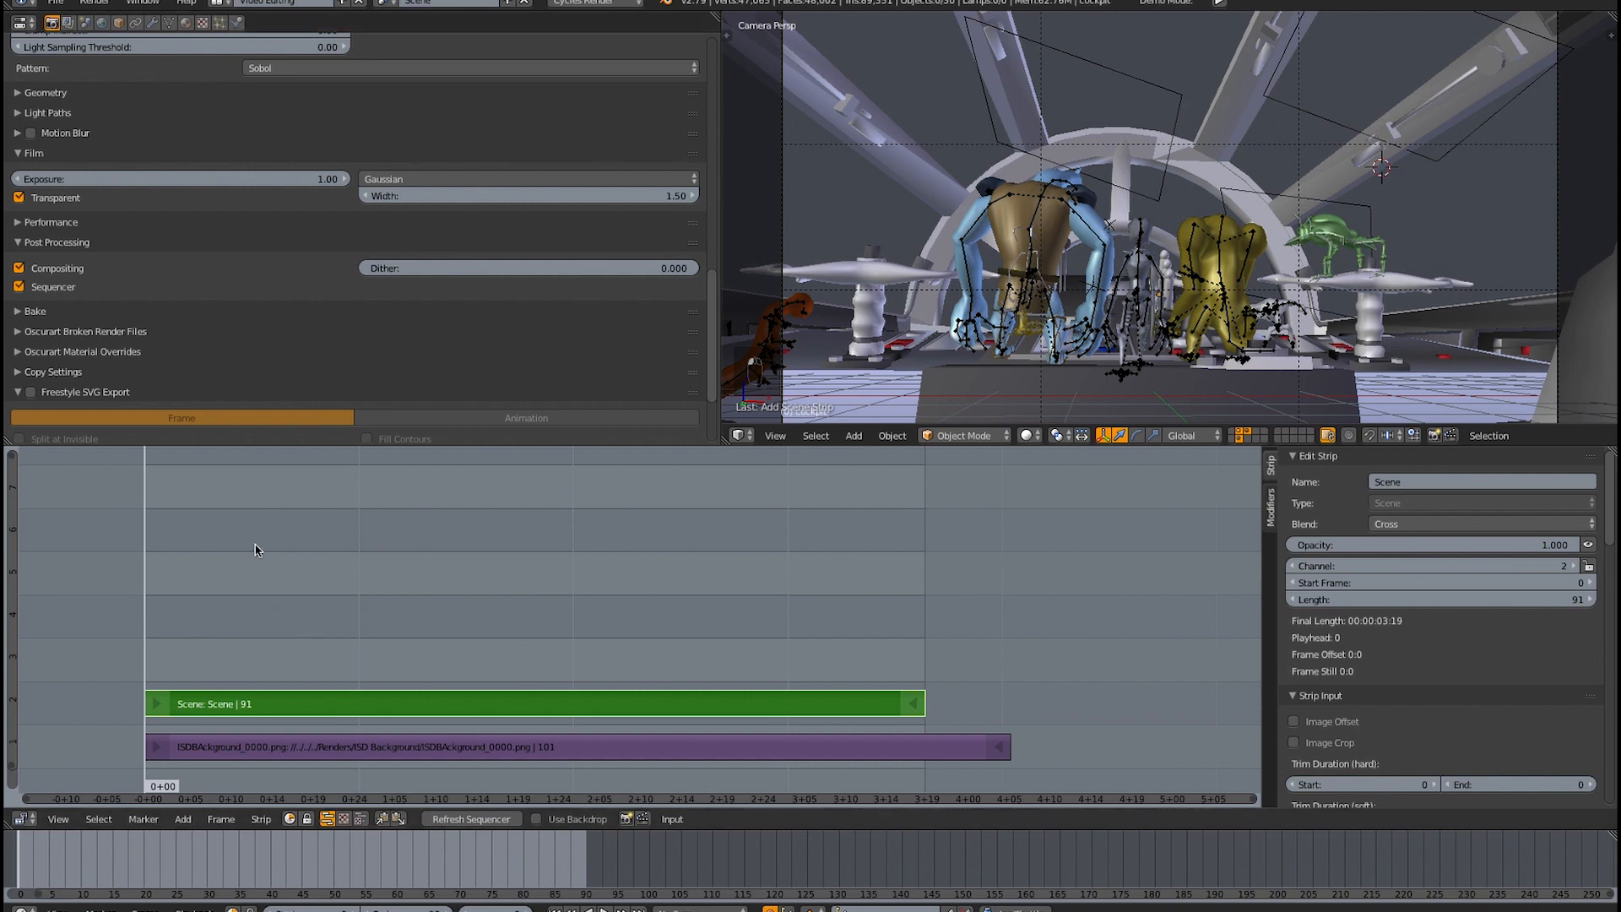
pyautogui.moveTo(781, 620)
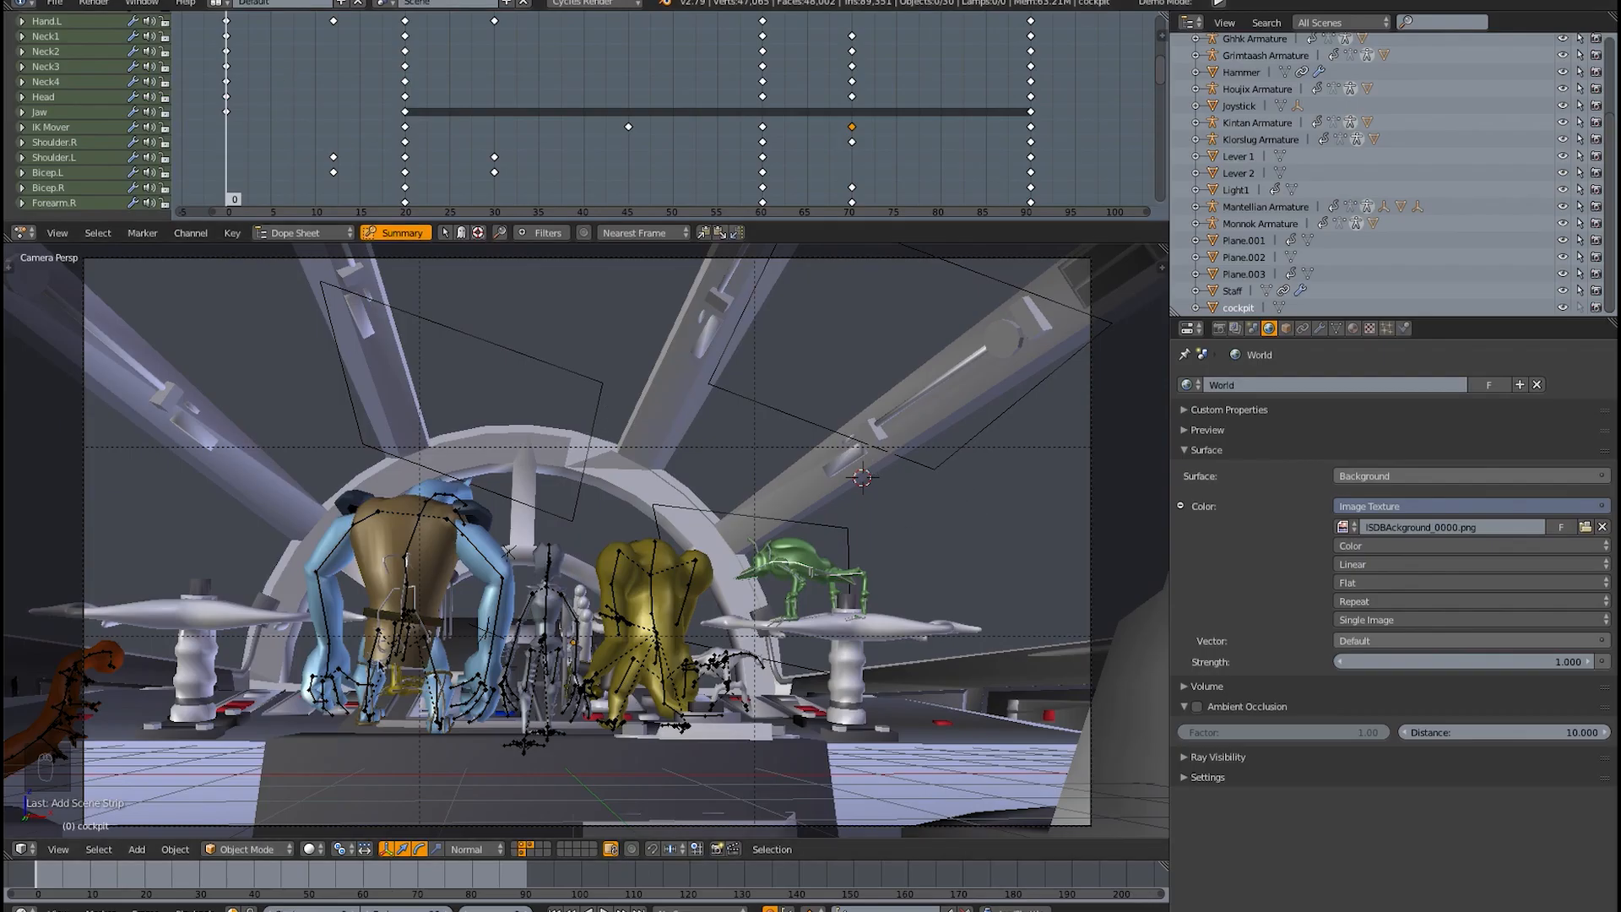
pyautogui.moveTo(902, 588)
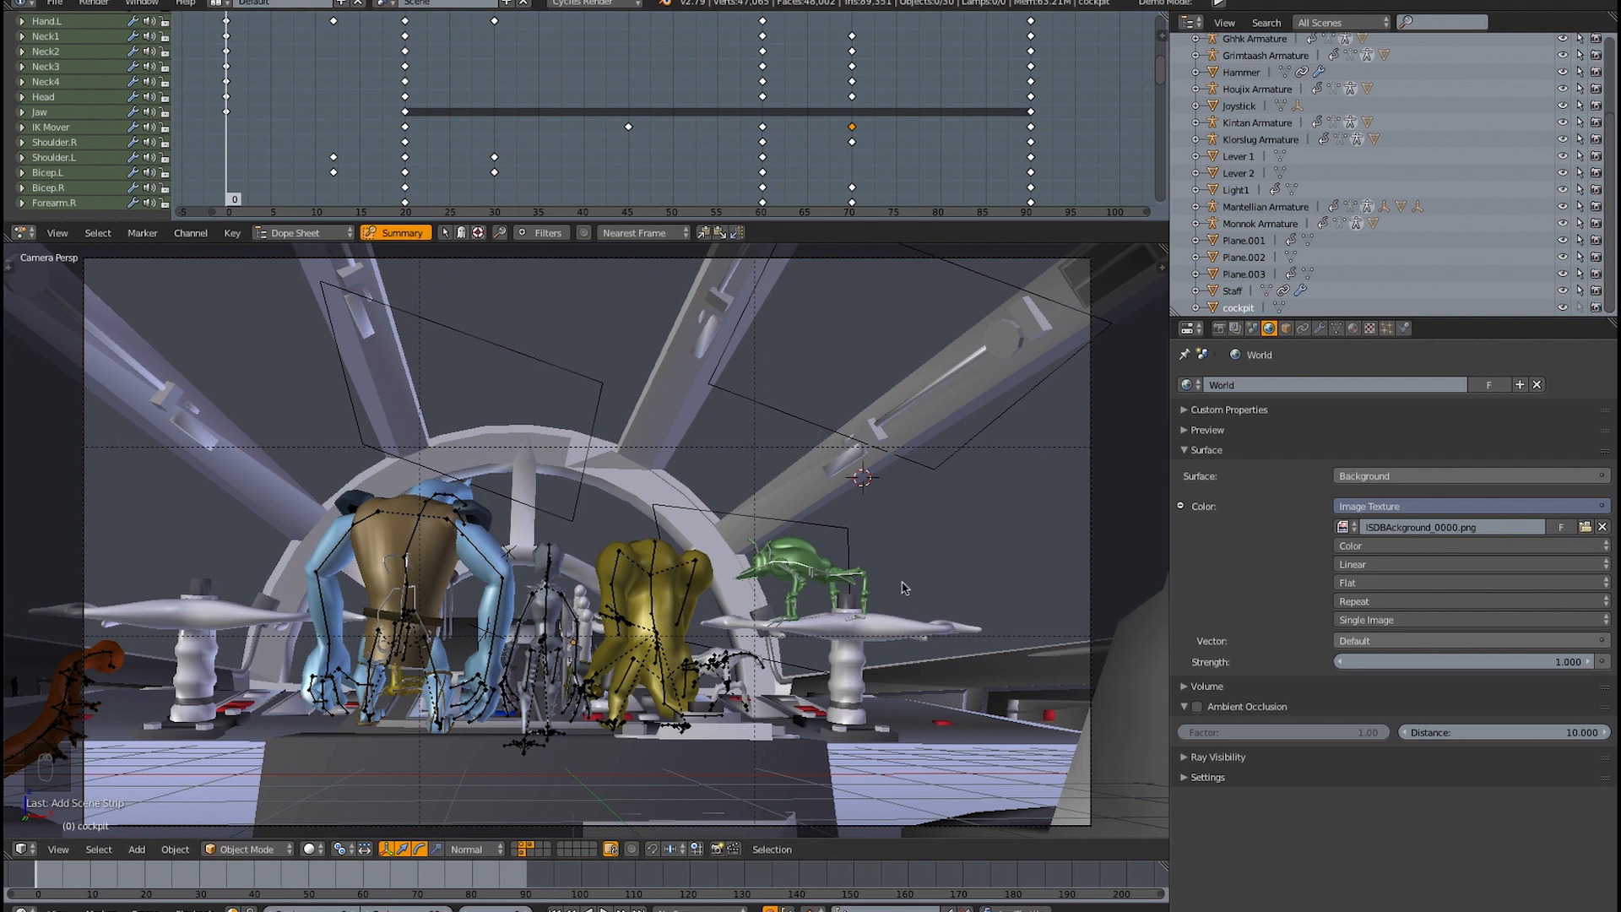
pyautogui.moveTo(861, 580)
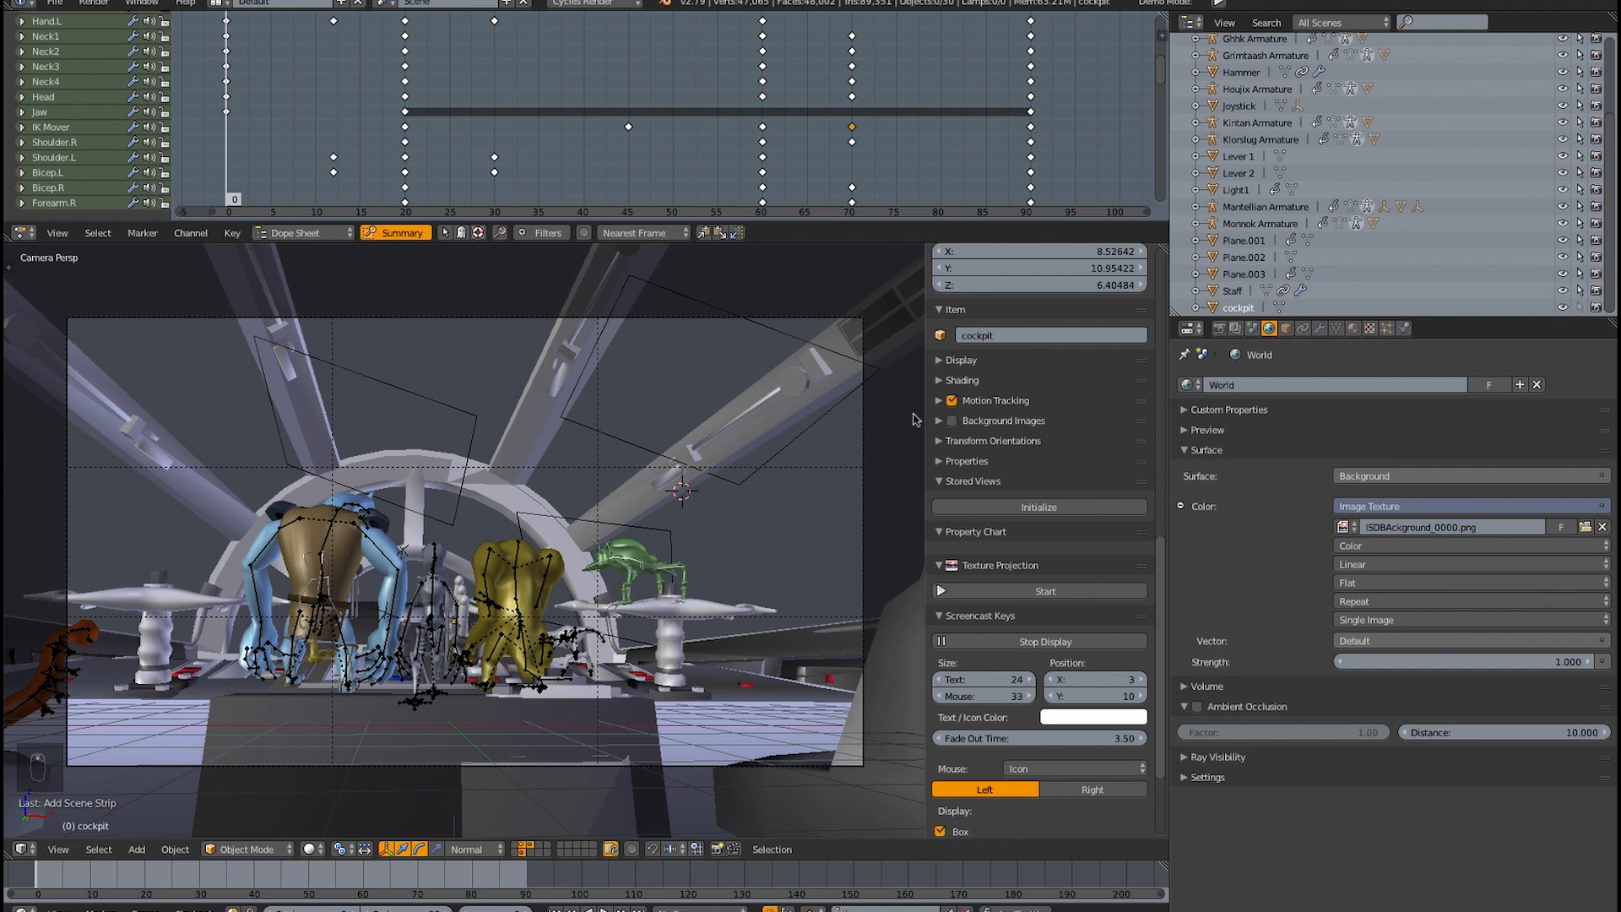
# - Enable viewport background images and load ISDBAckground_0000.png into a new slot
pyautogui.click(947, 420)
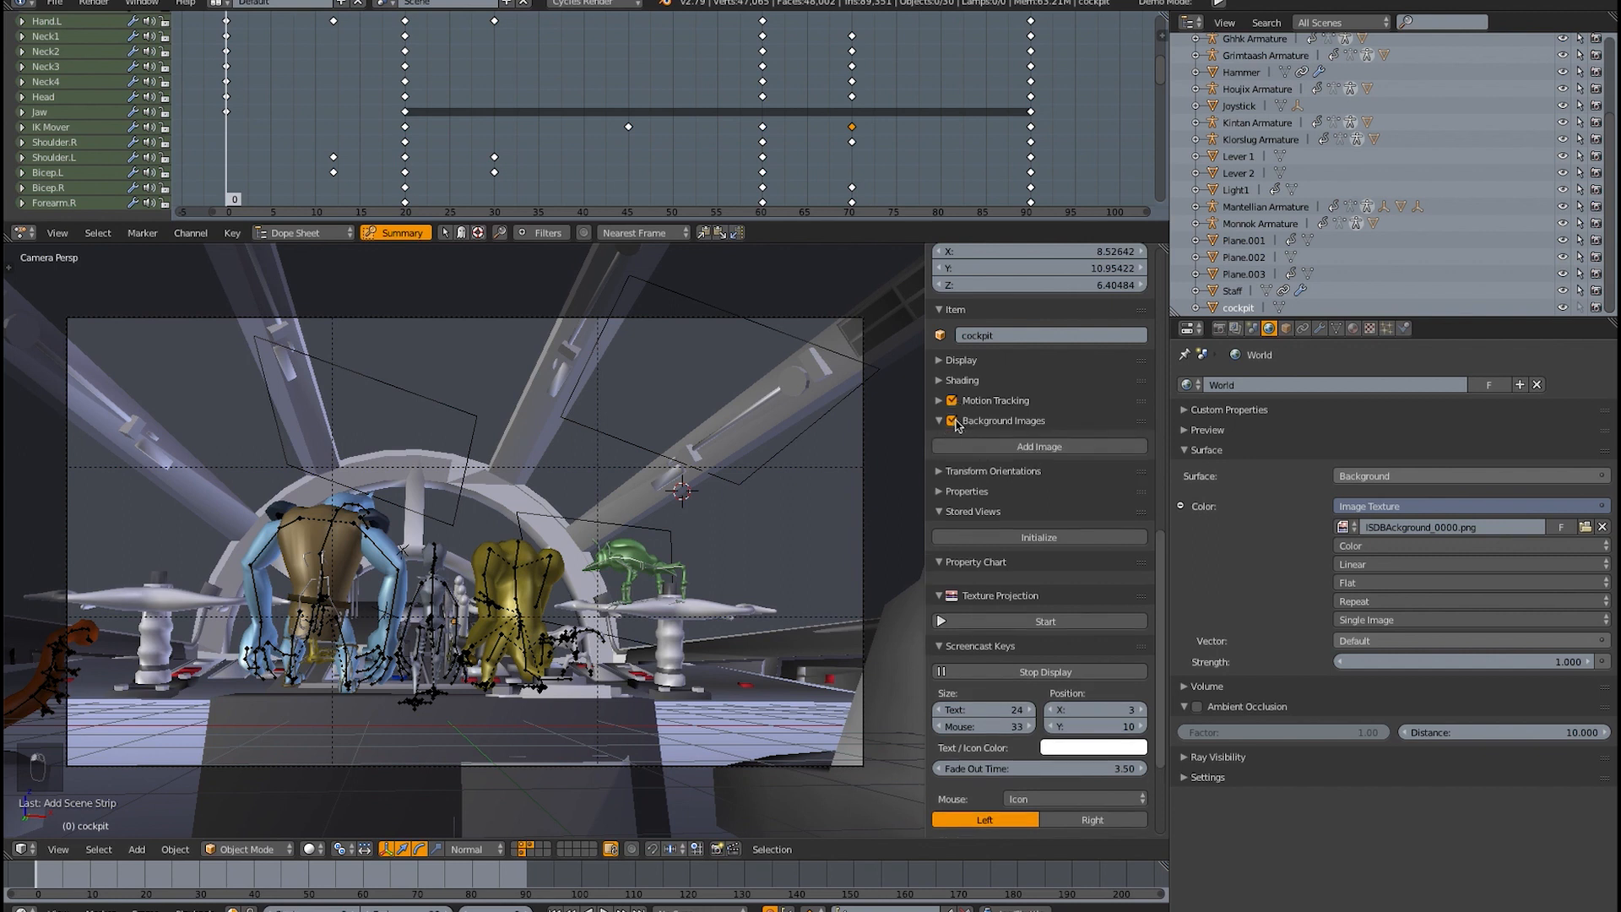
pyautogui.click(1039, 446)
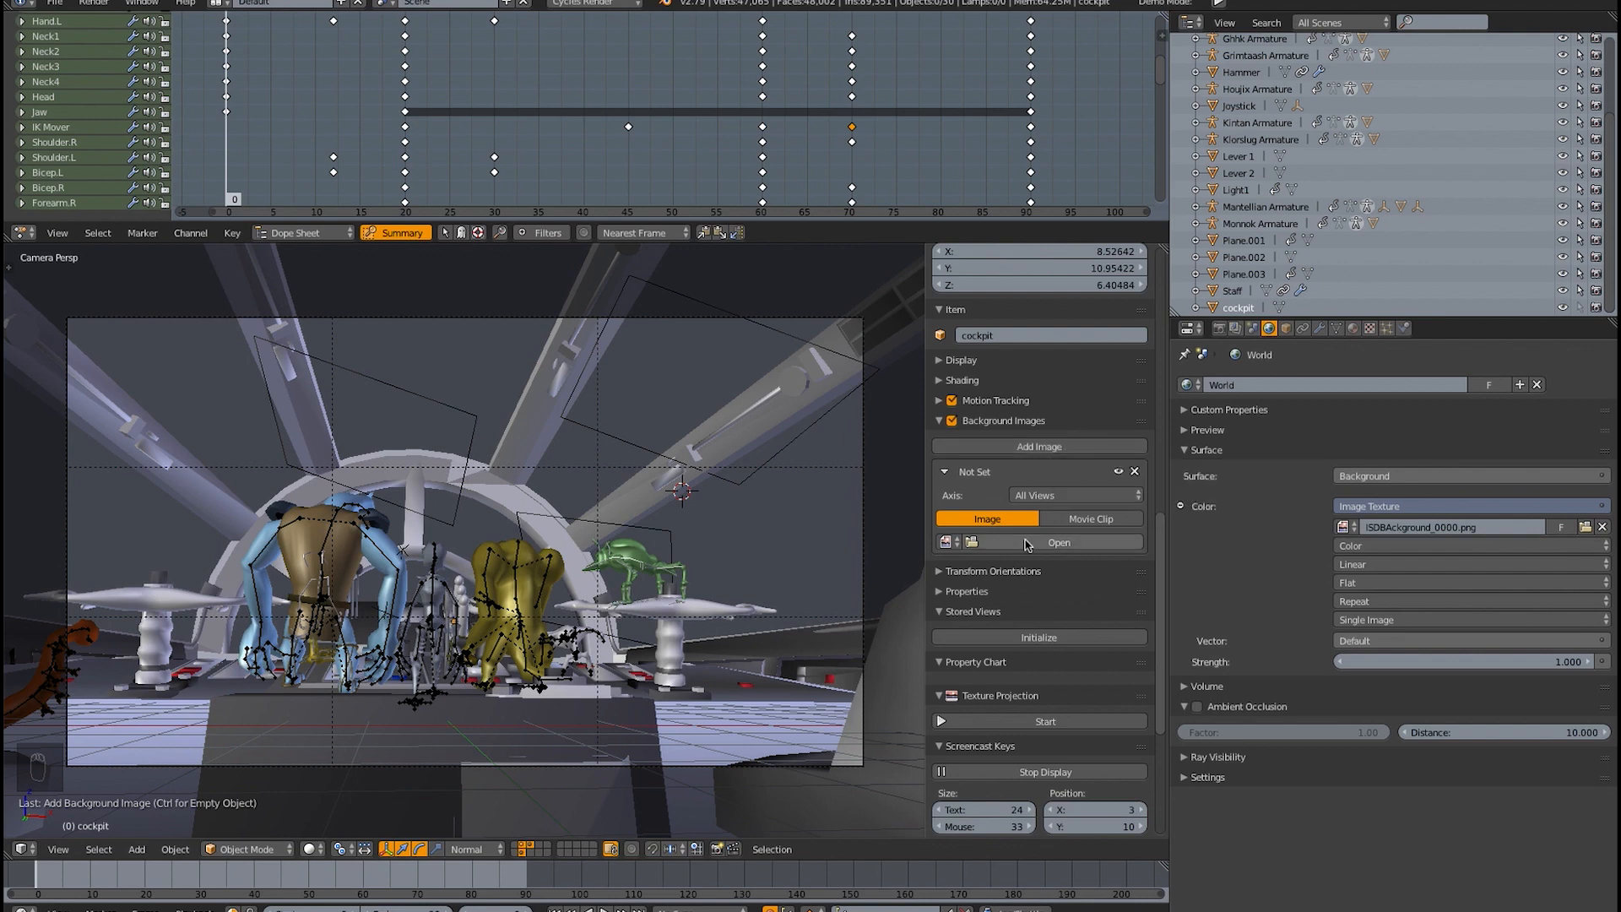
pyautogui.click(1057, 542)
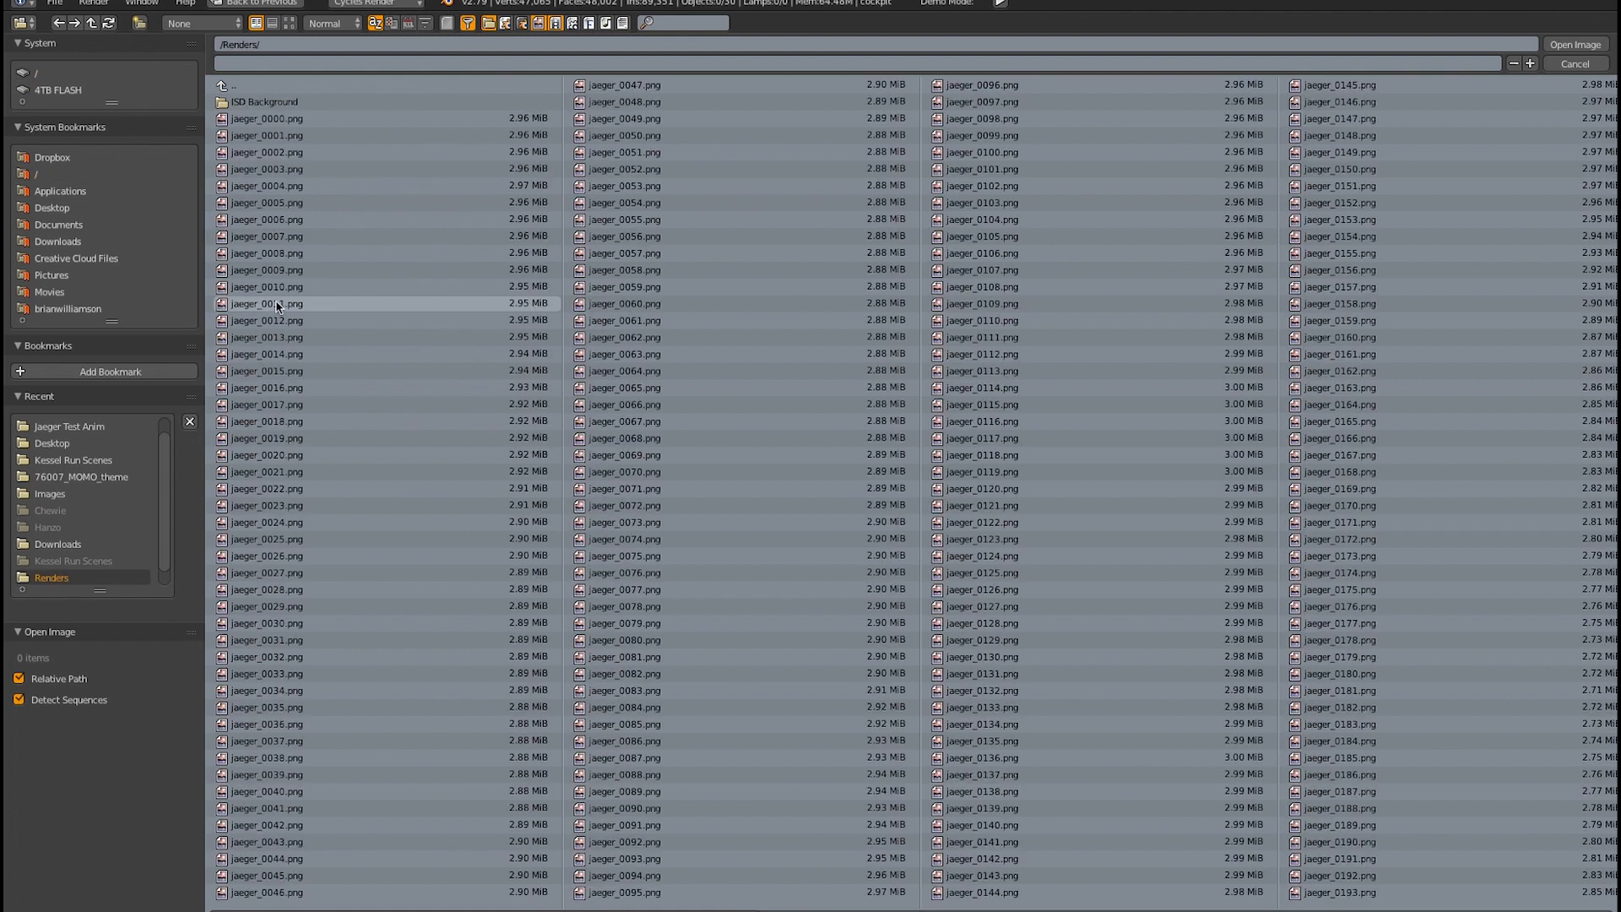
pyautogui.doubleClick(266, 101)
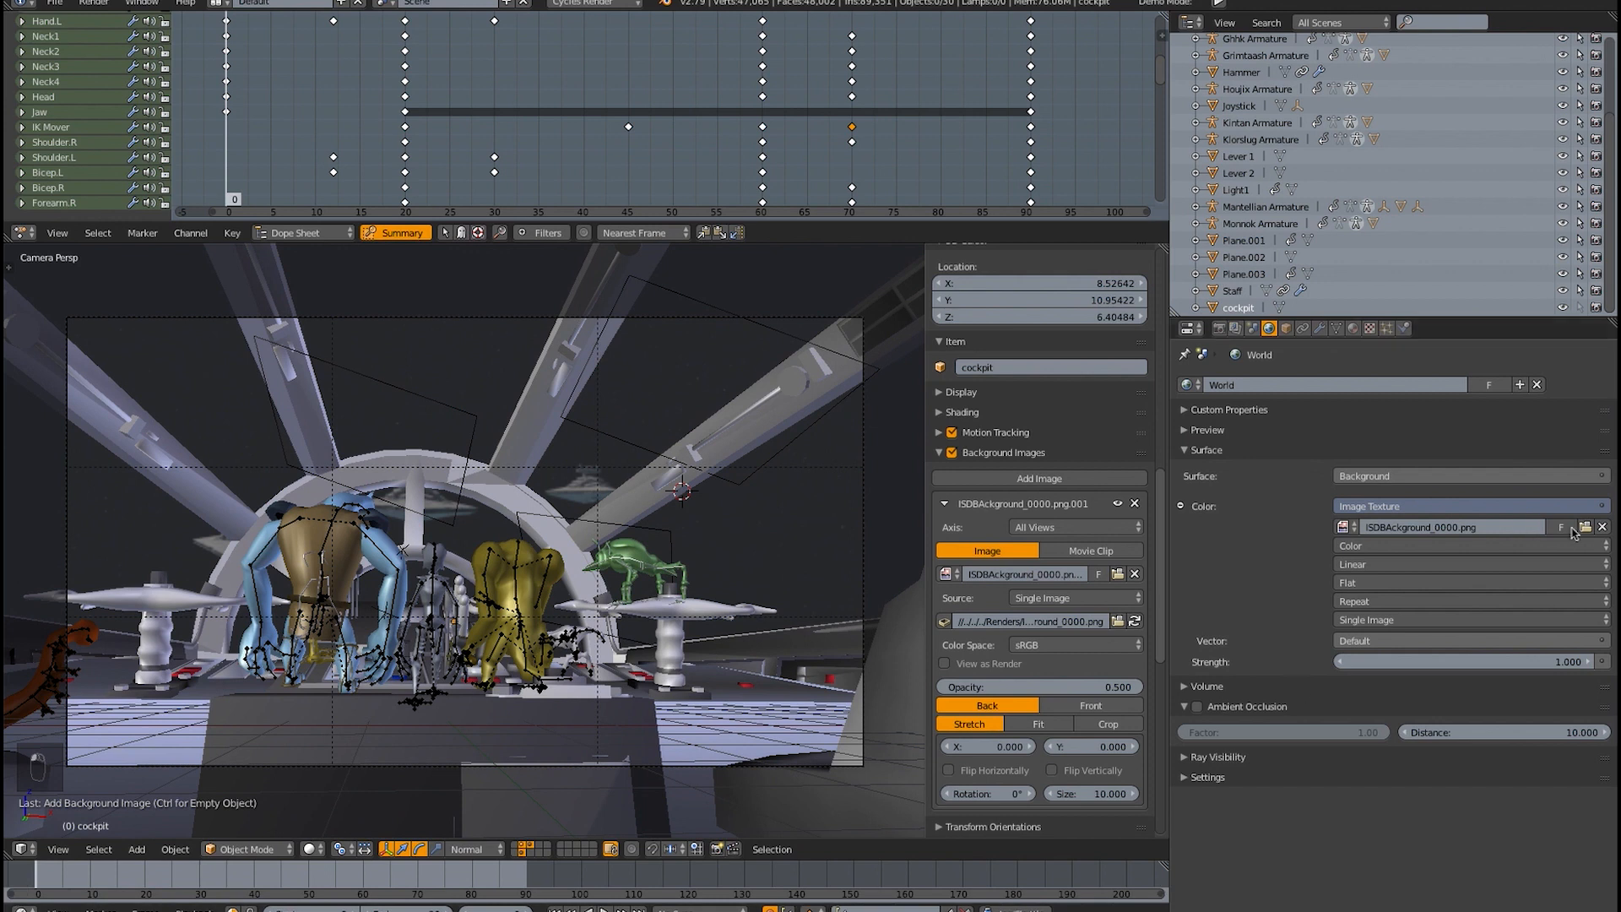
pyautogui.click(1071, 598)
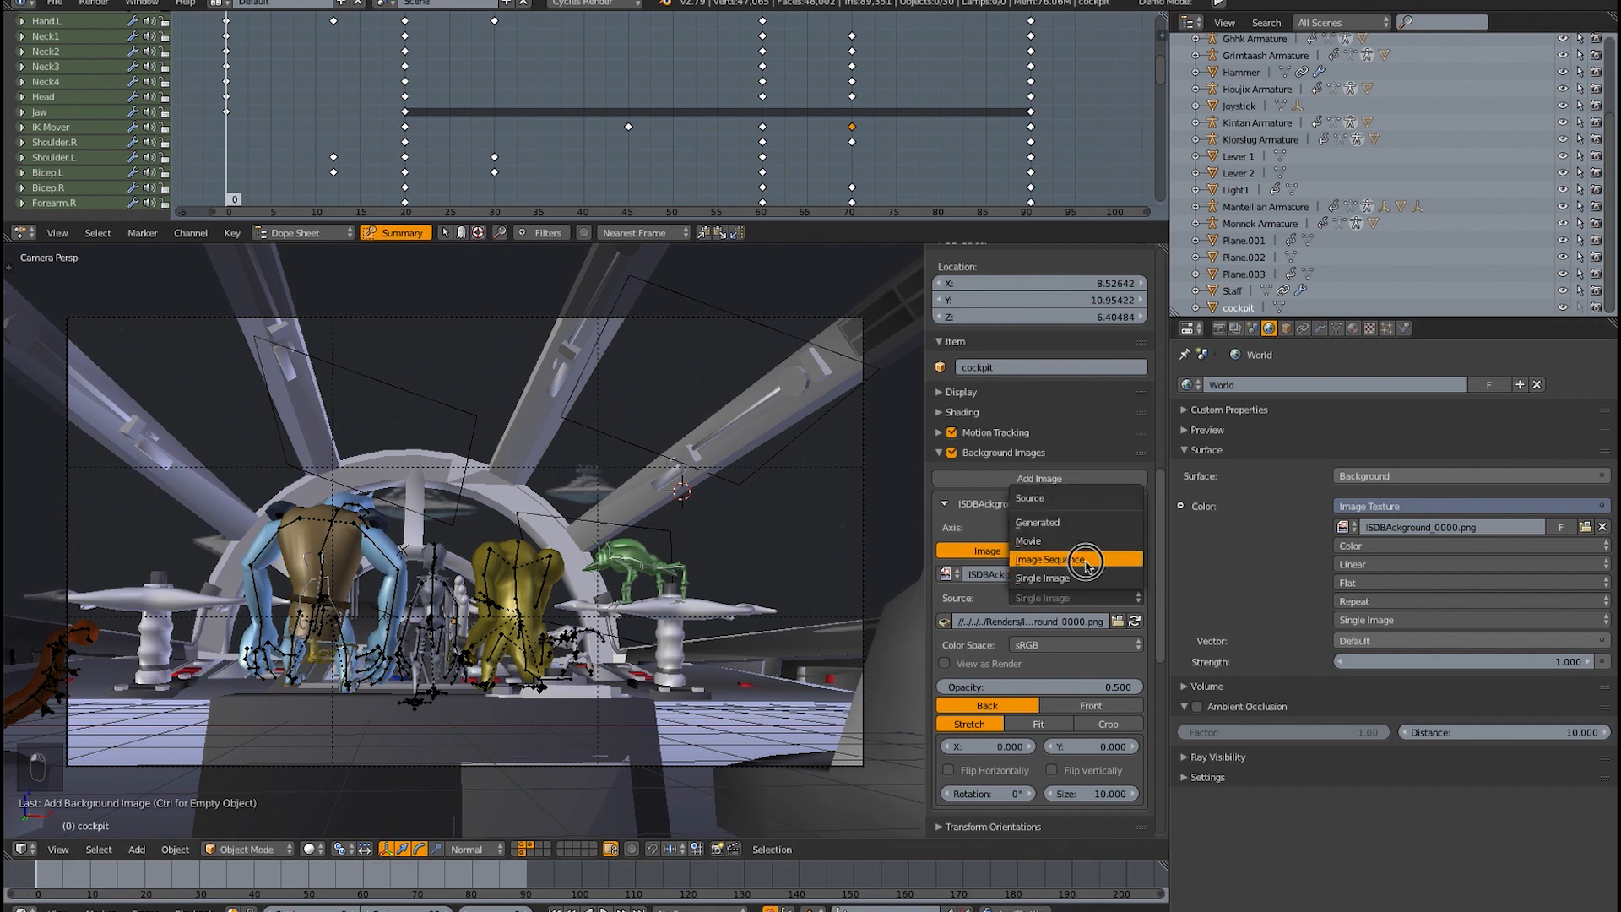
# - Set the background source to a one-frame image sequence, then switch the slot to Movie Clip
pyautogui.click(1043, 559)
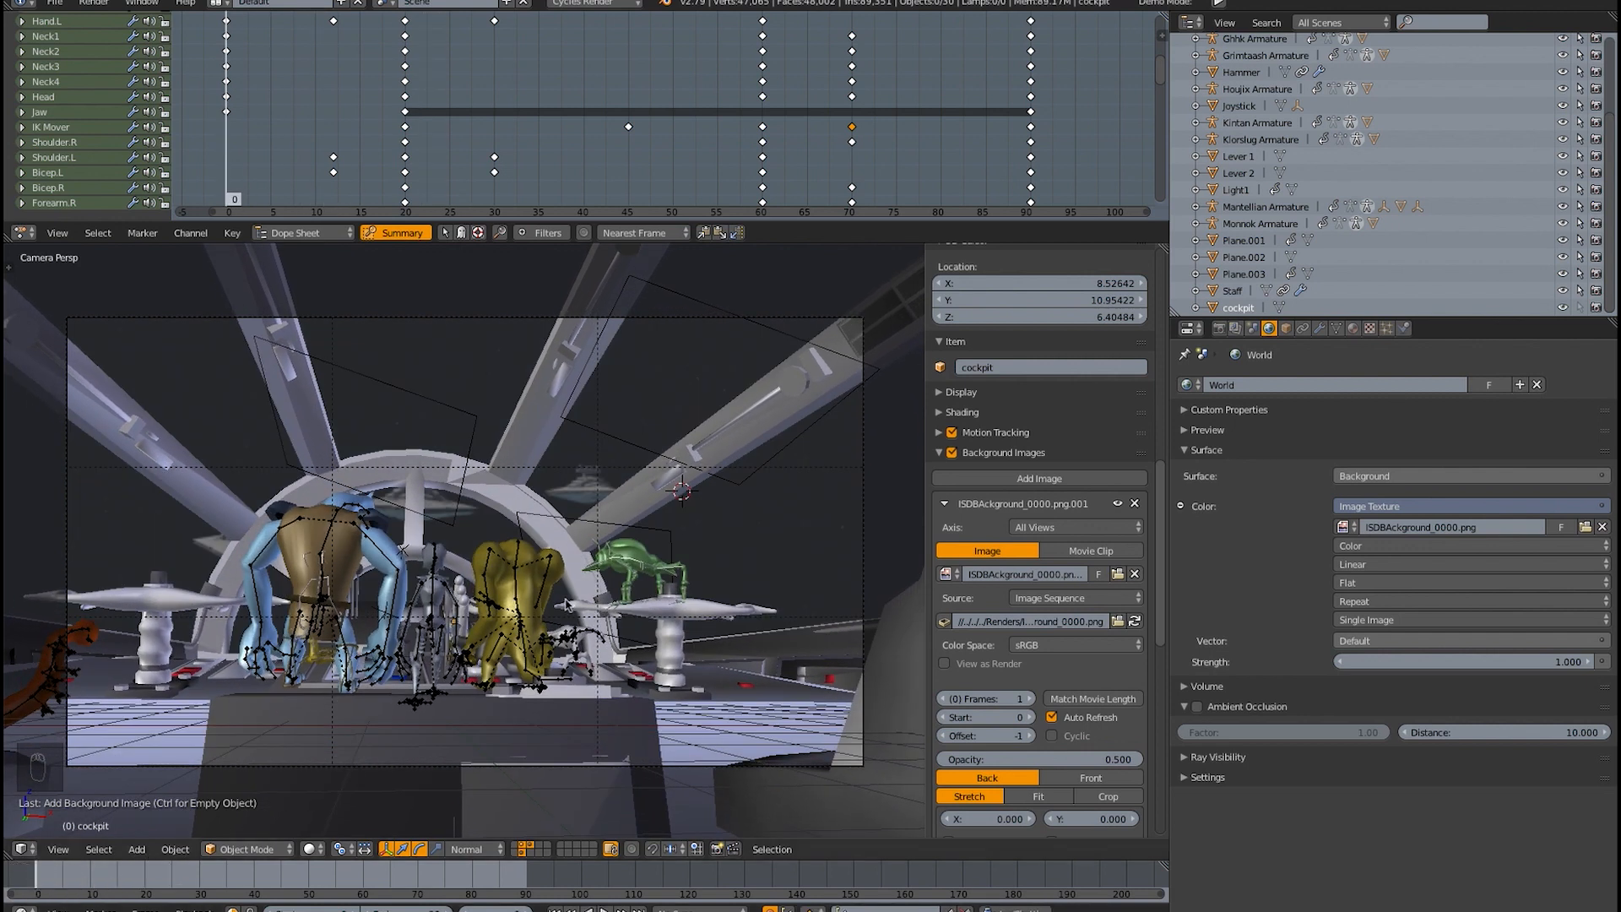
pyautogui.moveTo(1108, 565)
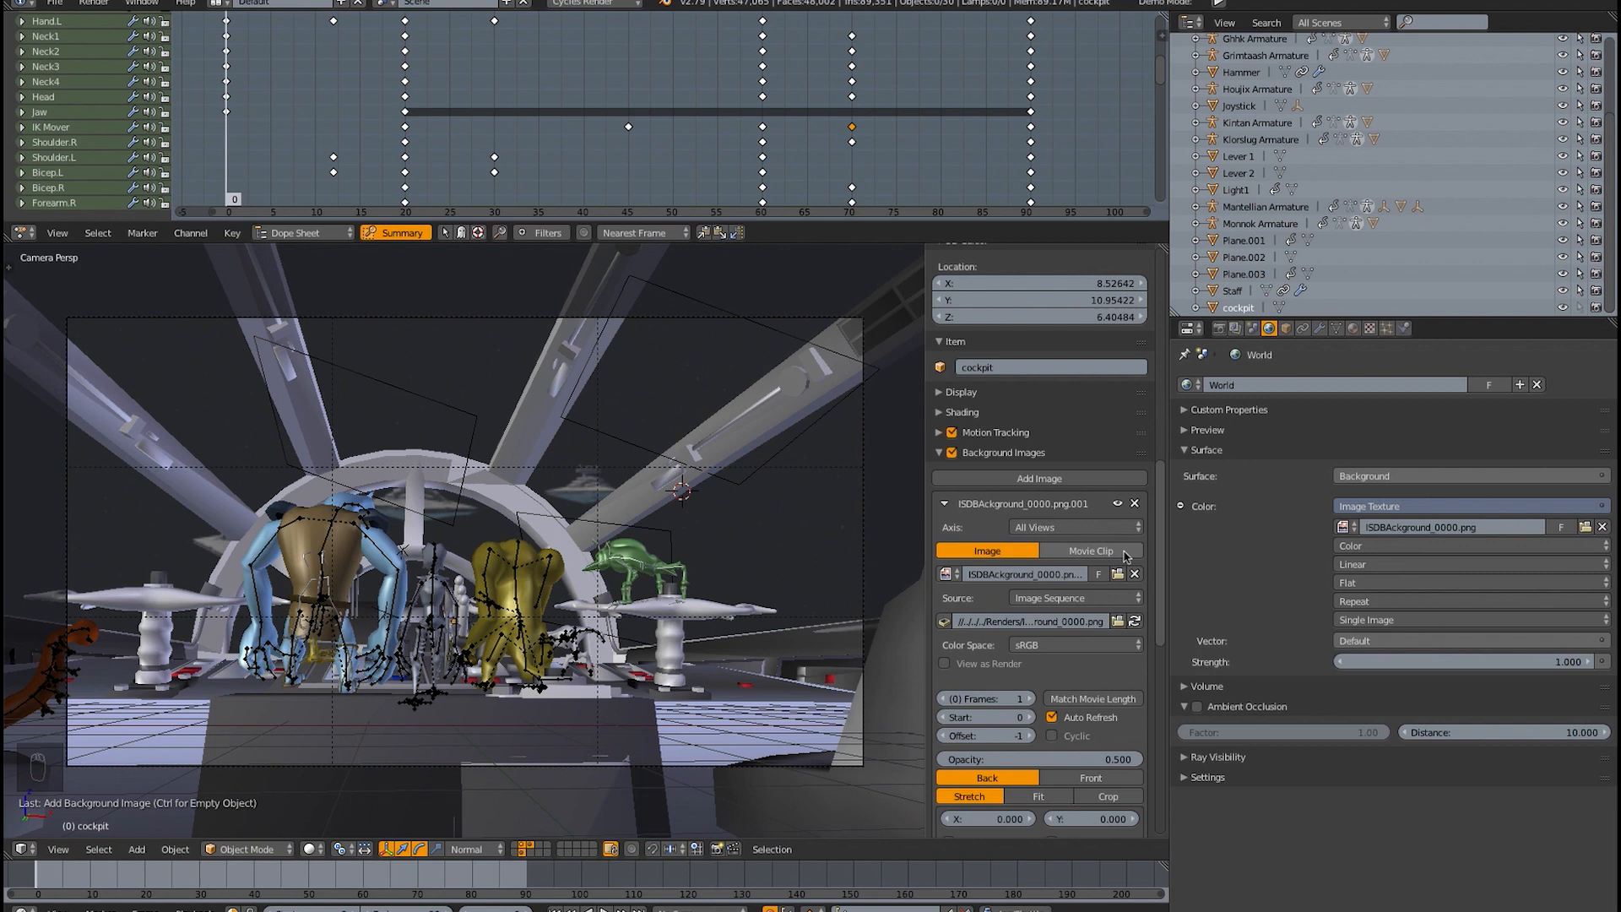
pyautogui.click(1089, 550)
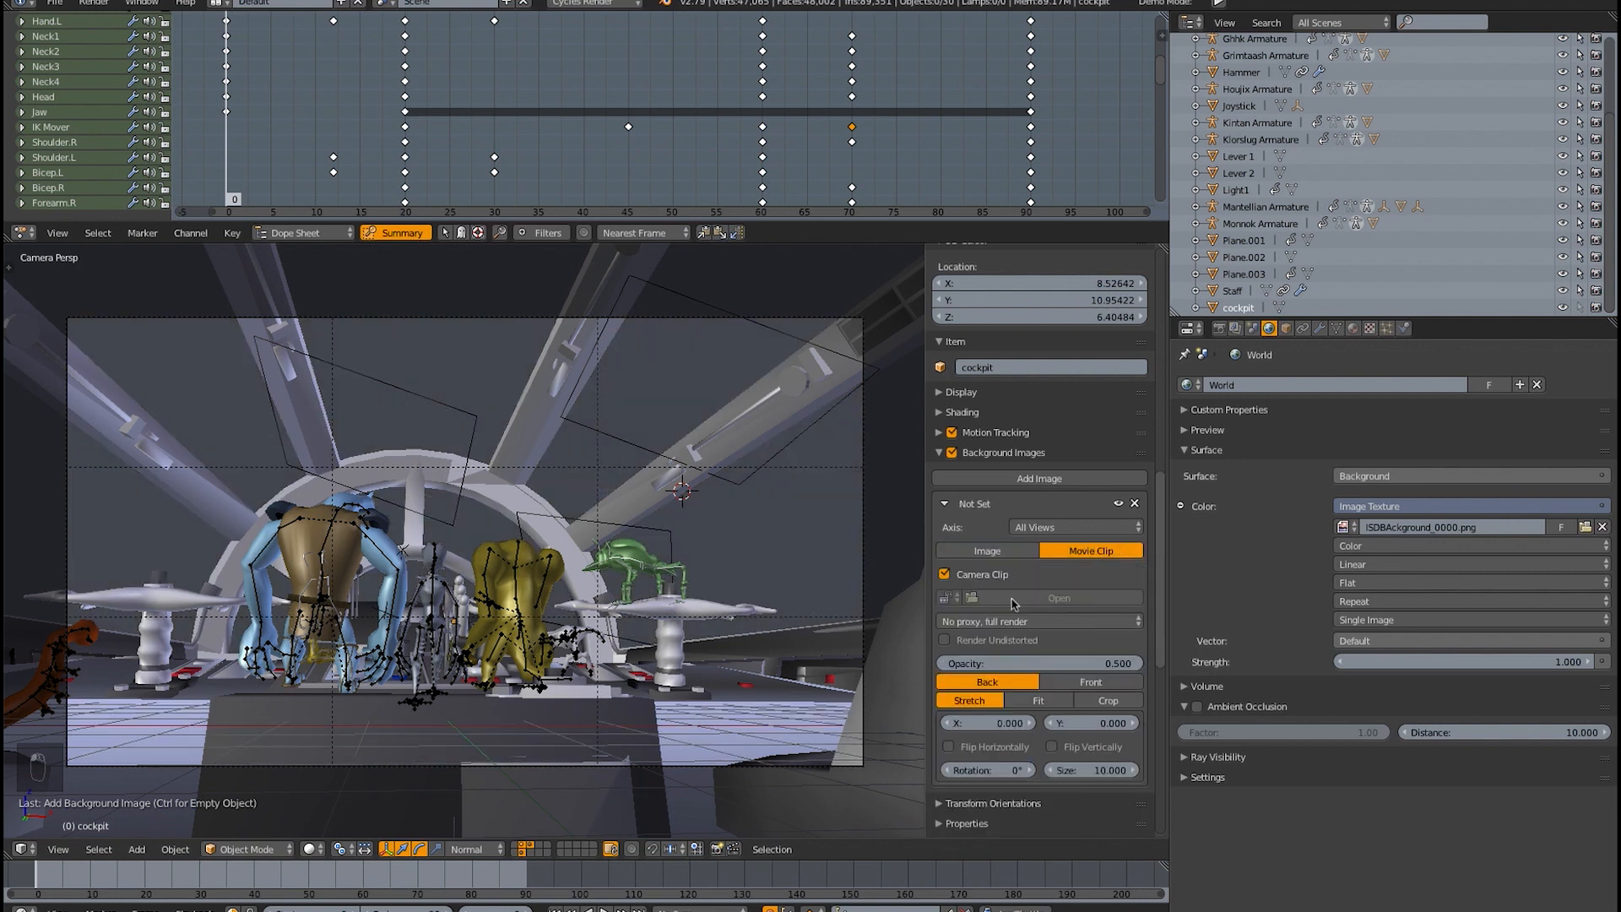
# - Load Jaeger.mp4 from Desktop/Jaeger Test Anim on the 4TB FLASH drive as the movie-clip background
pyautogui.click(1057, 598)
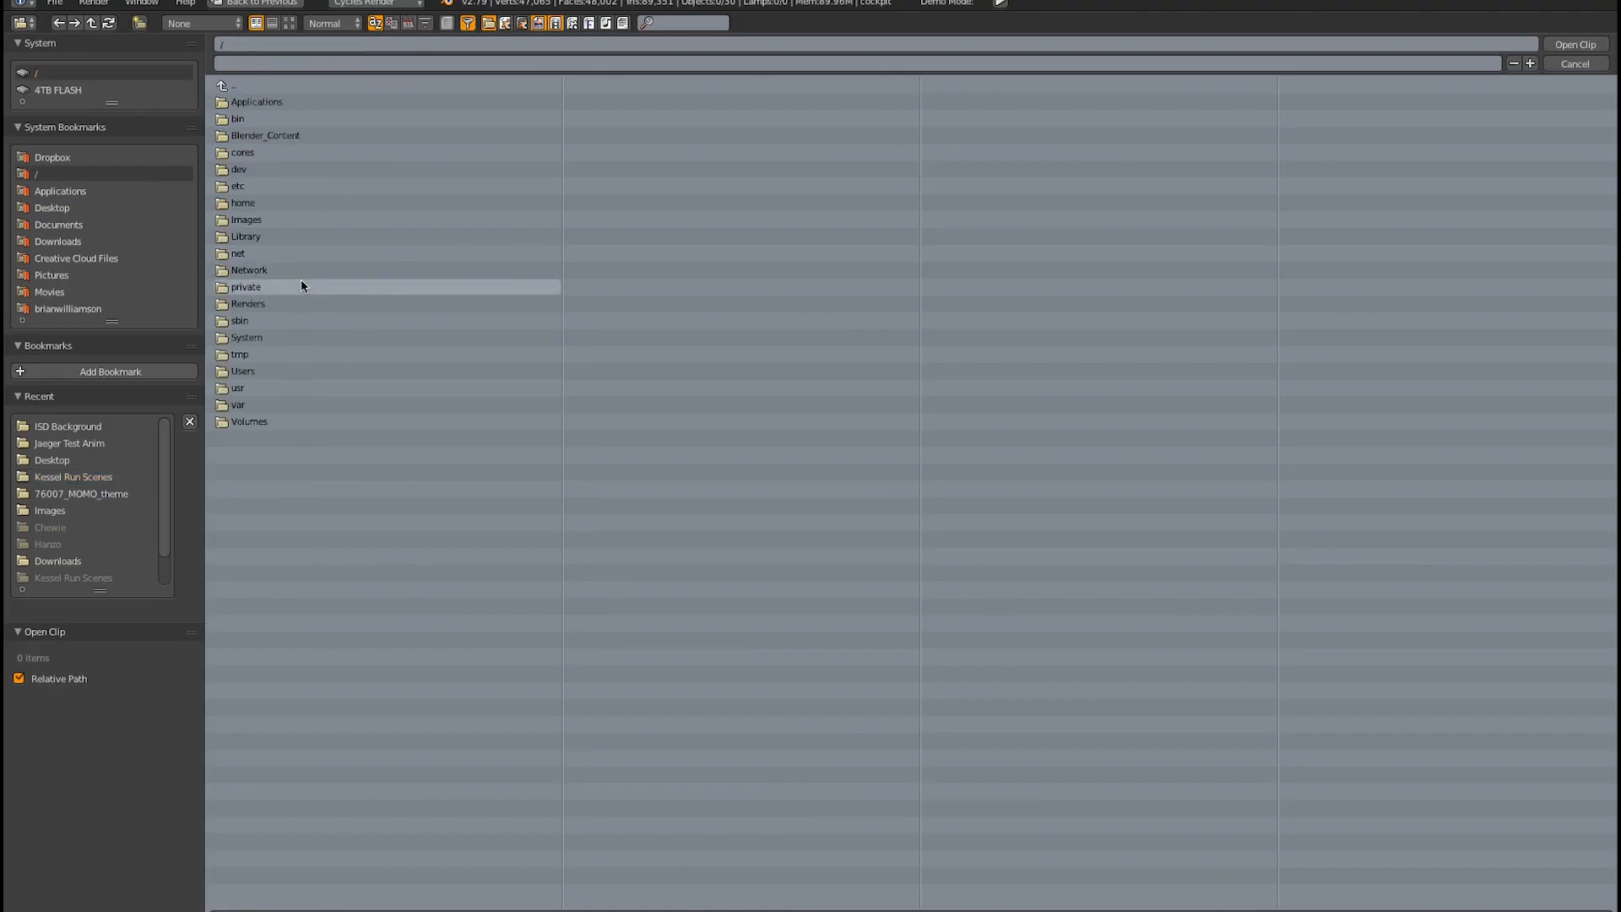
pyautogui.click(58, 89)
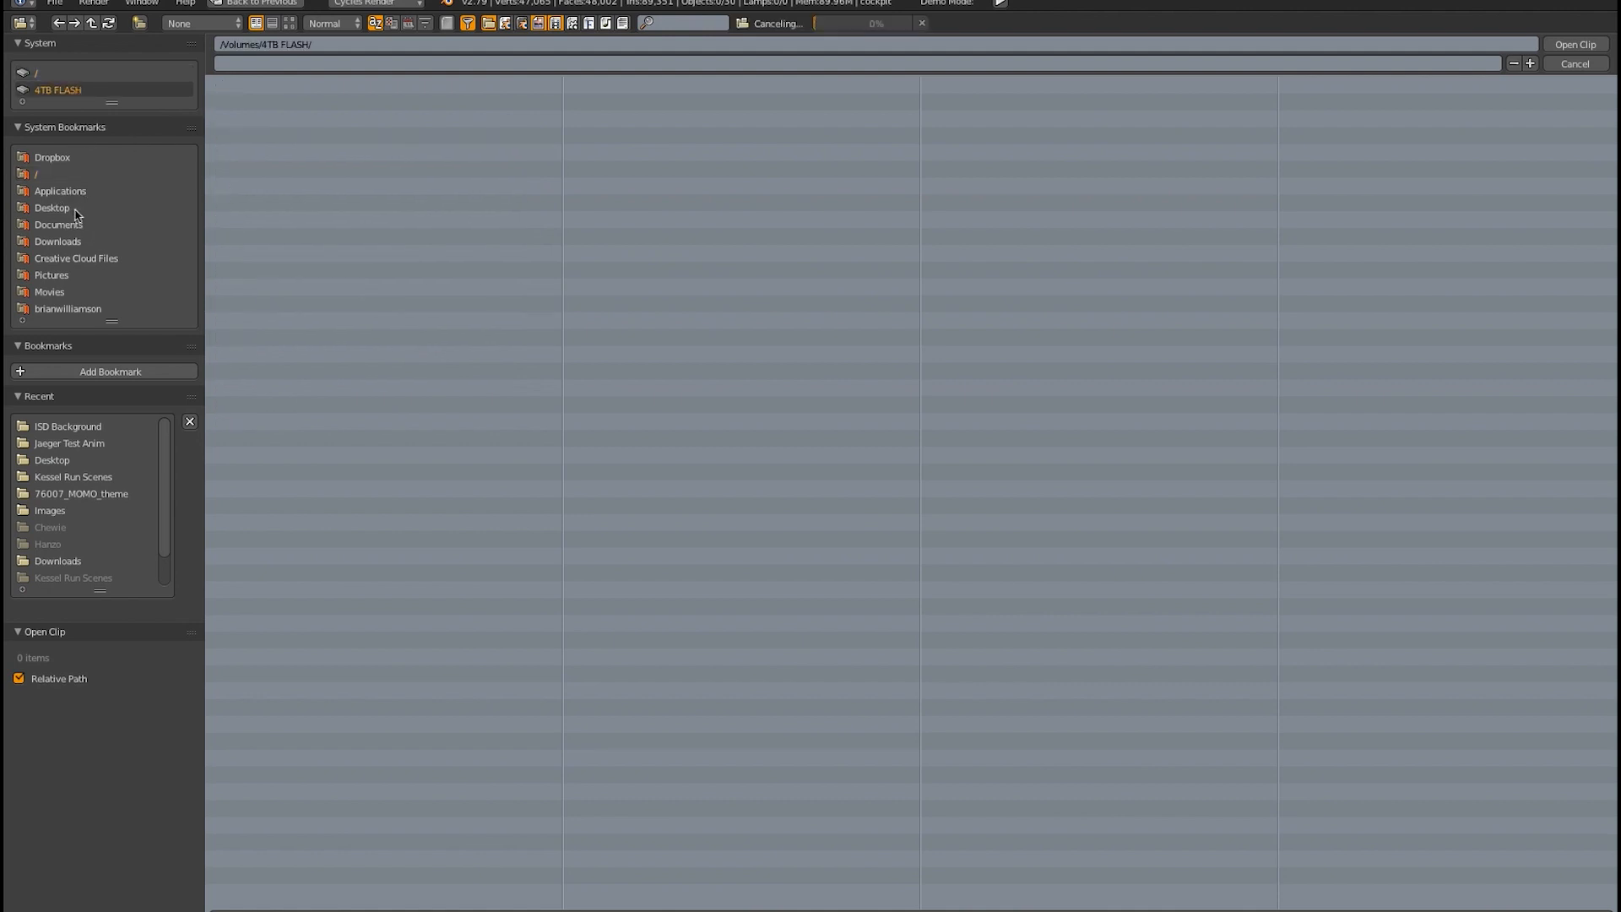
pyautogui.moveTo(93, 132)
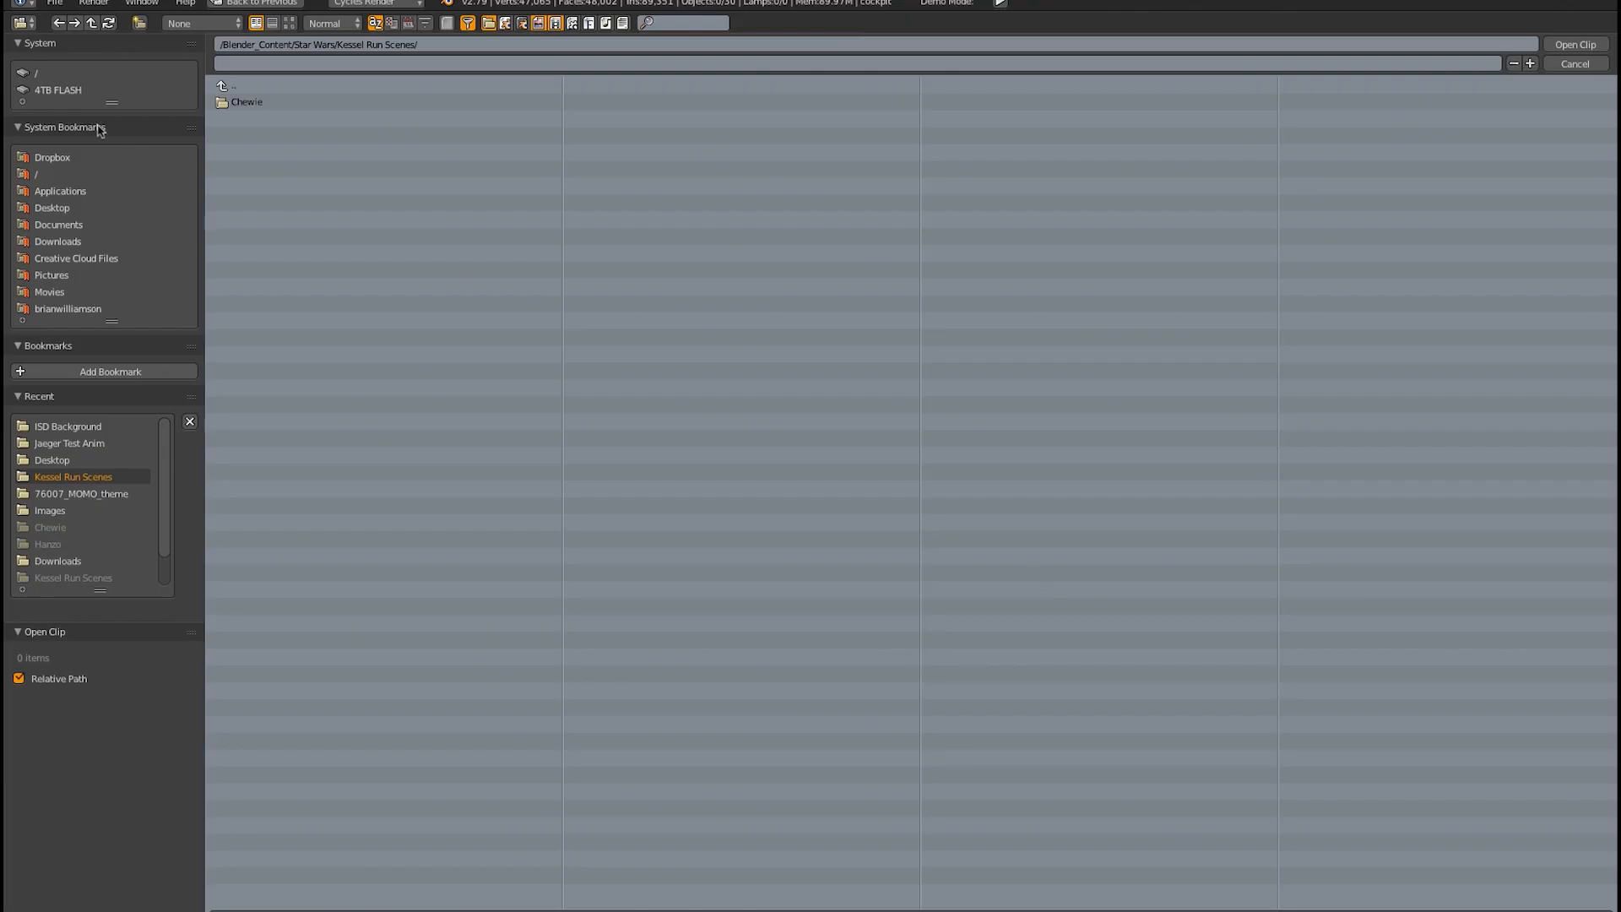
pyautogui.click(52, 208)
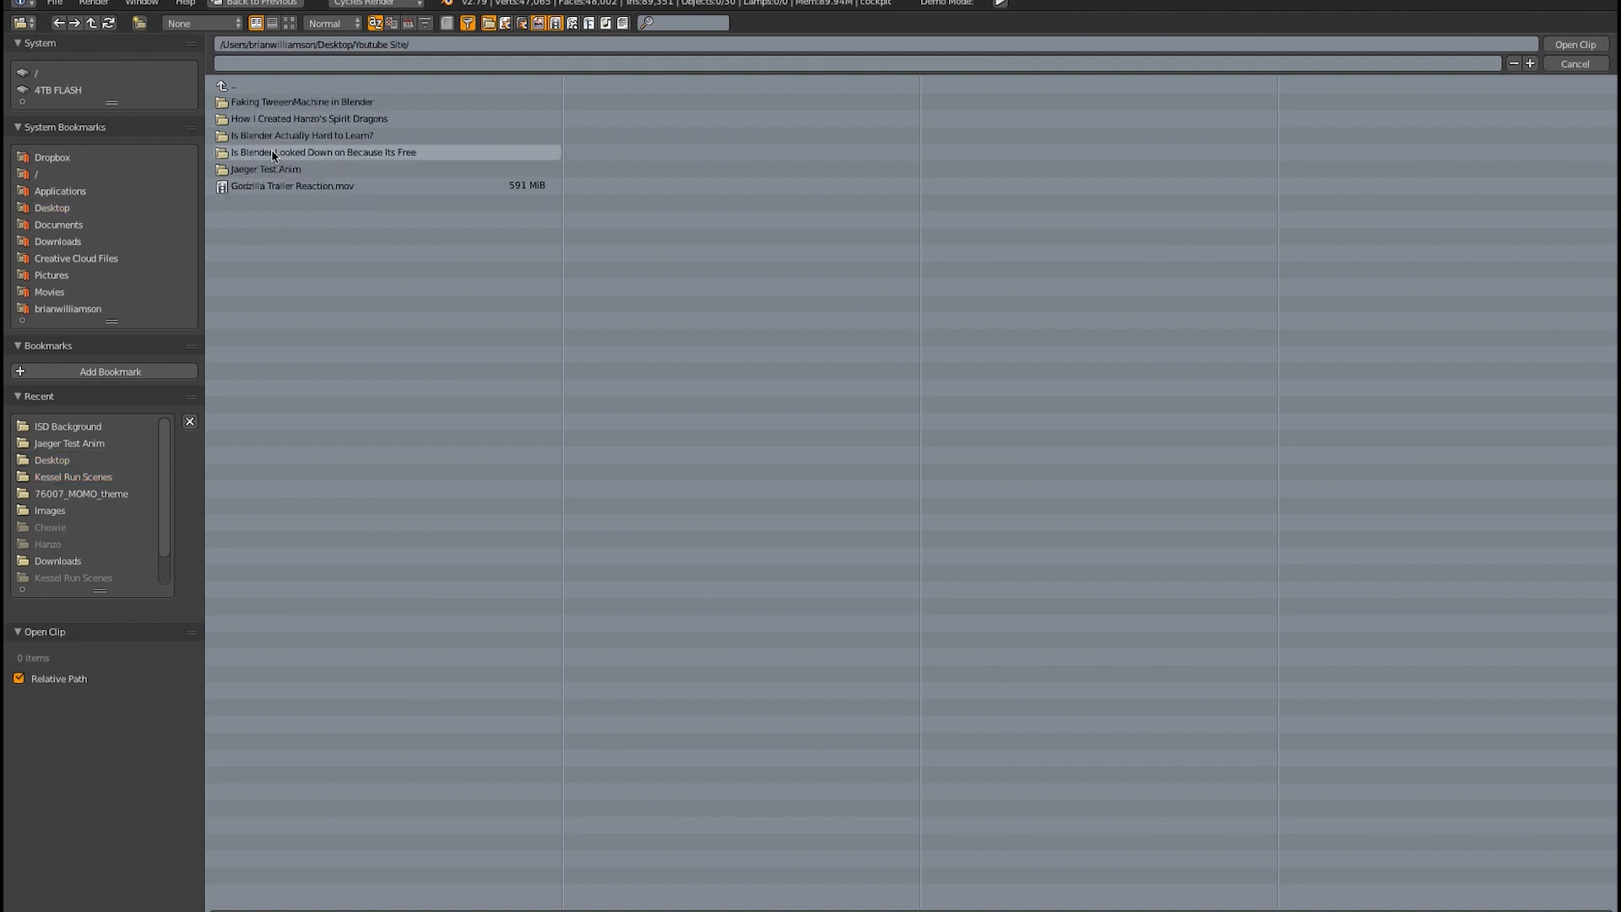
pyautogui.doubleClick(265, 168)
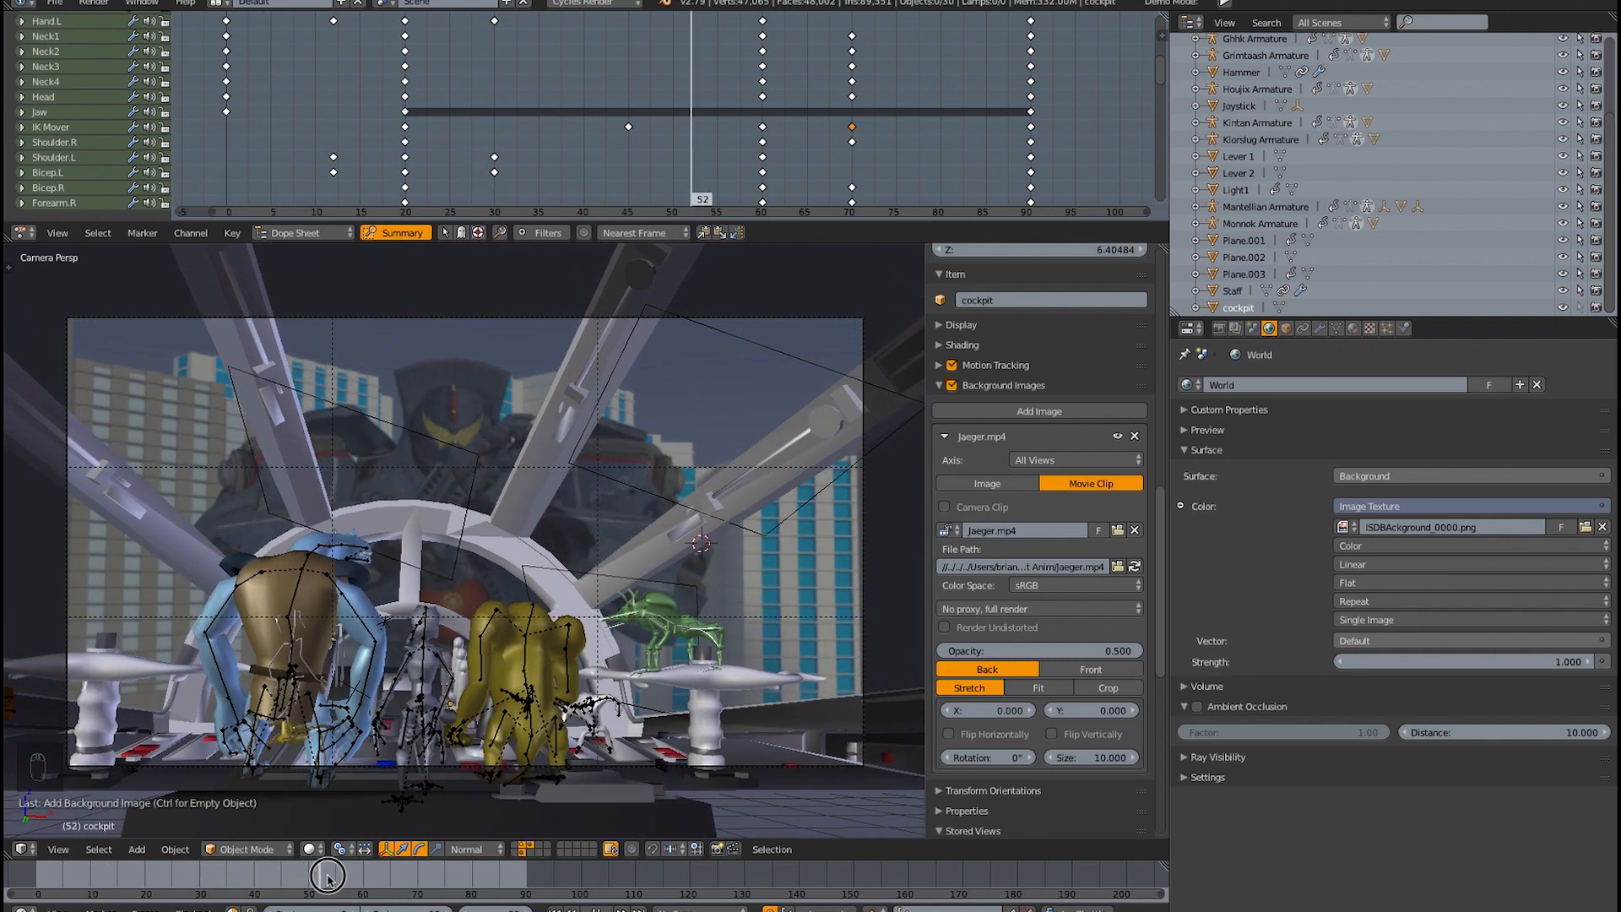
# - Scrub the timeline across frames 52–141 to check the Jaeger clip animating behind the cockpit
pyautogui.moveTo(327, 873); pyautogui.dragTo(721, 894)
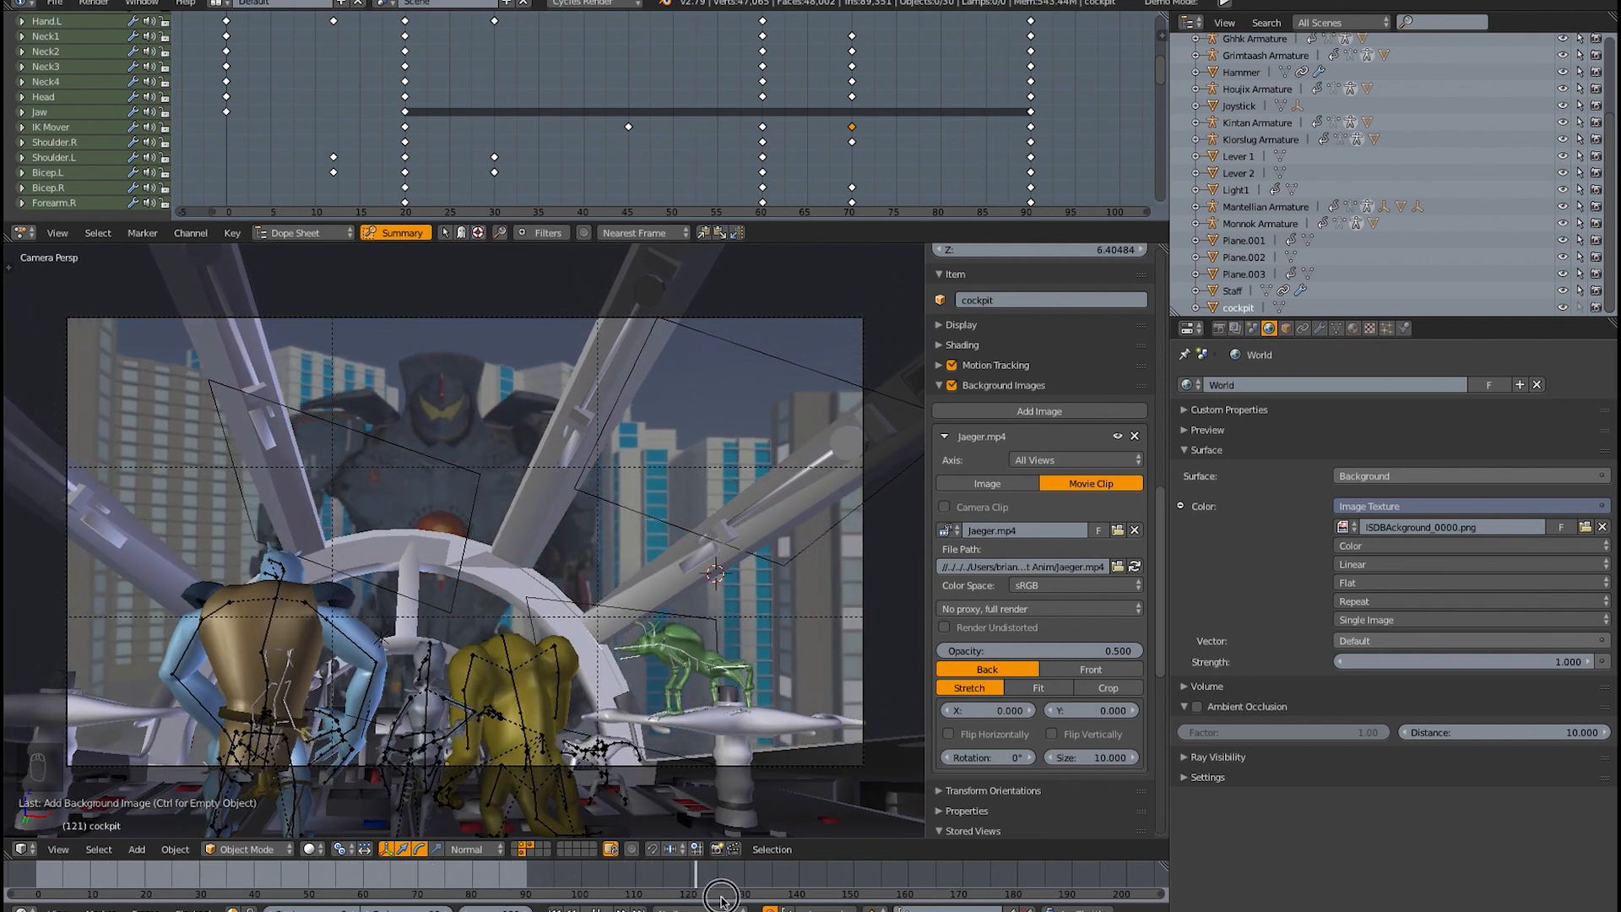
pyautogui.moveTo(720, 895); pyautogui.dragTo(434, 874)
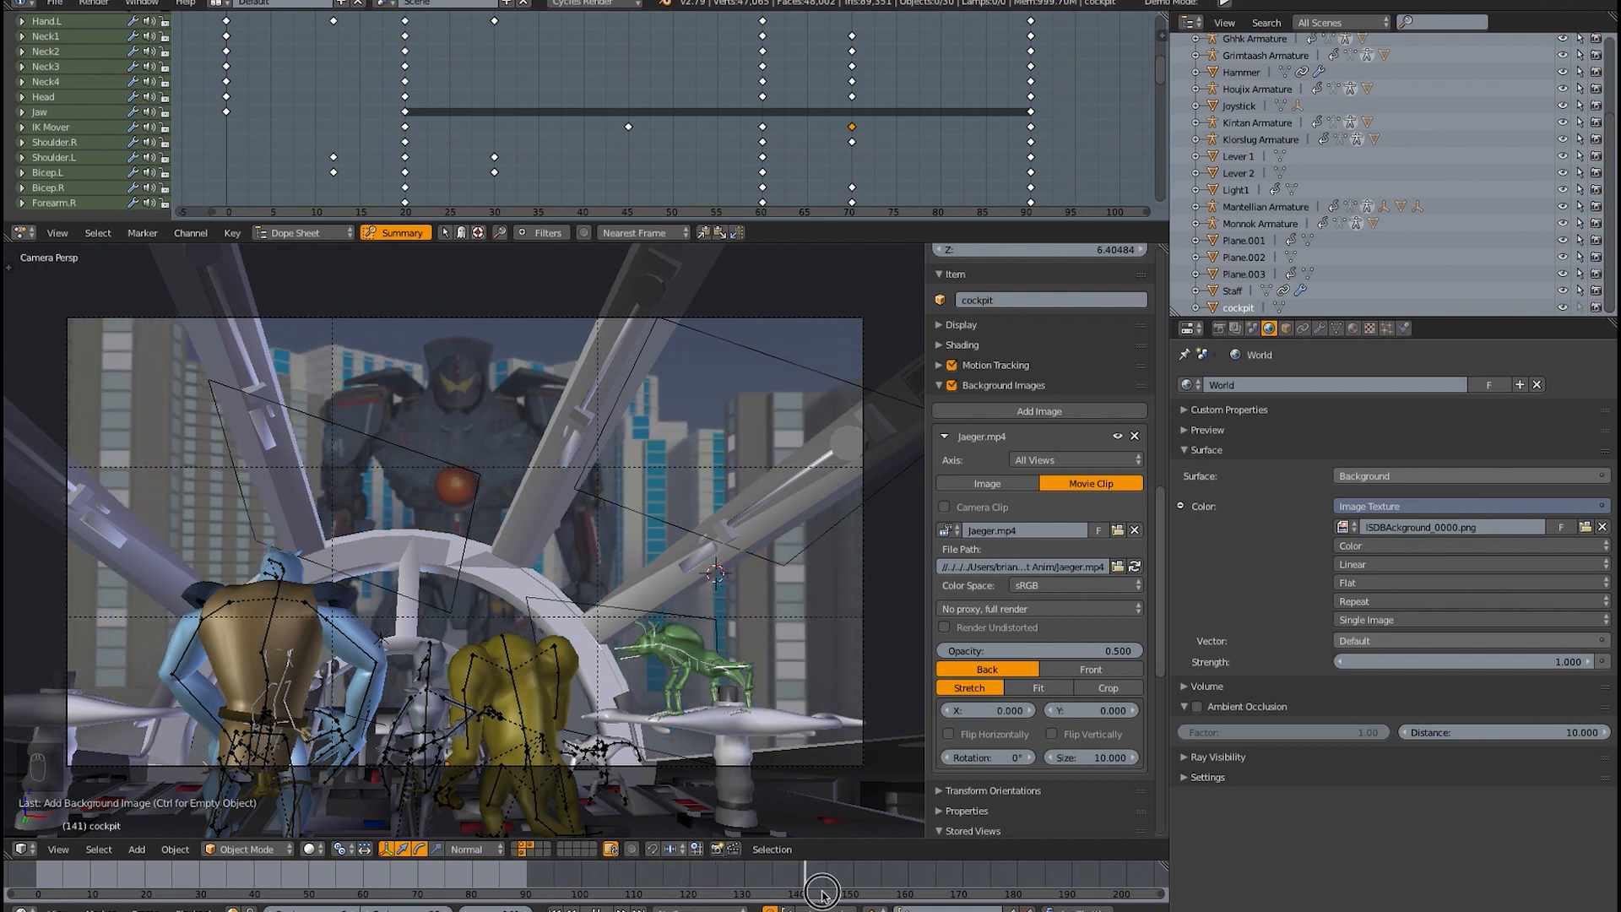
pyautogui.moveTo(822, 886); pyautogui.dragTo(872, 879)
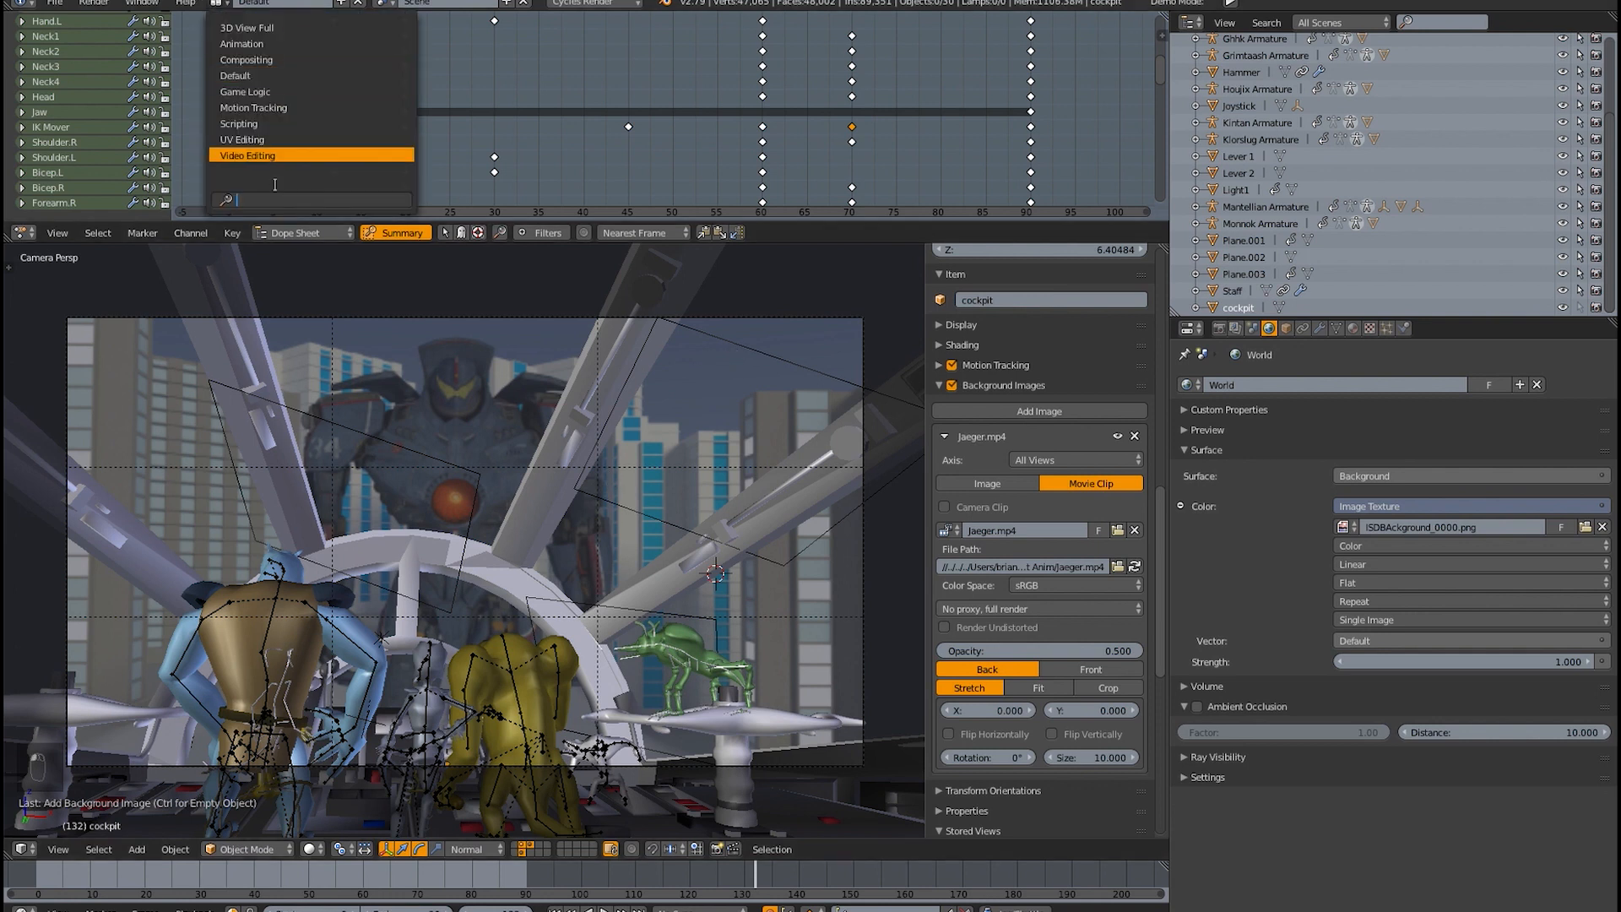
# - Switch to the Video Editing layout showing the Scene strip above the ISD background strip
pyautogui.click(246, 155)
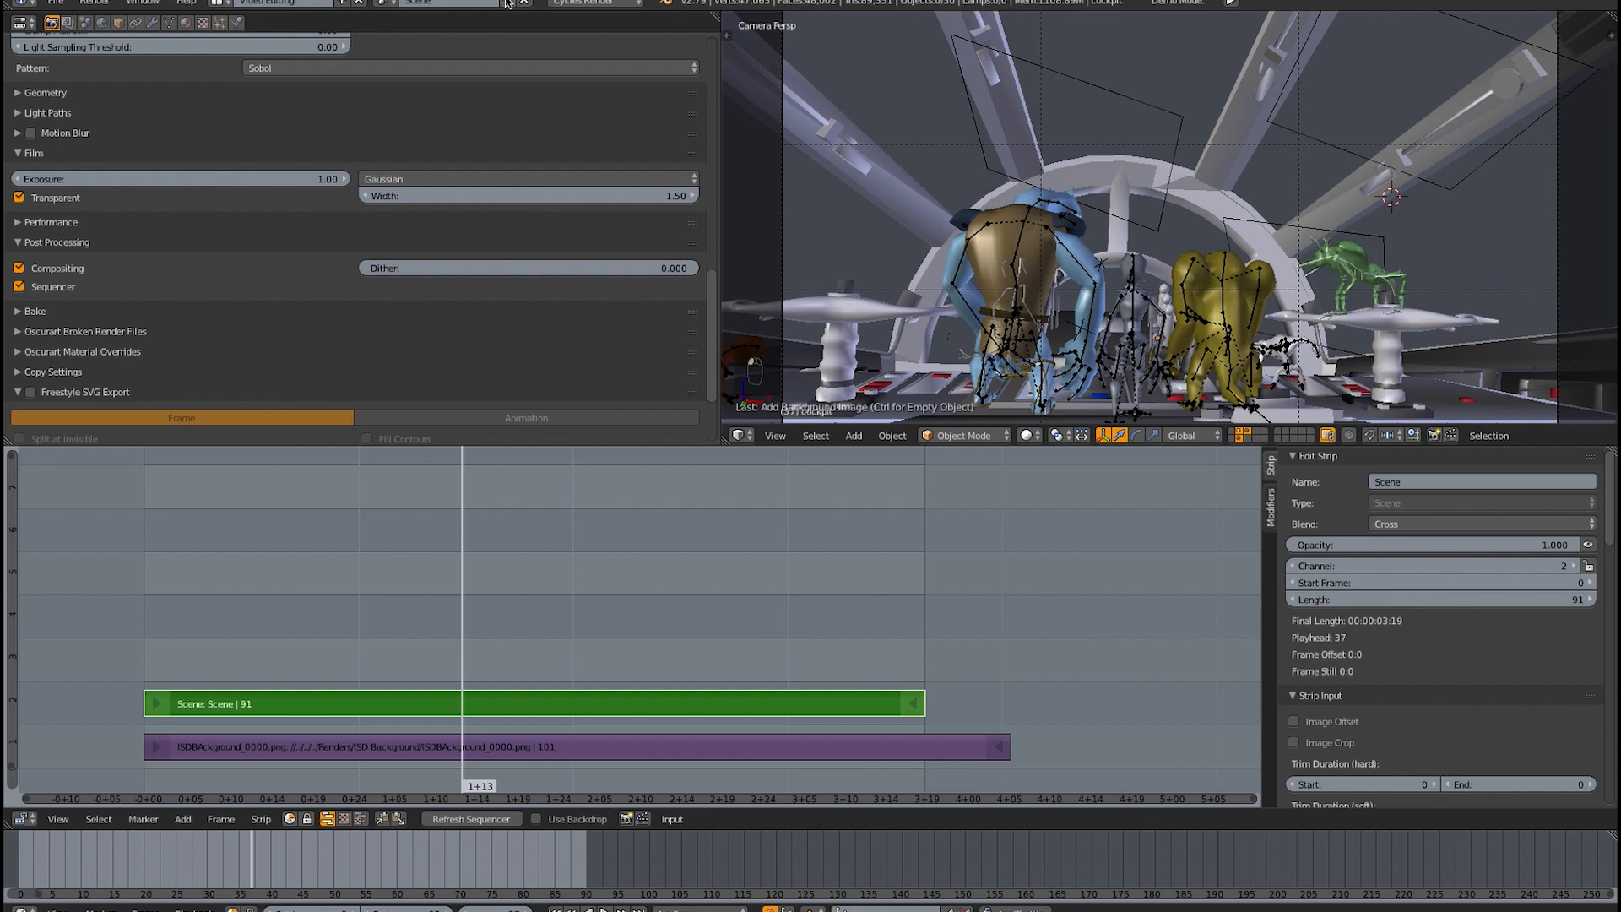
pyautogui.moveTo(174, 690)
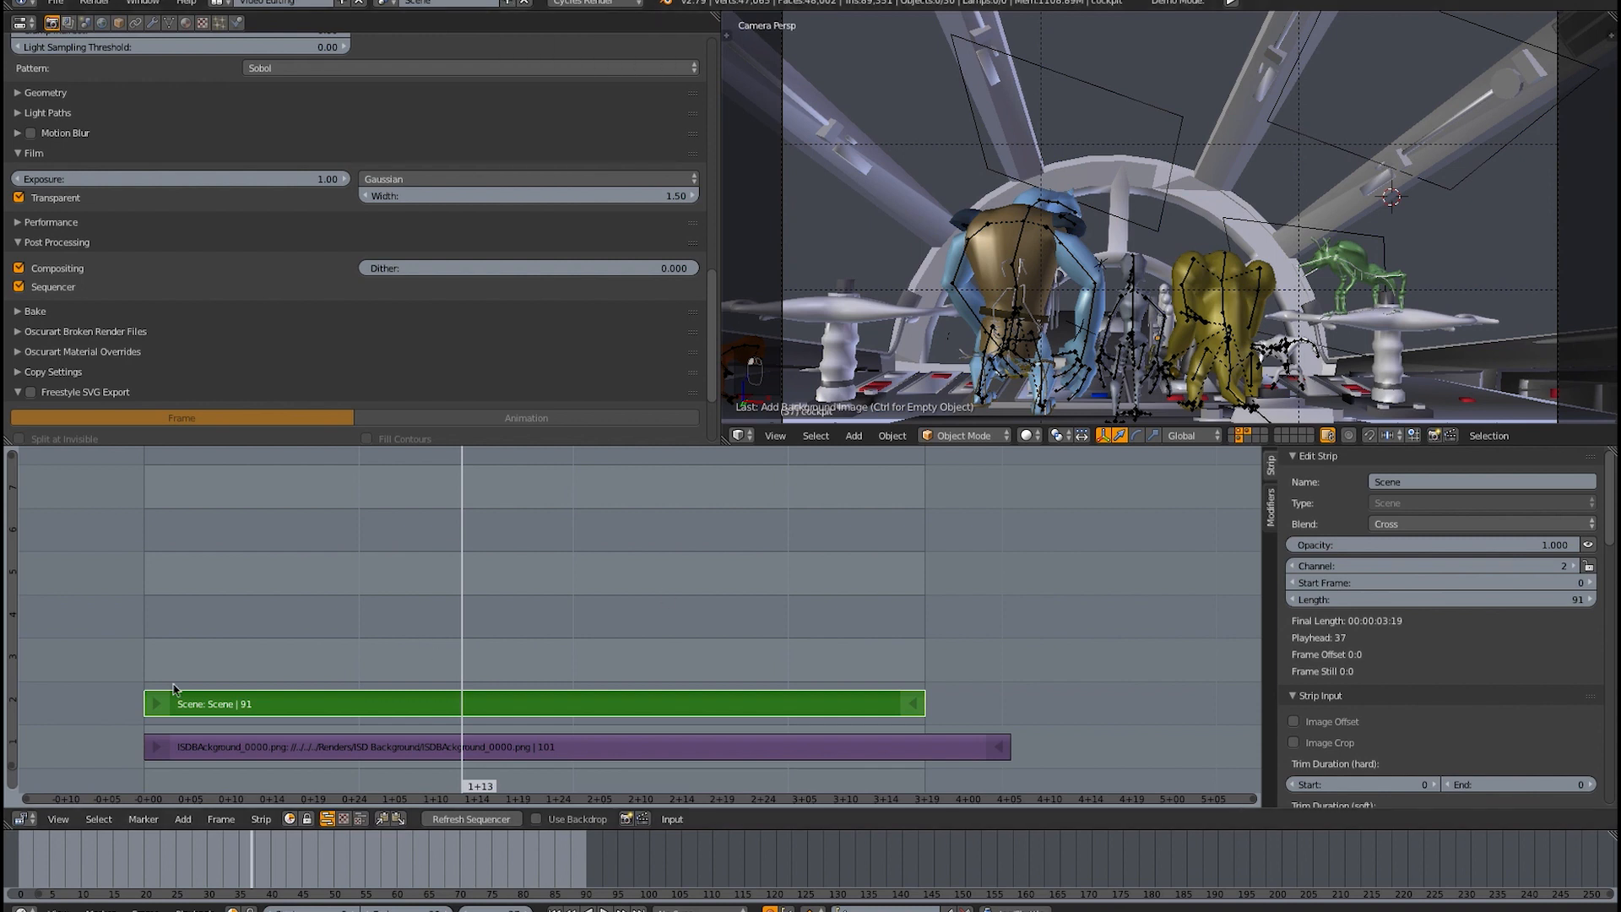
pyautogui.moveTo(422, 625)
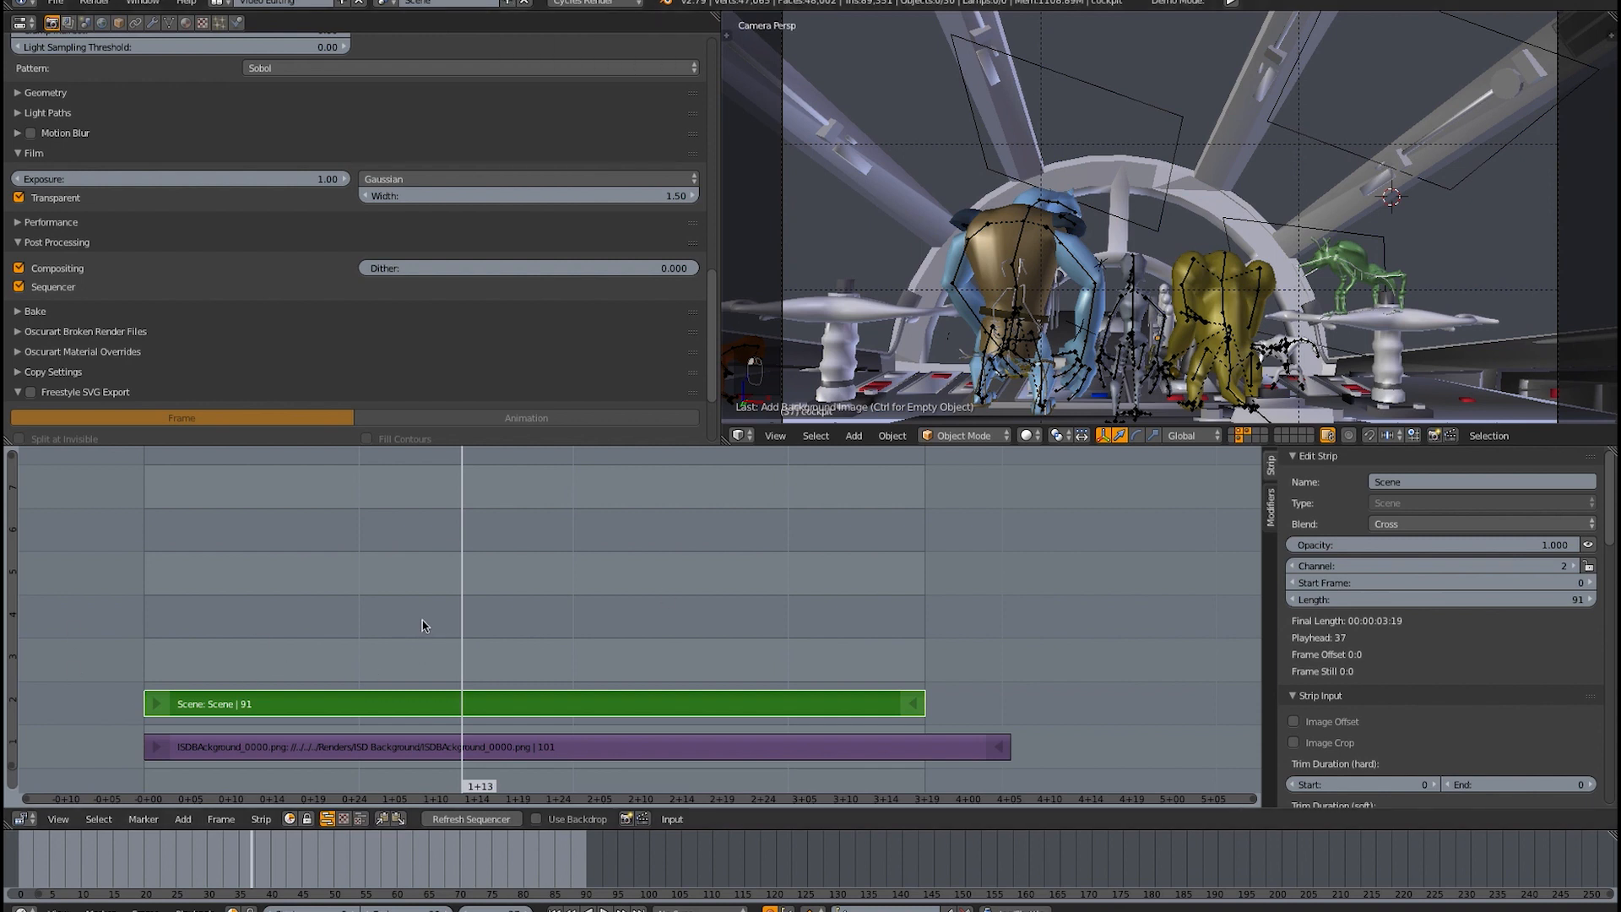
pyautogui.moveTo(91, 181)
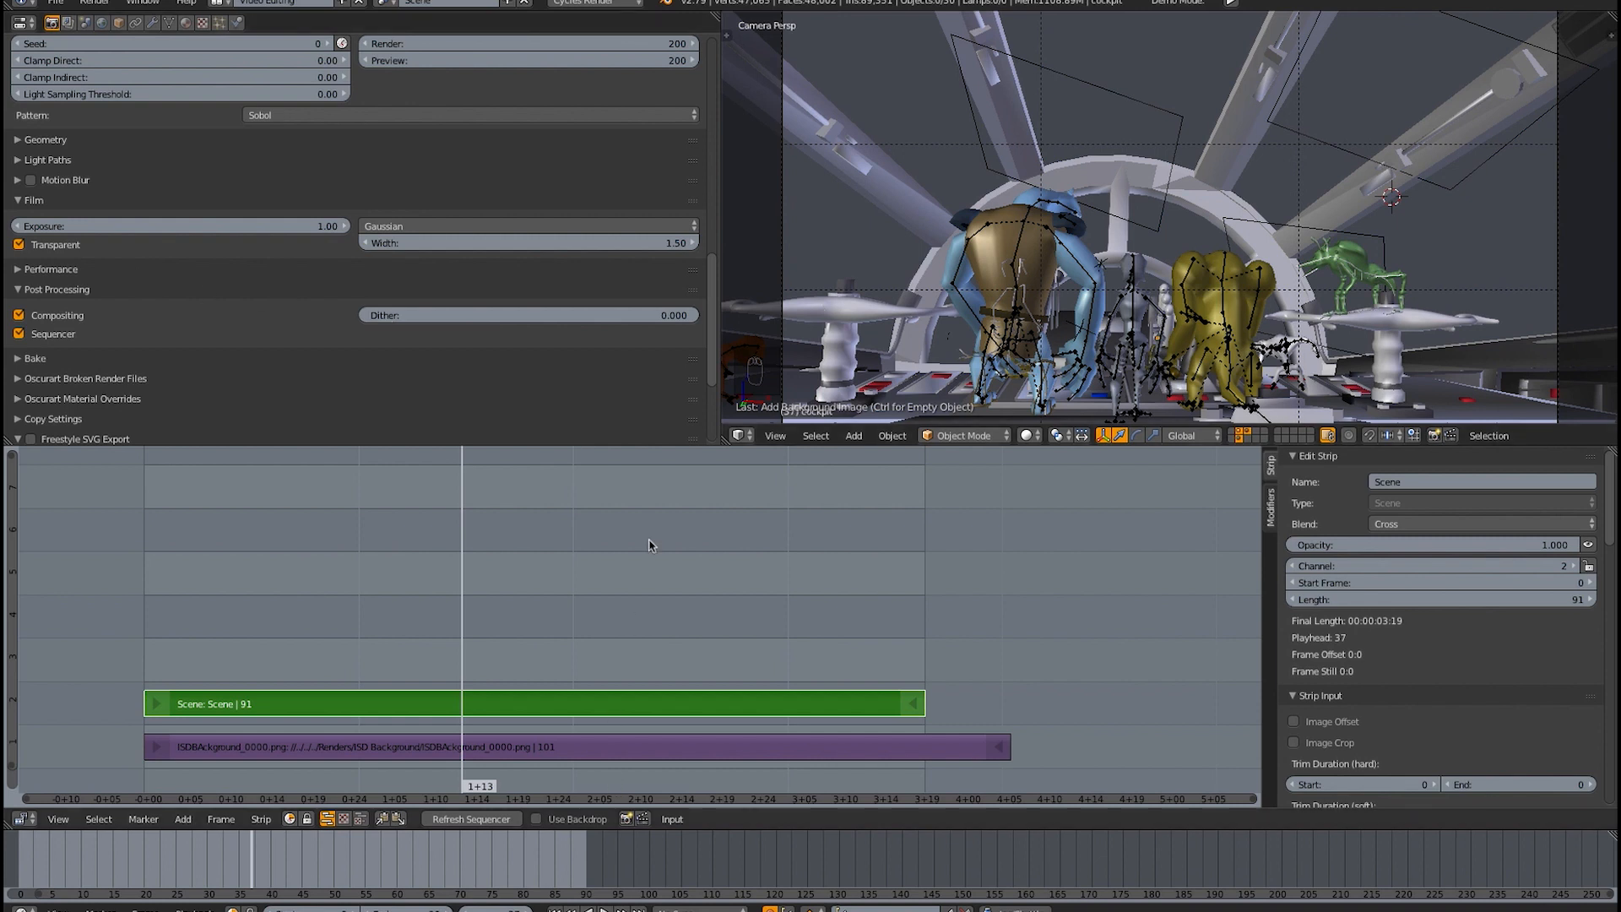
# - Back in the Default layout, toggle Camera Clip and leave it off so Jaeger.mp4 stays behind the cockpit
pyautogui.click(284, 3)
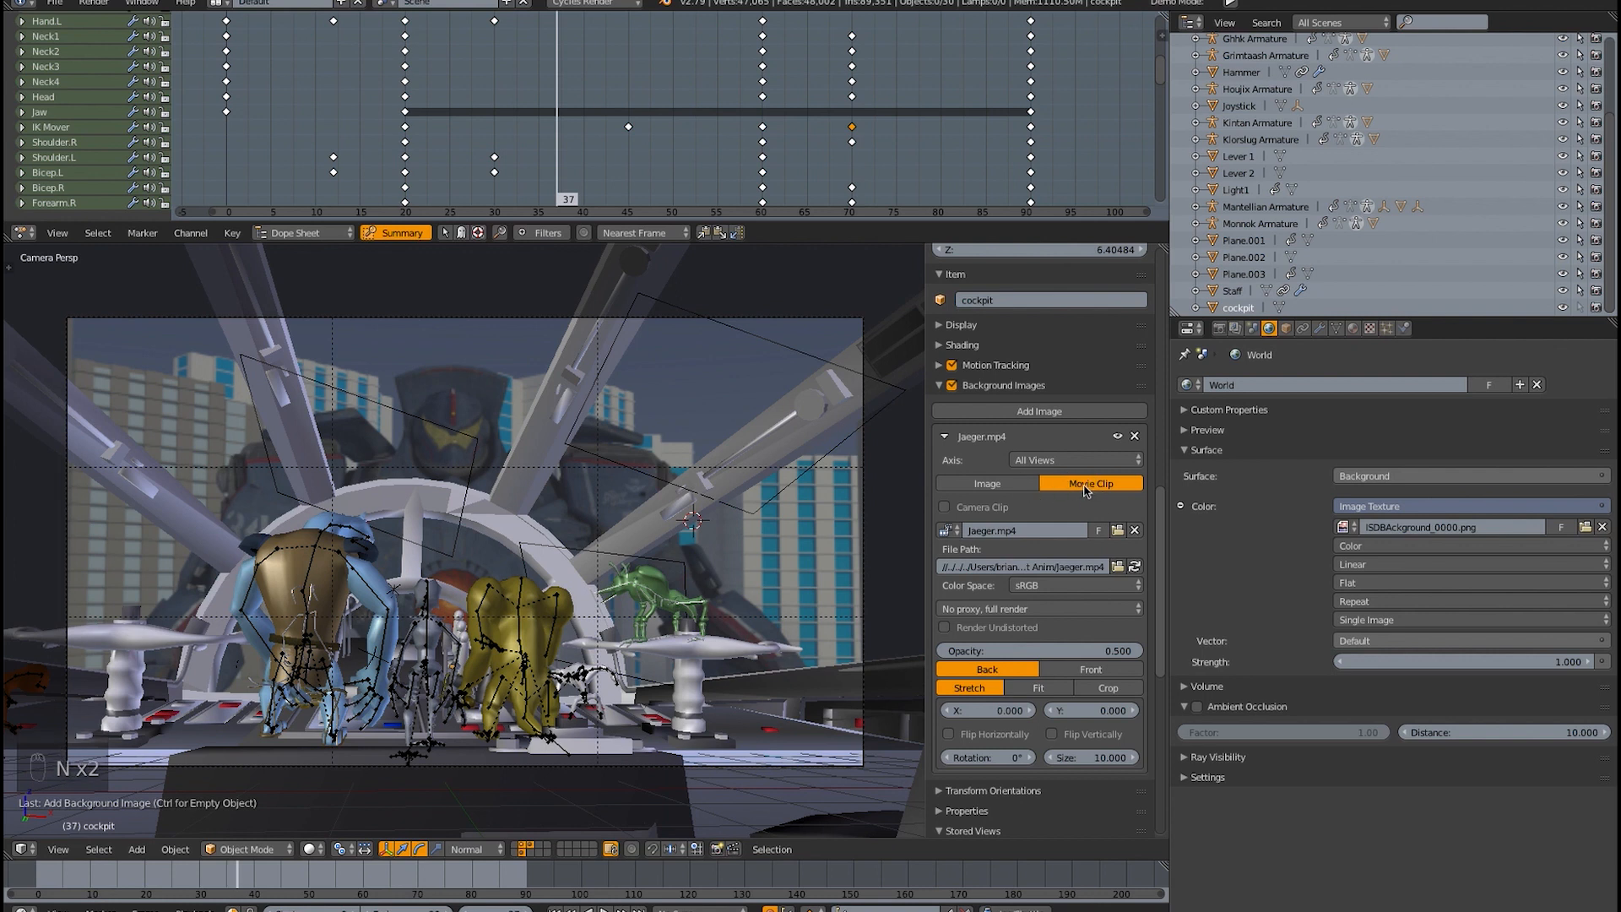
pyautogui.click(942, 506)
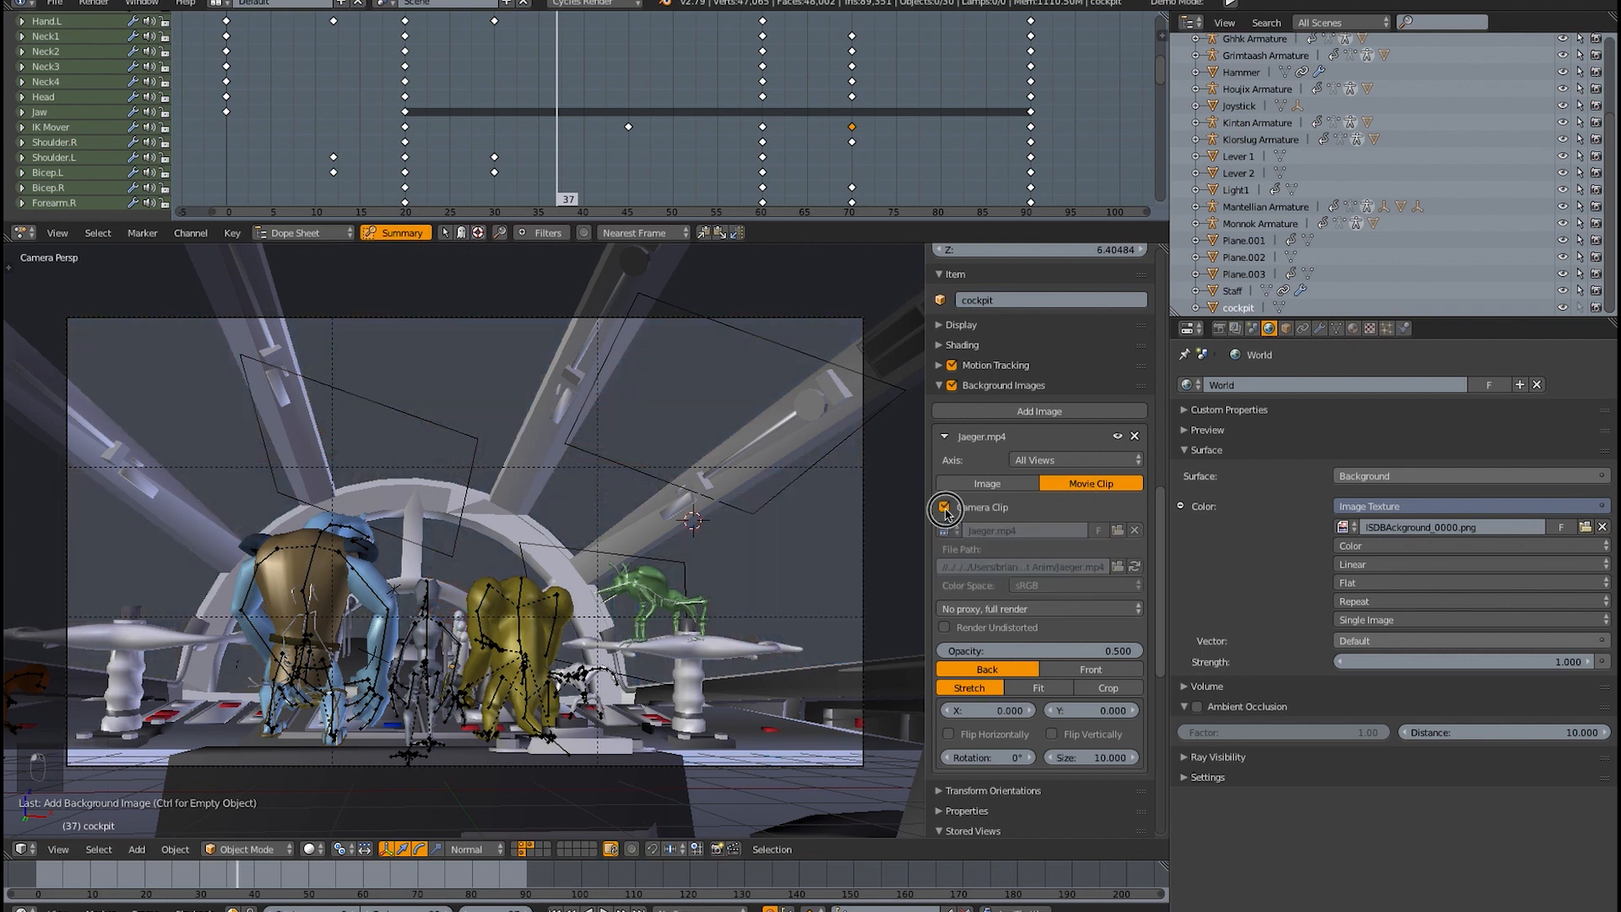
pyautogui.click(942, 507)
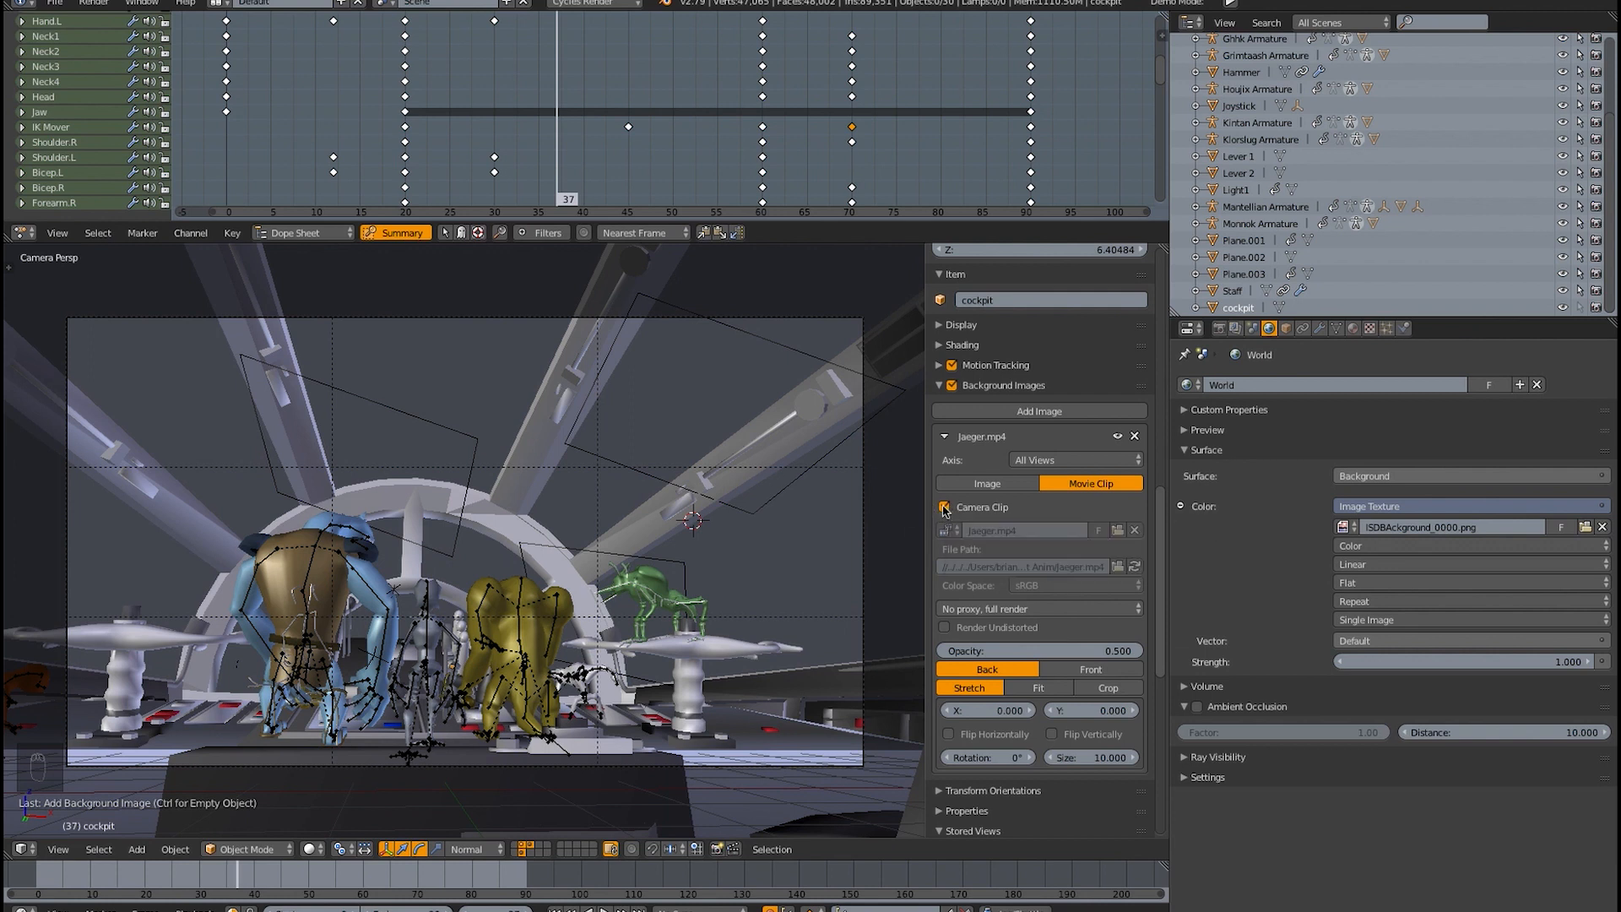
pyautogui.click(942, 507)
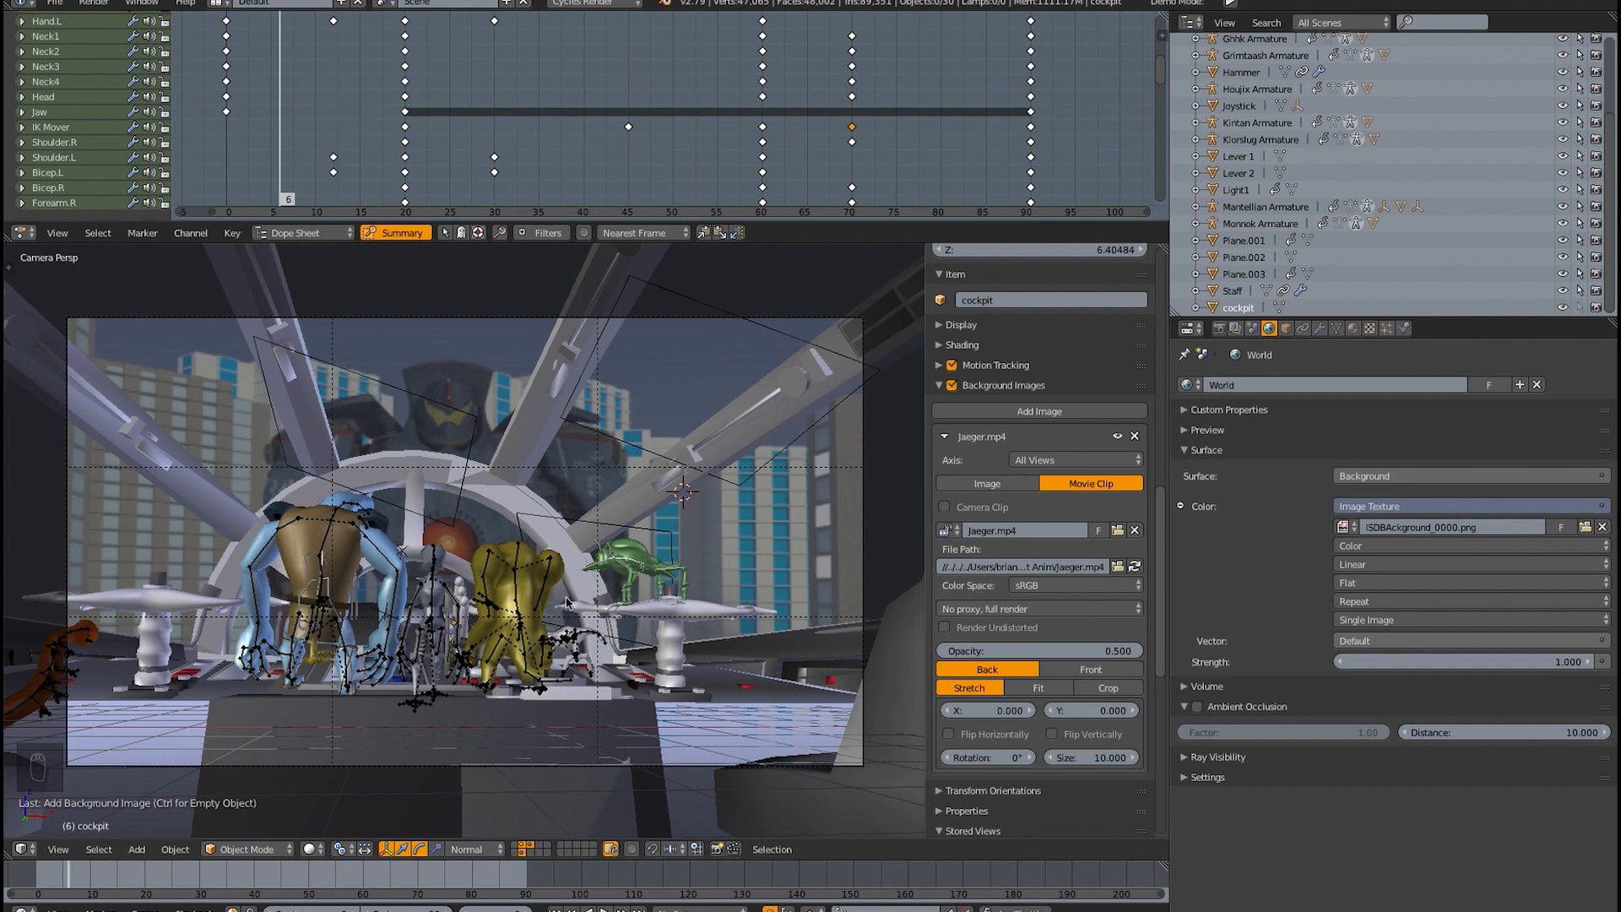
pyautogui.moveTo(548, 591)
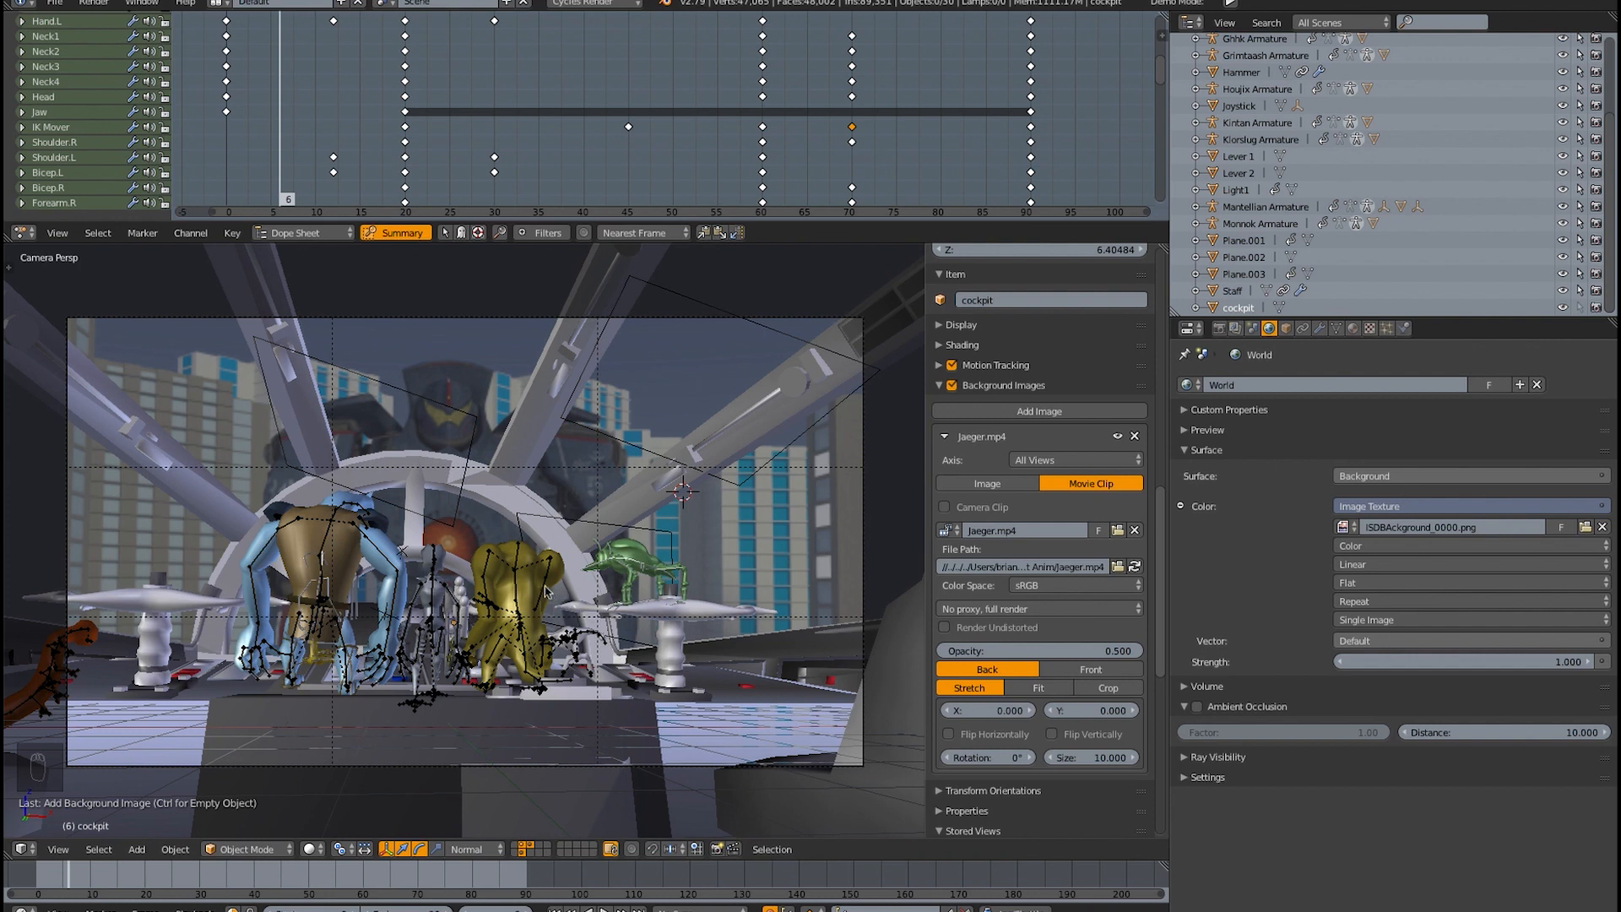
pyautogui.moveTo(706, 623)
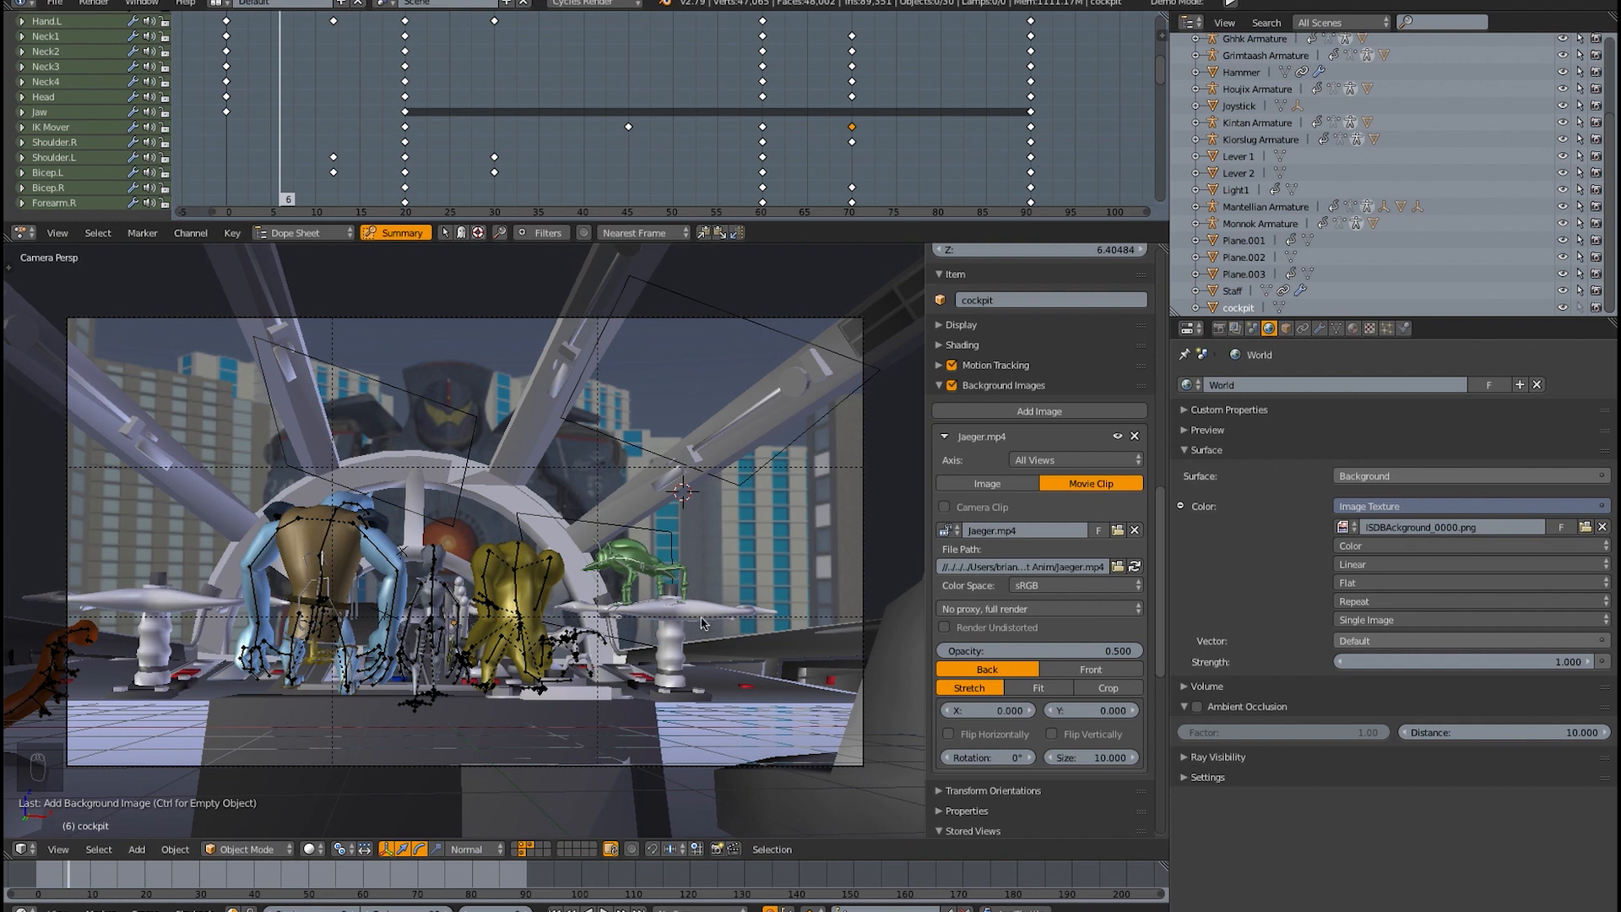
pyautogui.moveTo(785, 540)
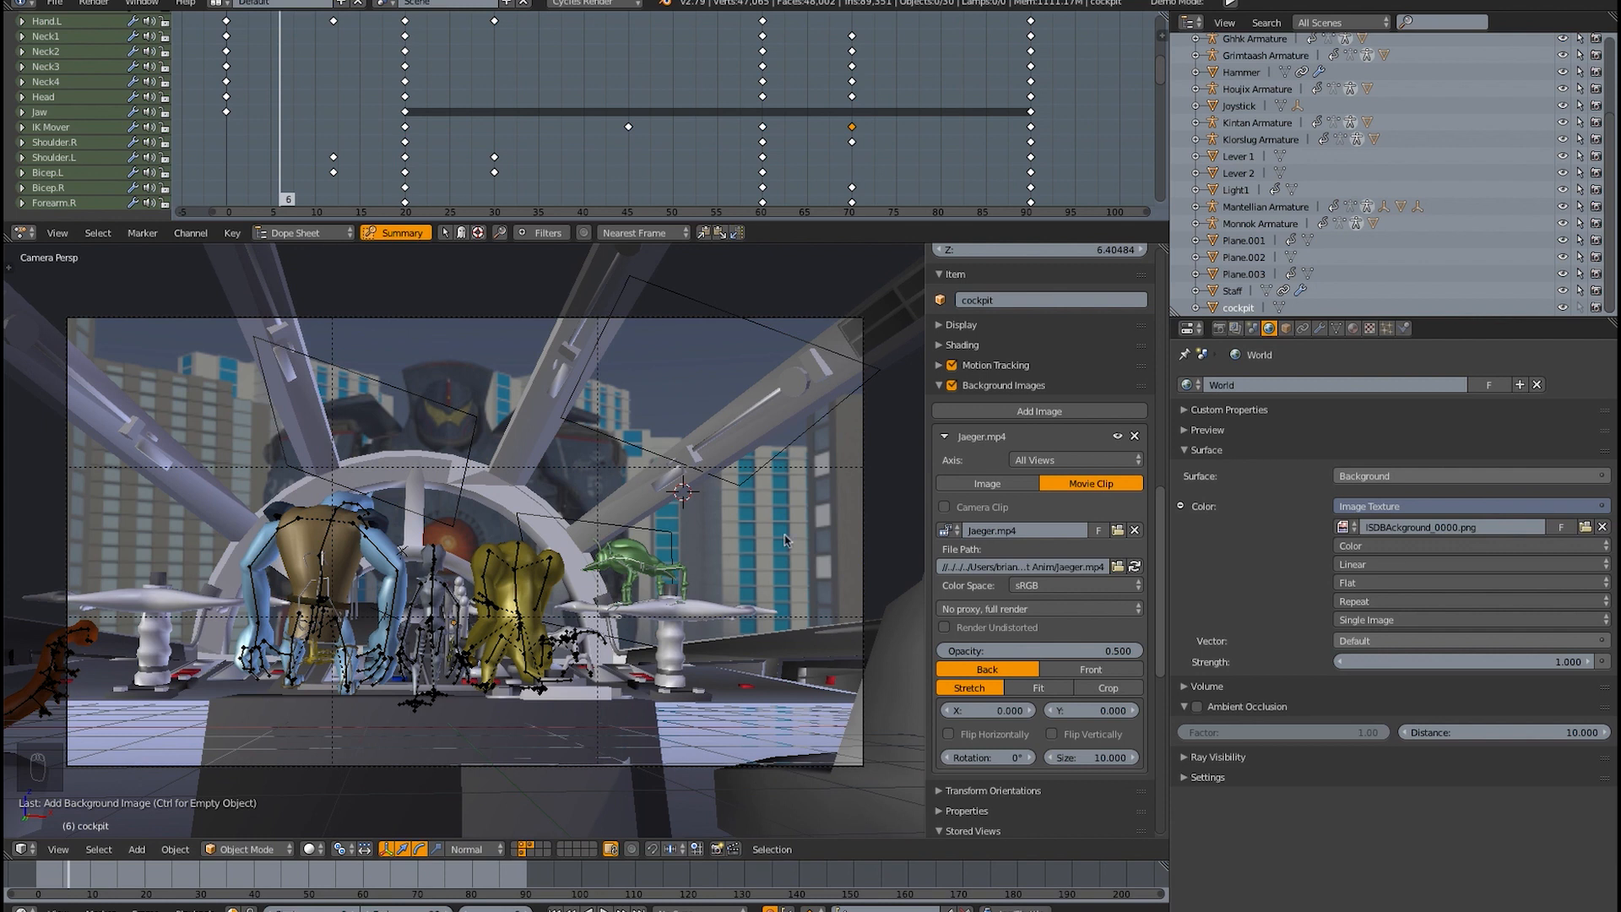
pyautogui.moveTo(779, 559)
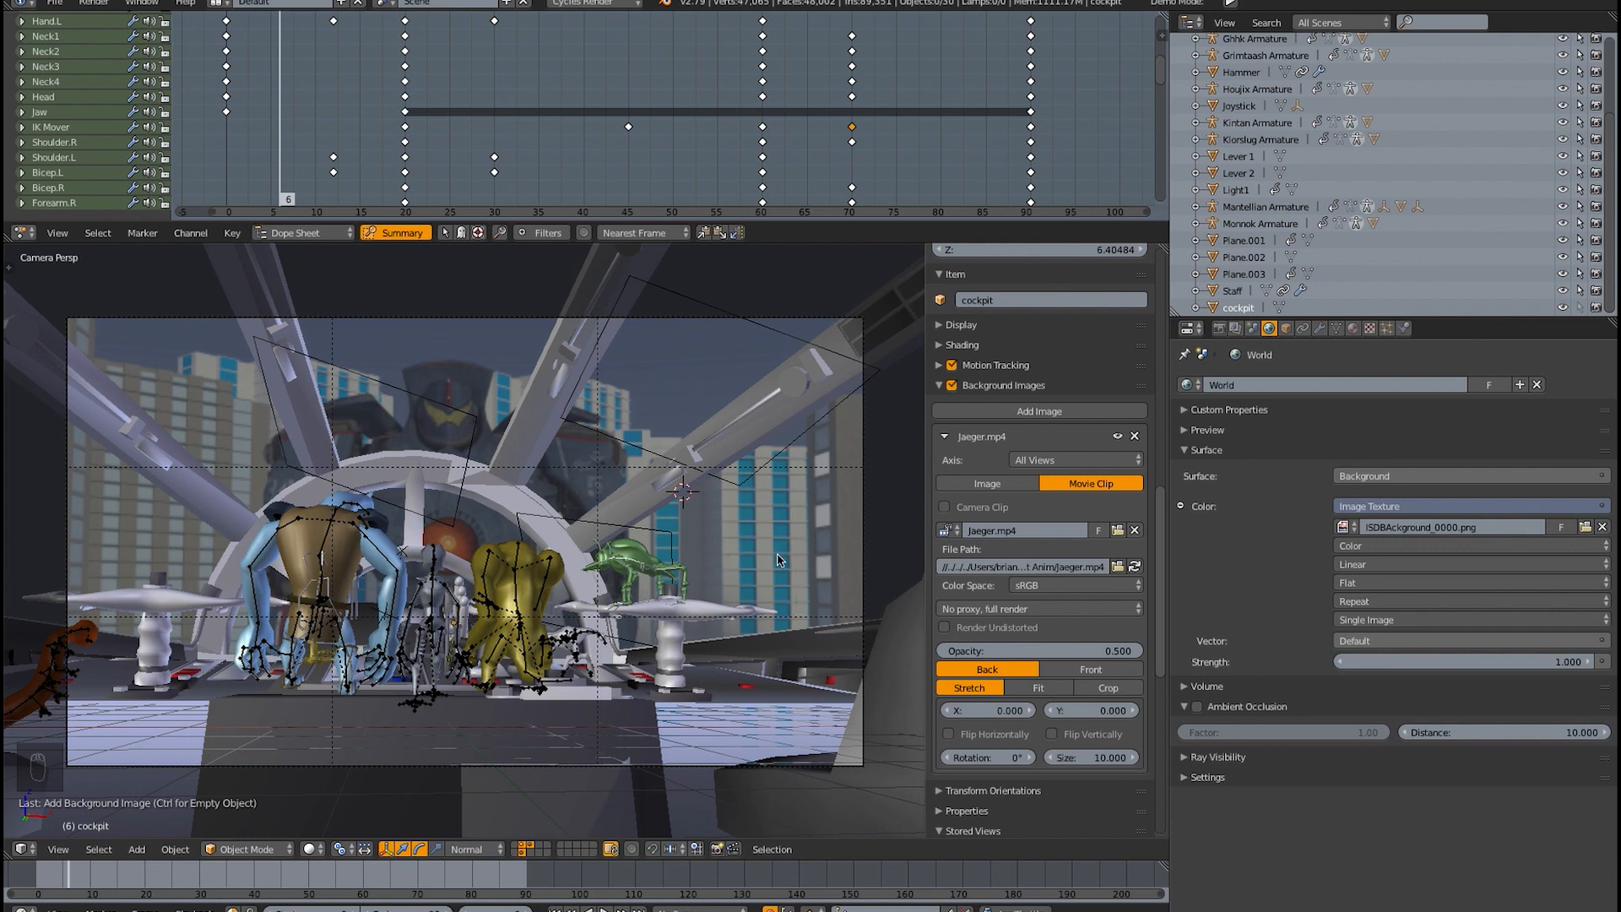